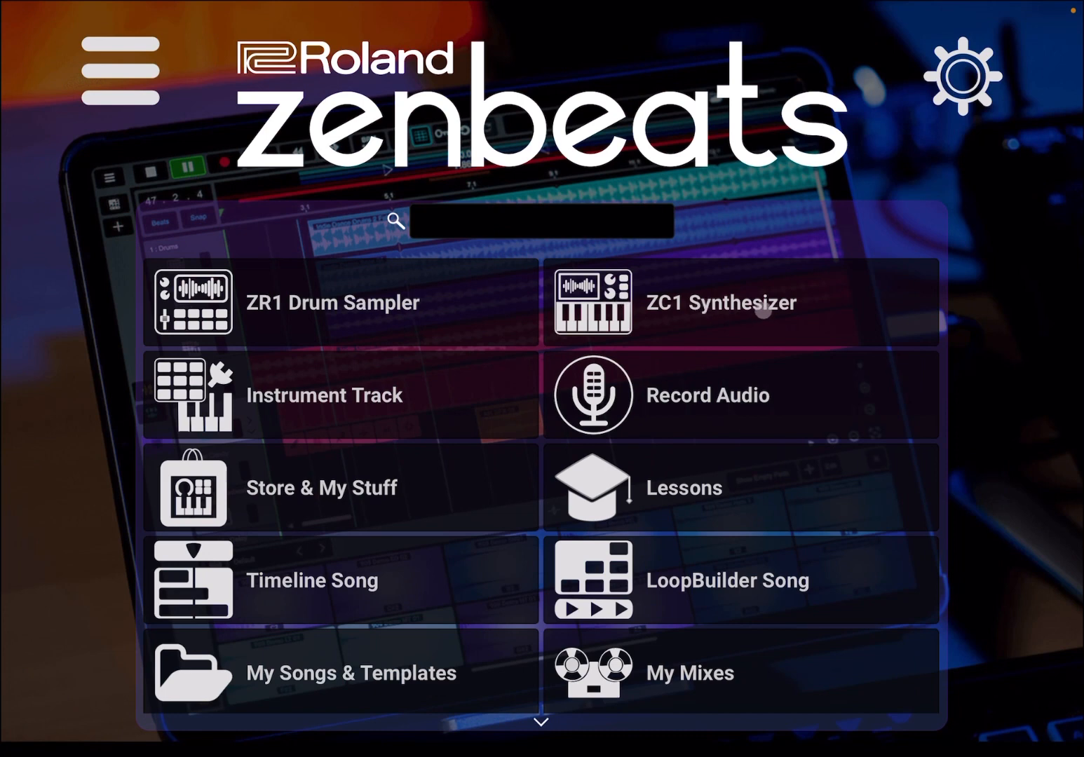
mouse_move(788, 317)
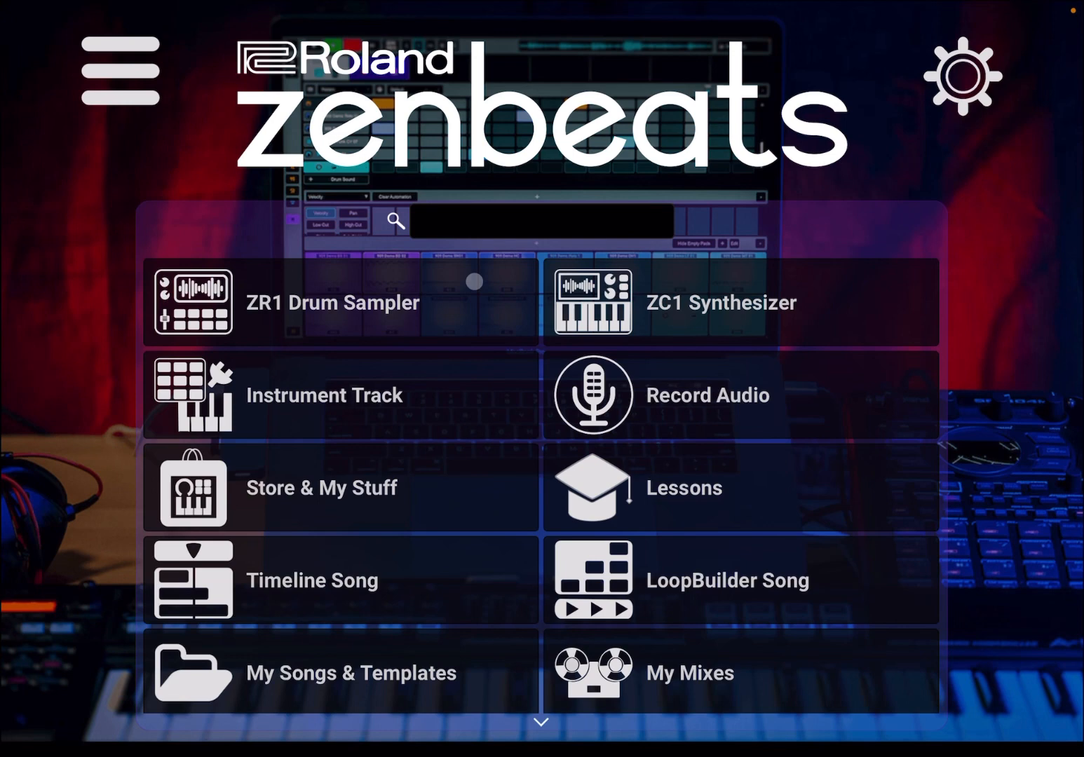
mouse_move(359, 360)
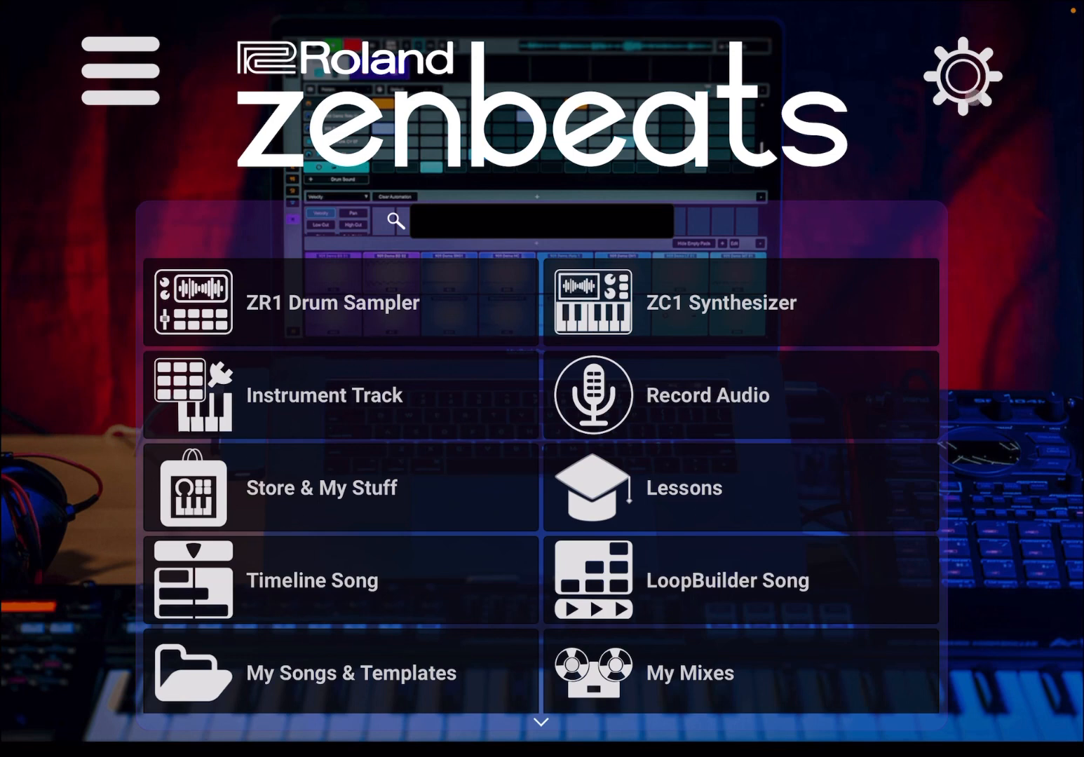
Step: Review the app settings pages — general, audio device, MIDI input, MIDI output, plugins — and return home
click(962, 78)
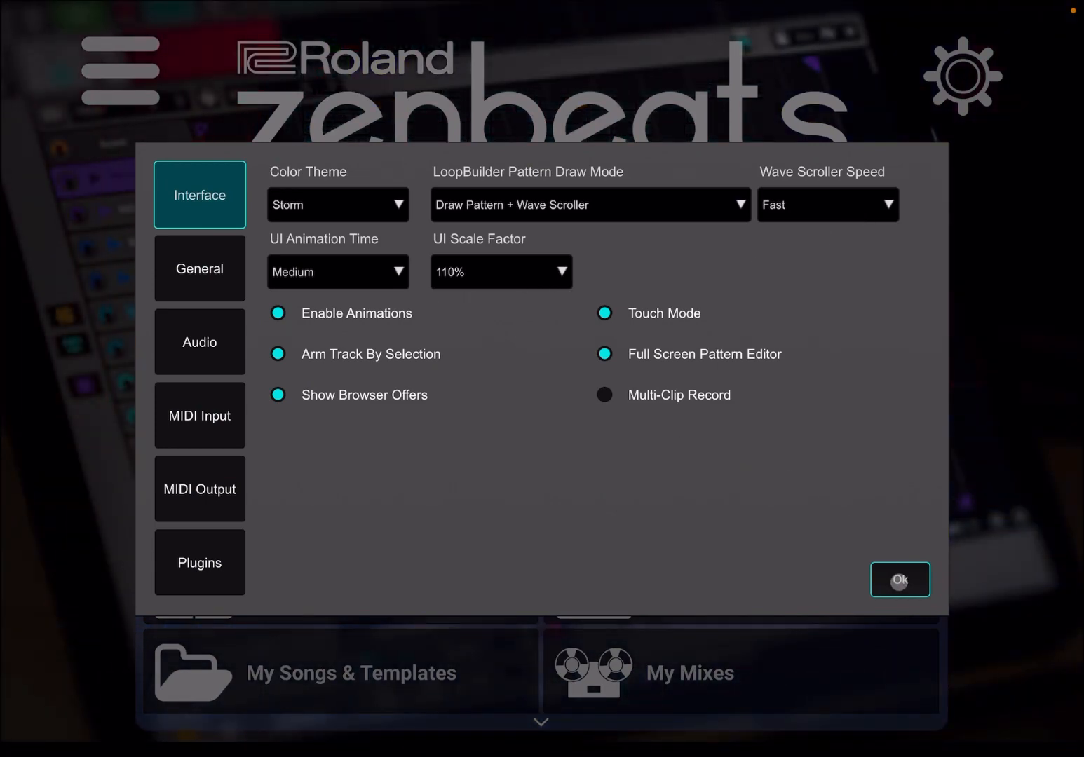
click(901, 581)
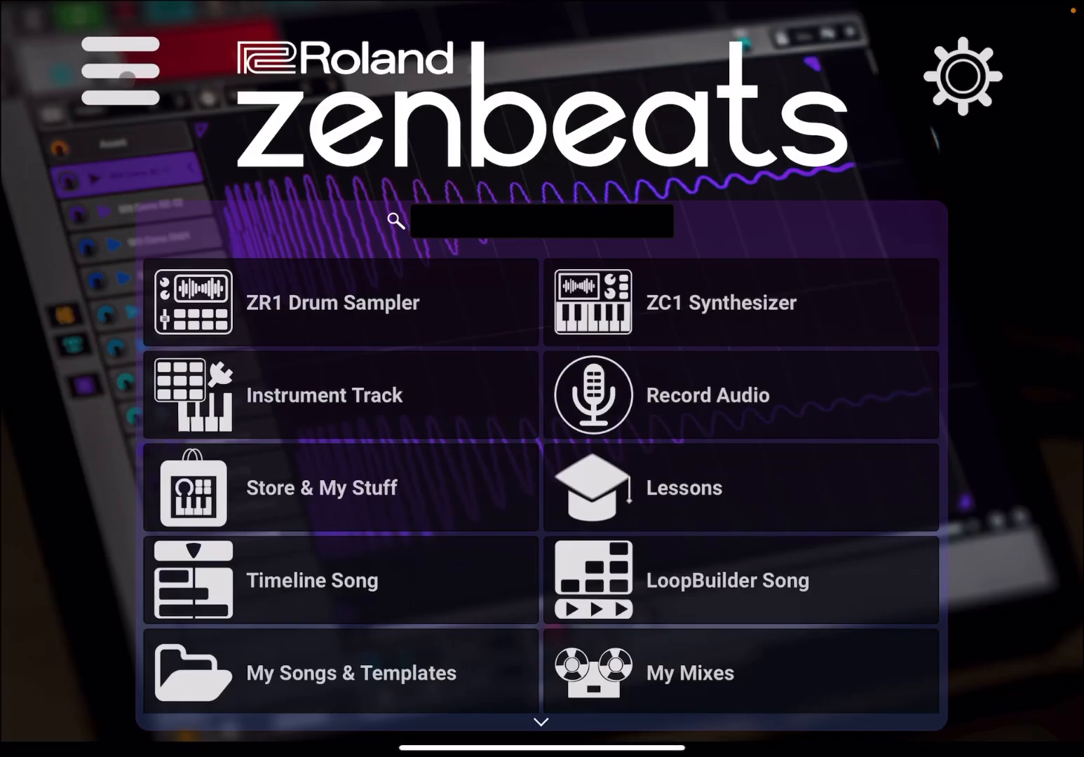
click(115, 67)
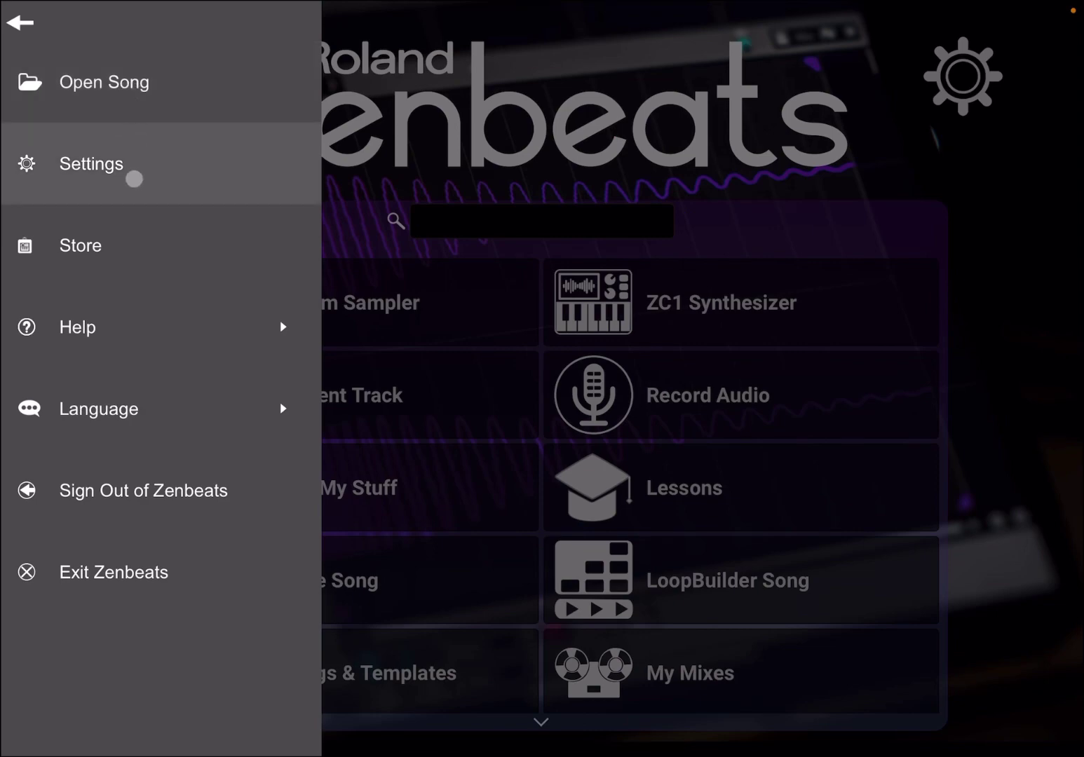
click(89, 163)
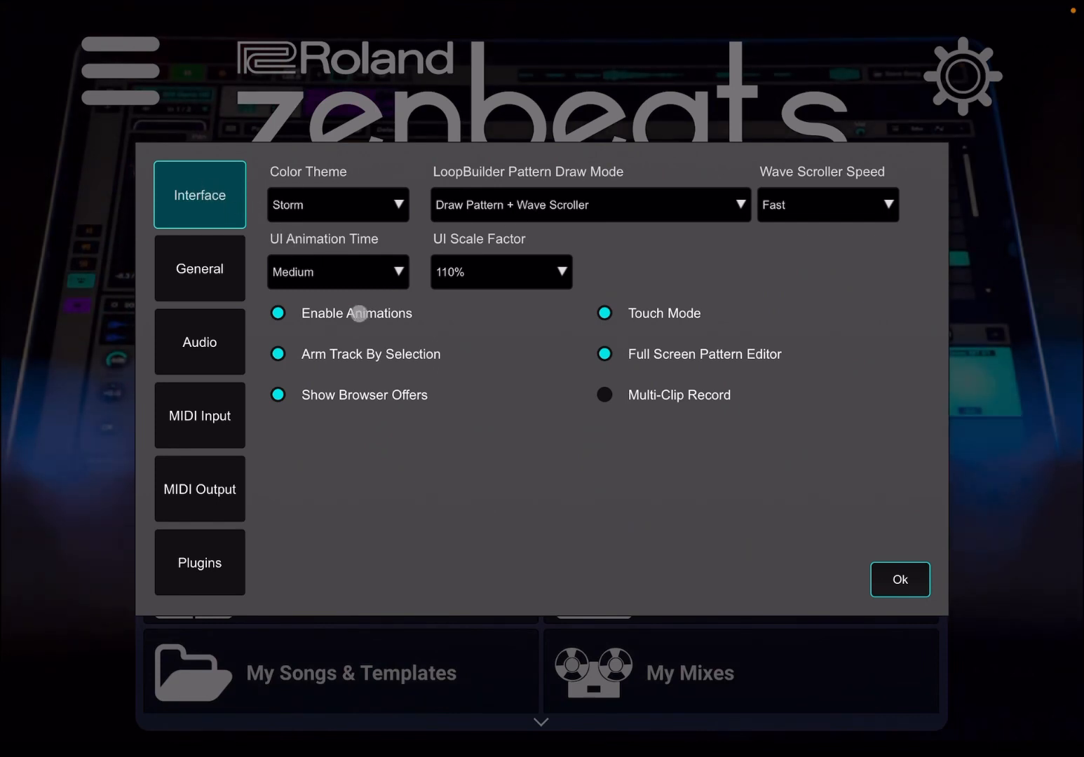
click(199, 268)
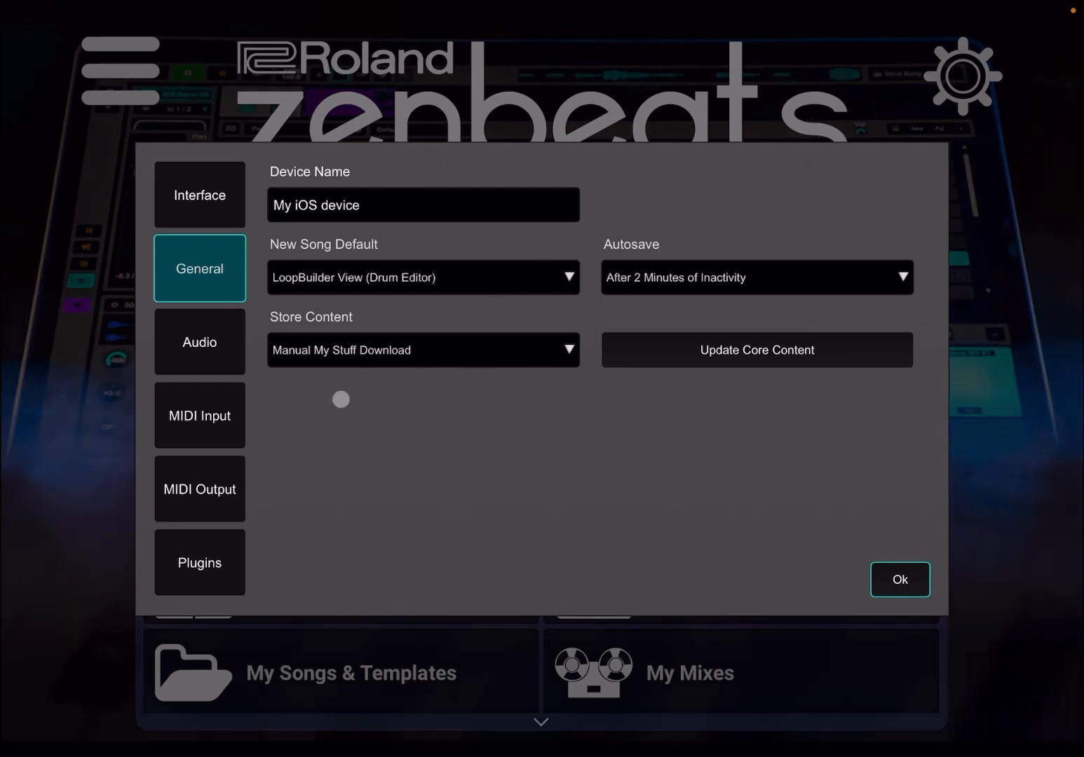
click(199, 342)
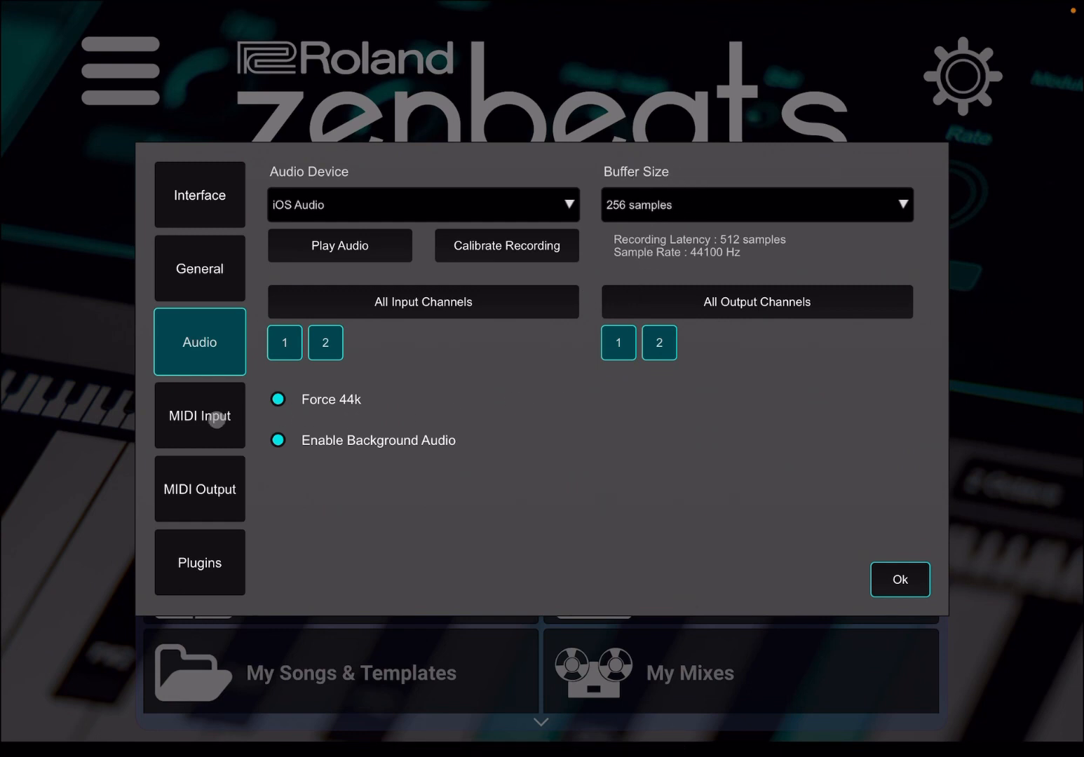
click(199, 415)
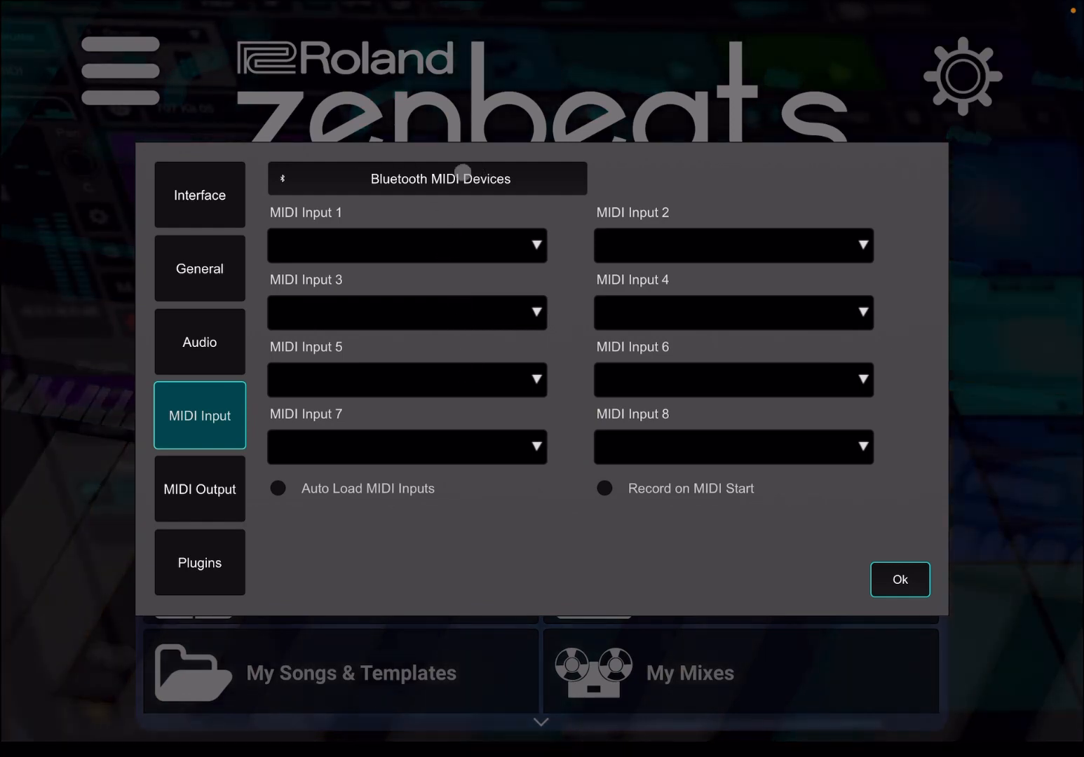
click(199, 490)
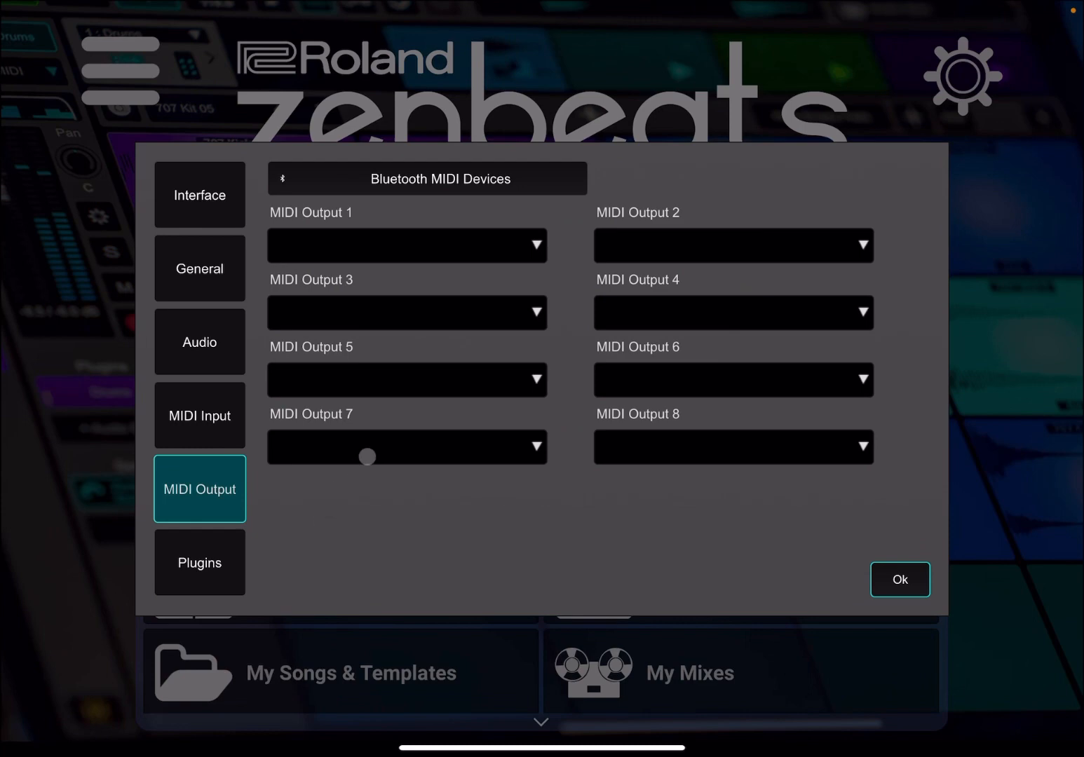
click(199, 562)
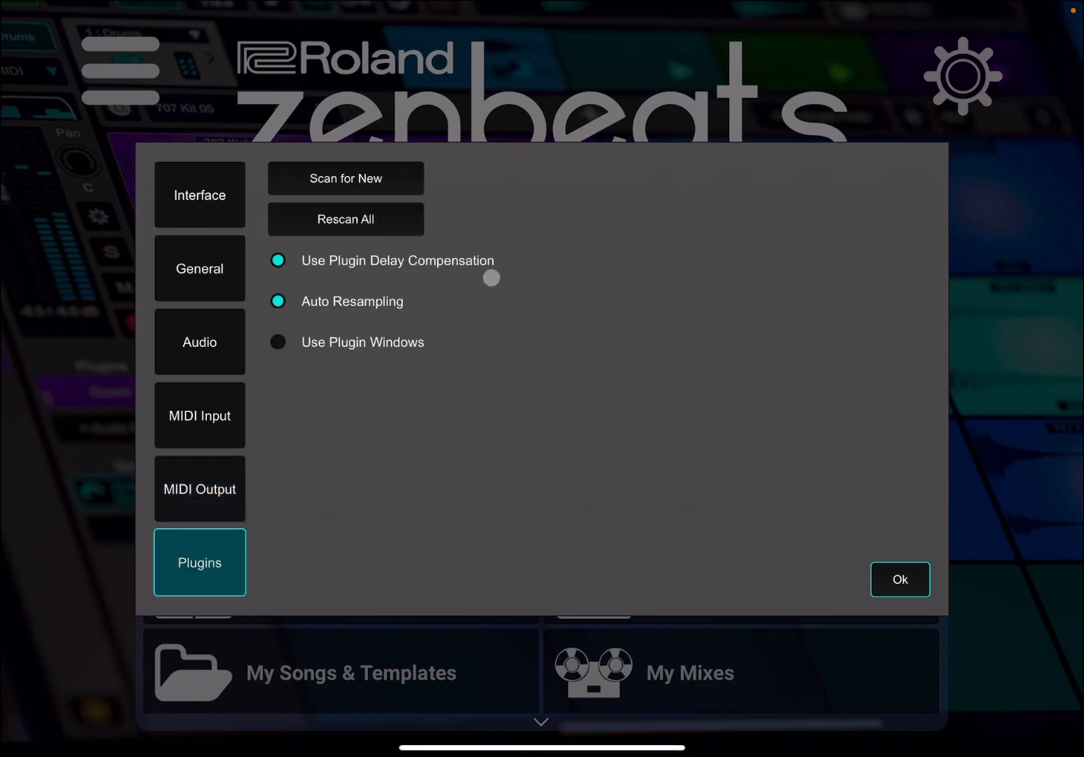
click(900, 579)
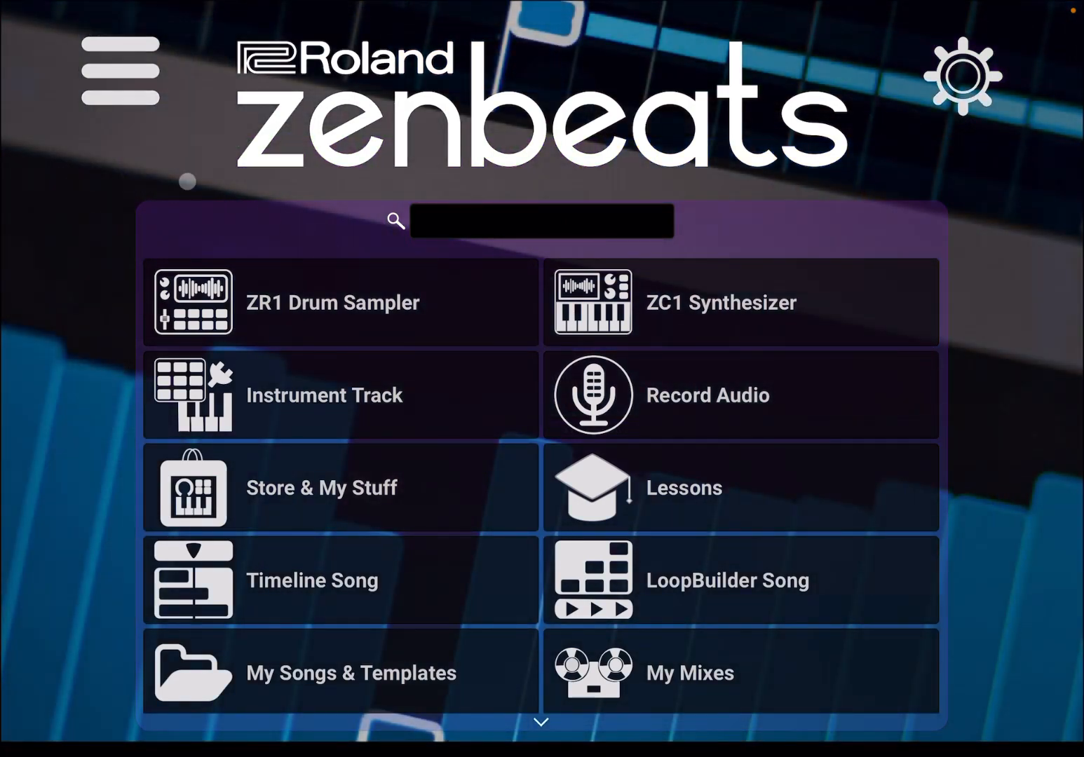
Step: Start a new ZC1 Synthesizer song, toggle the on-screen keyboard off, and close the synth editor
click(121, 73)
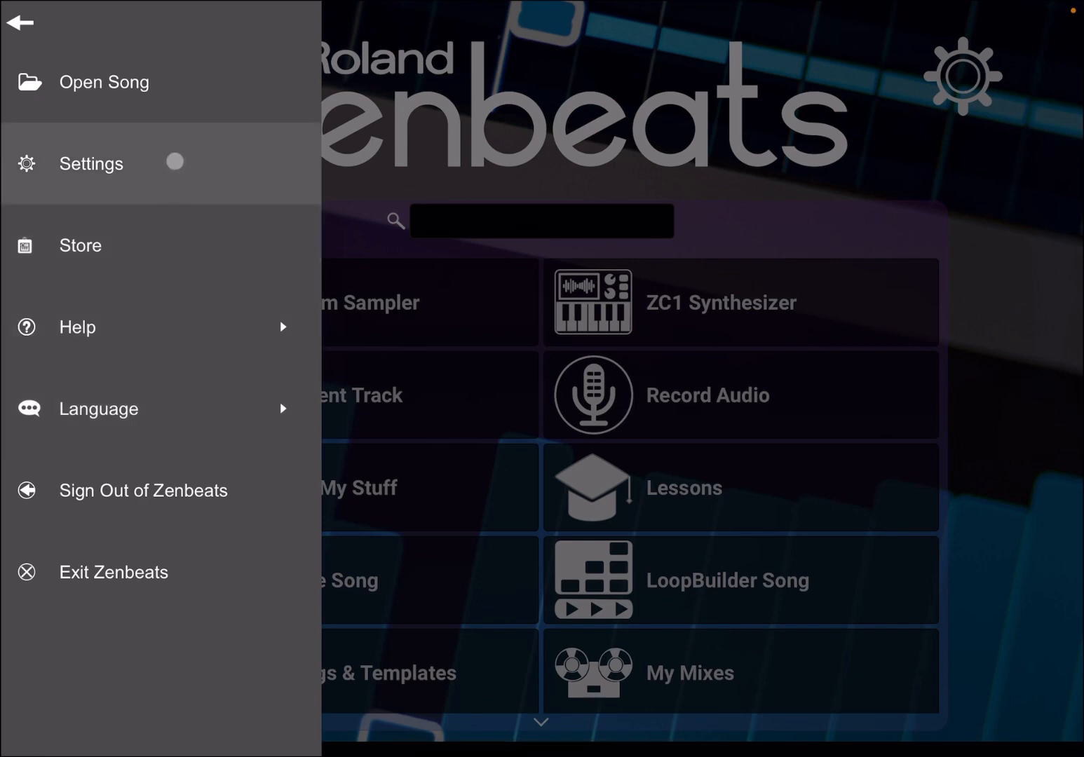
mouse_move(79, 244)
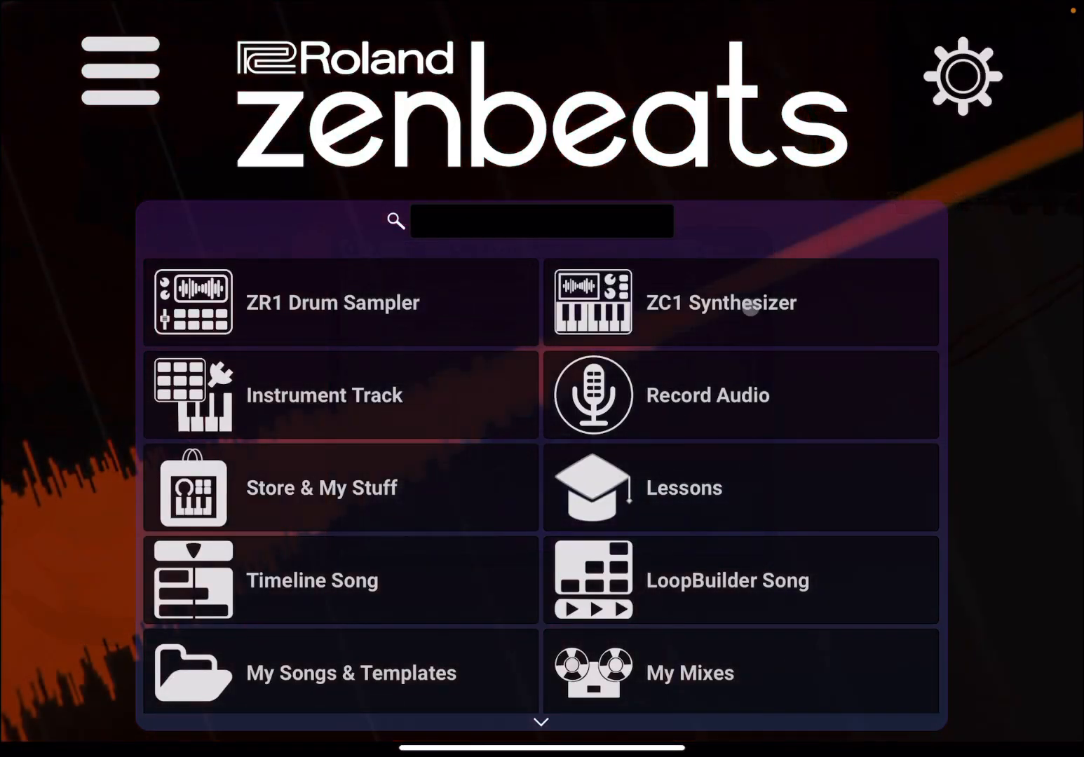
click(723, 303)
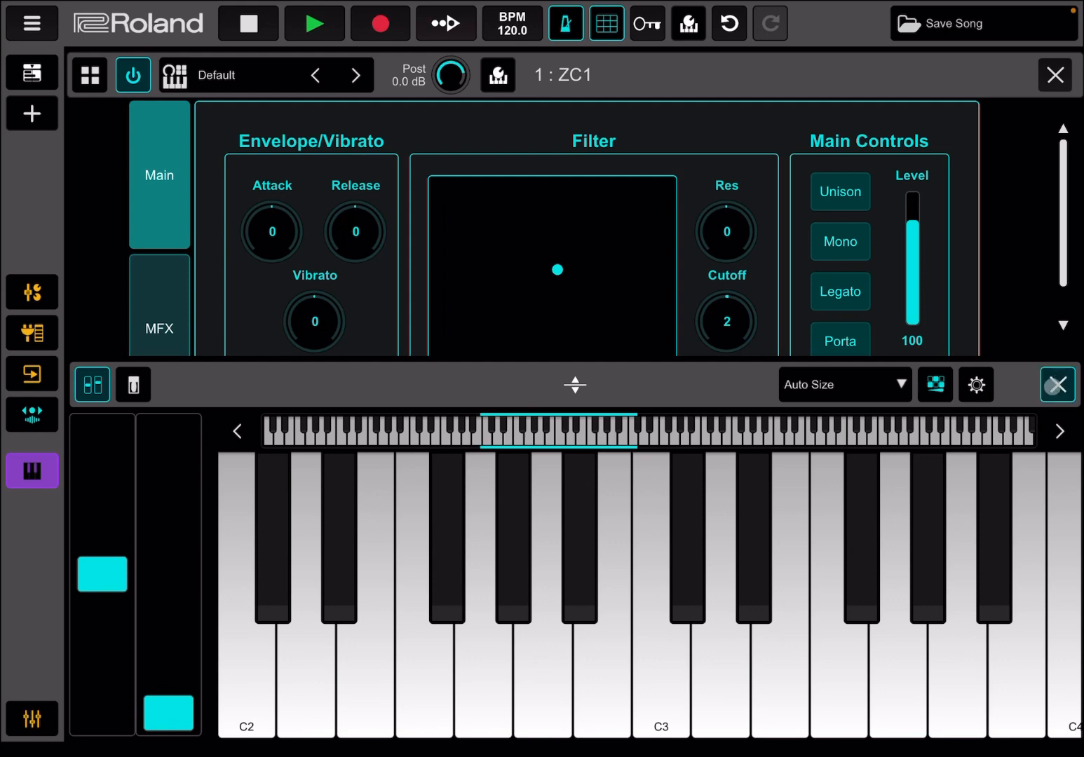
click(1057, 384)
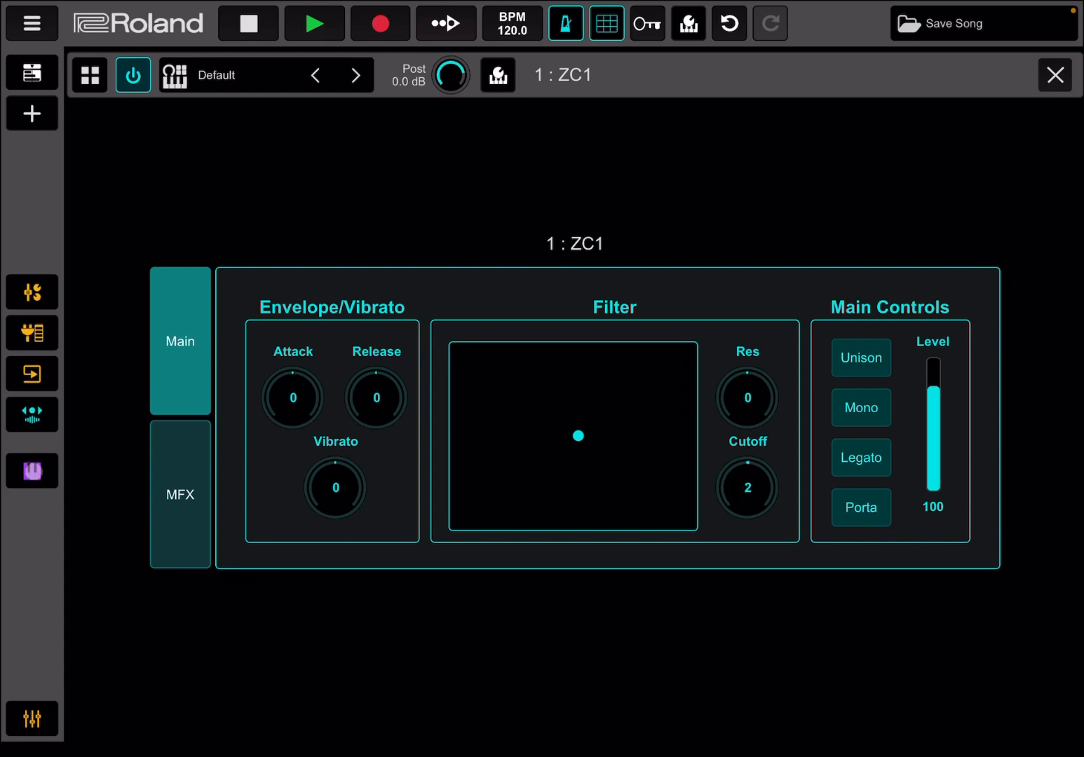
click(31, 471)
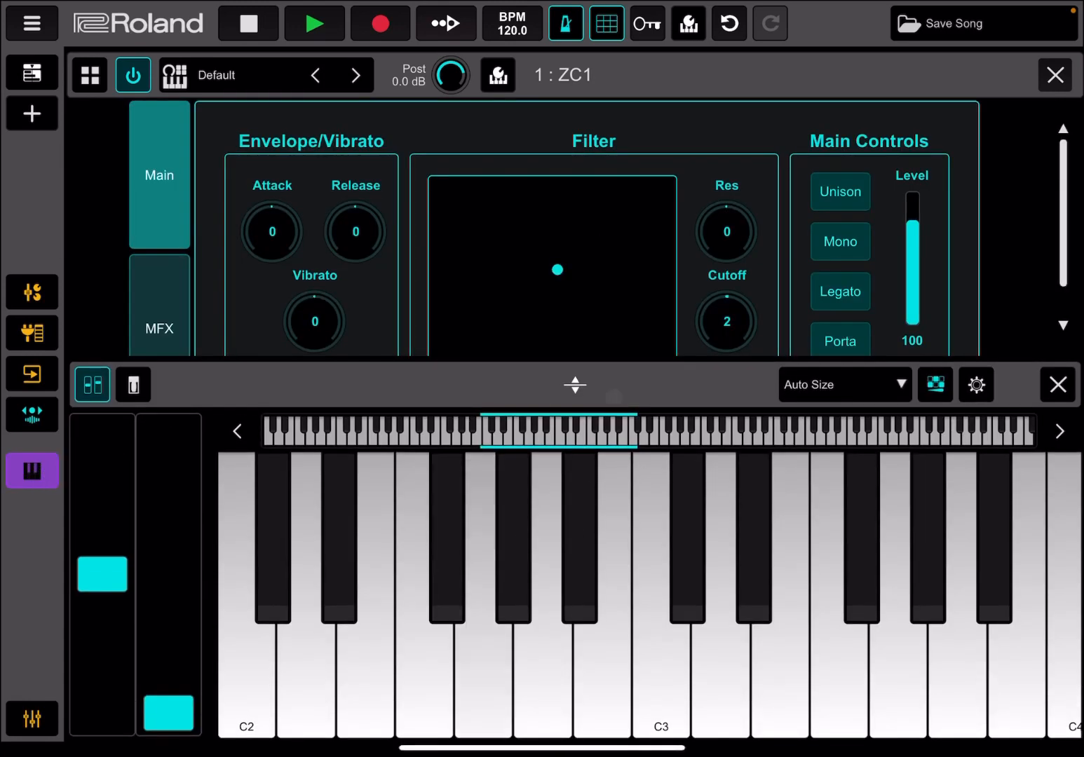
click(1057, 384)
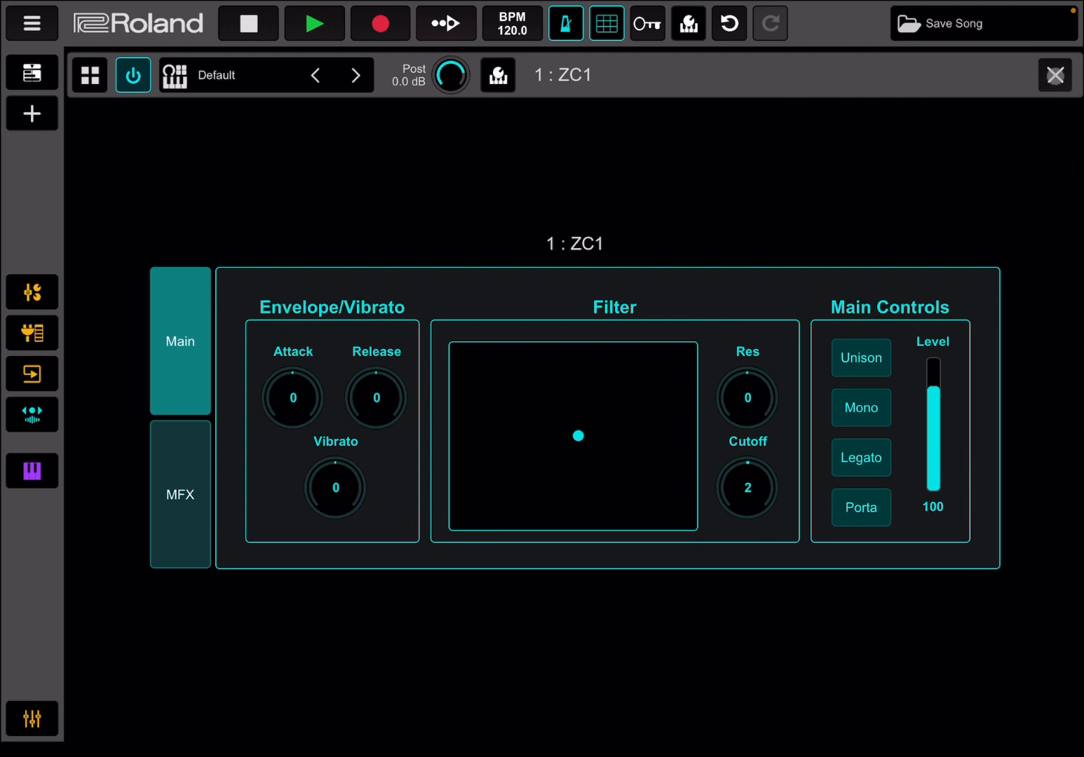
click(1054, 75)
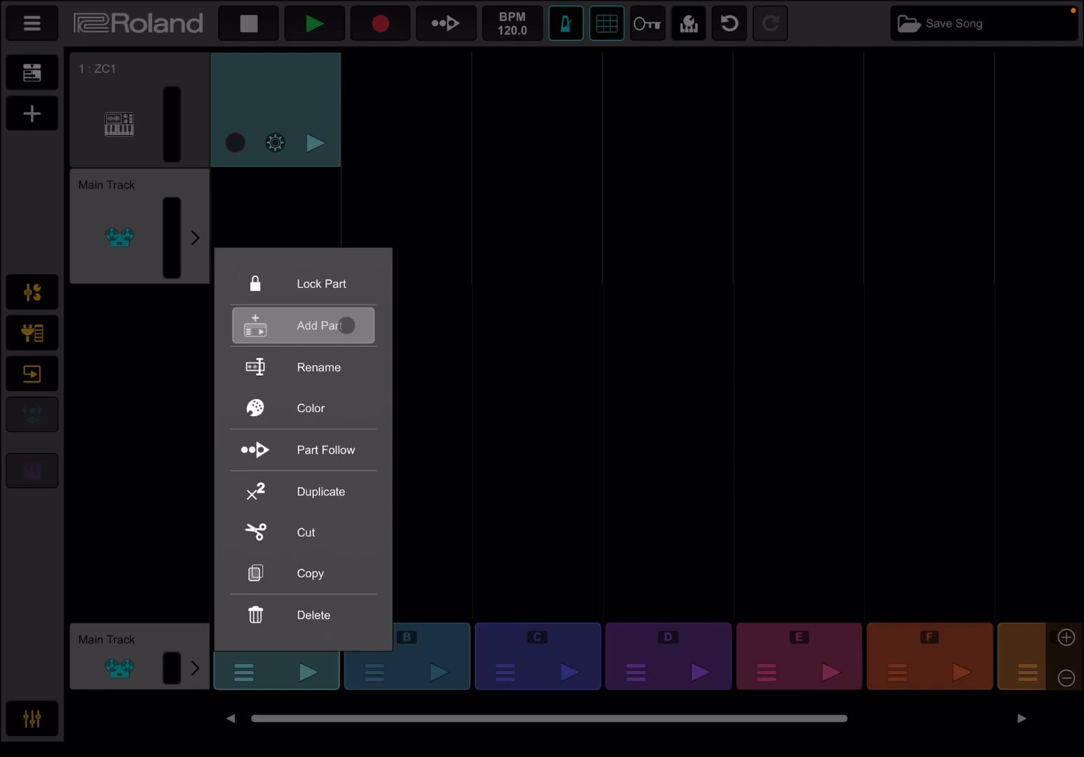
mouse_move(318, 367)
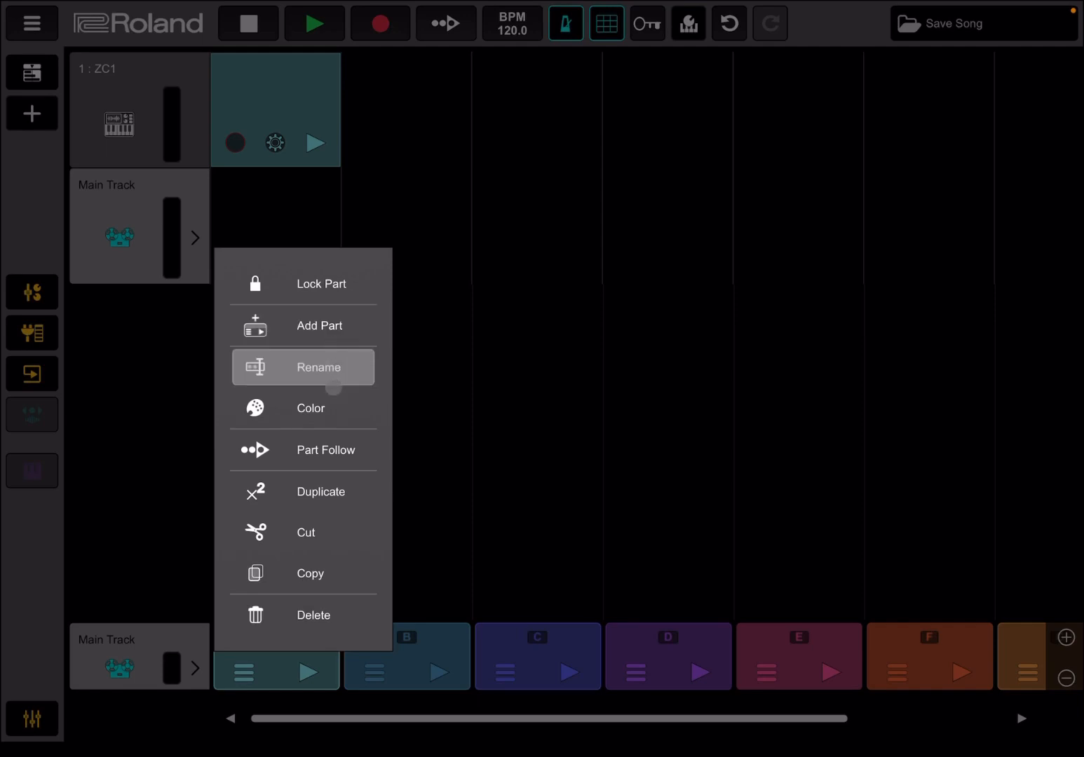
mouse_move(322, 450)
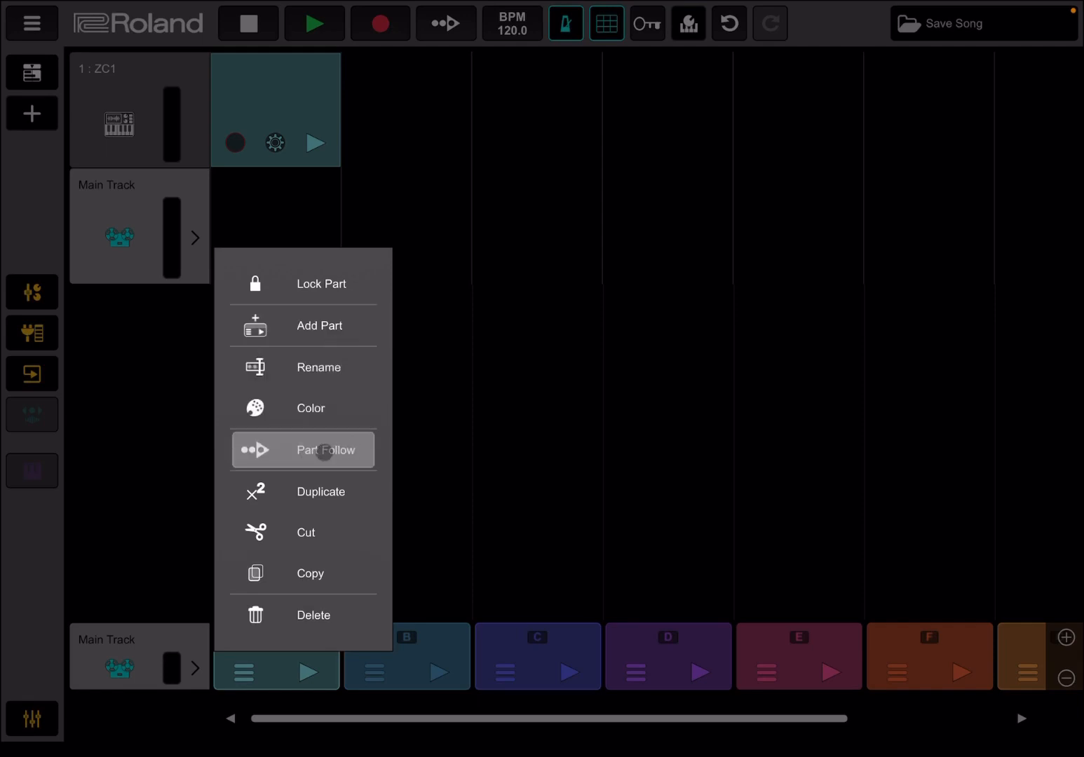
Step: Toggle Part Follow in the part options menu over parts A to F
click(344, 451)
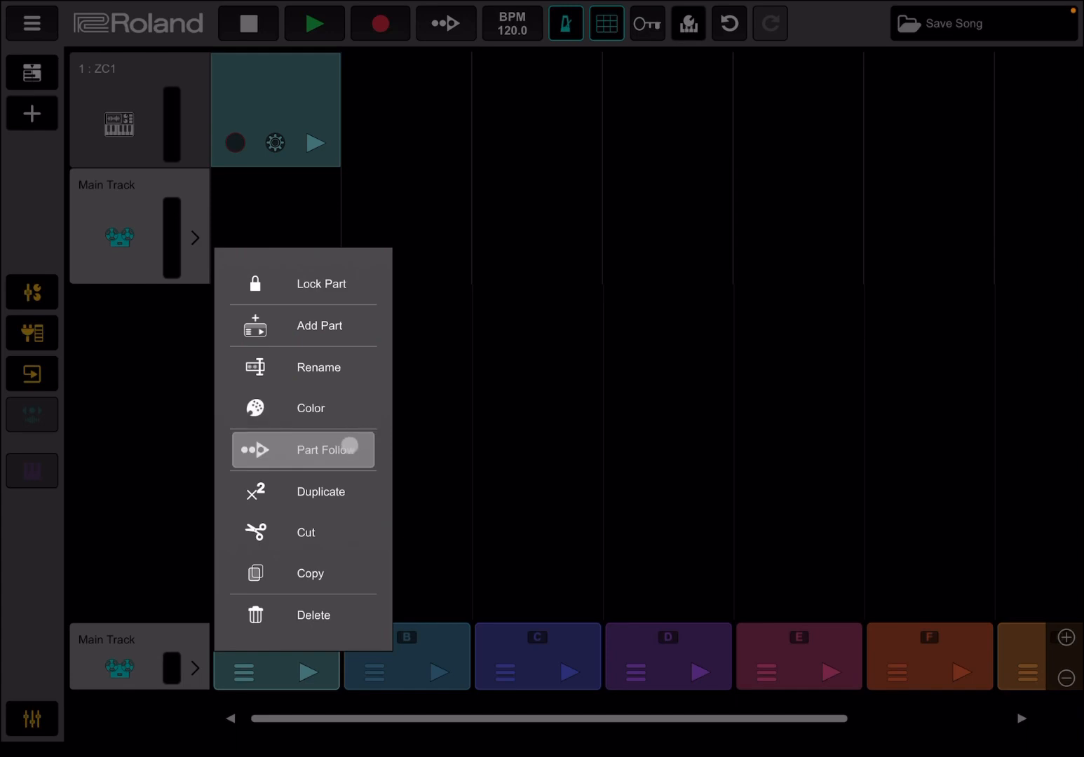
click(347, 450)
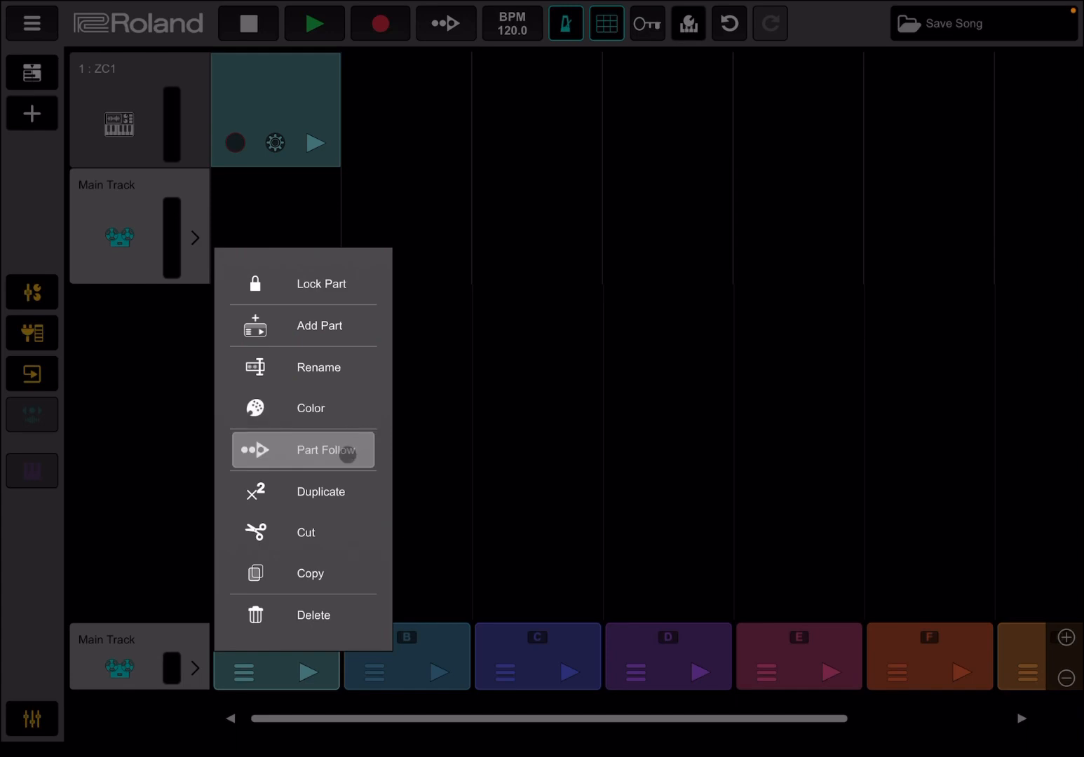
mouse_move(337, 491)
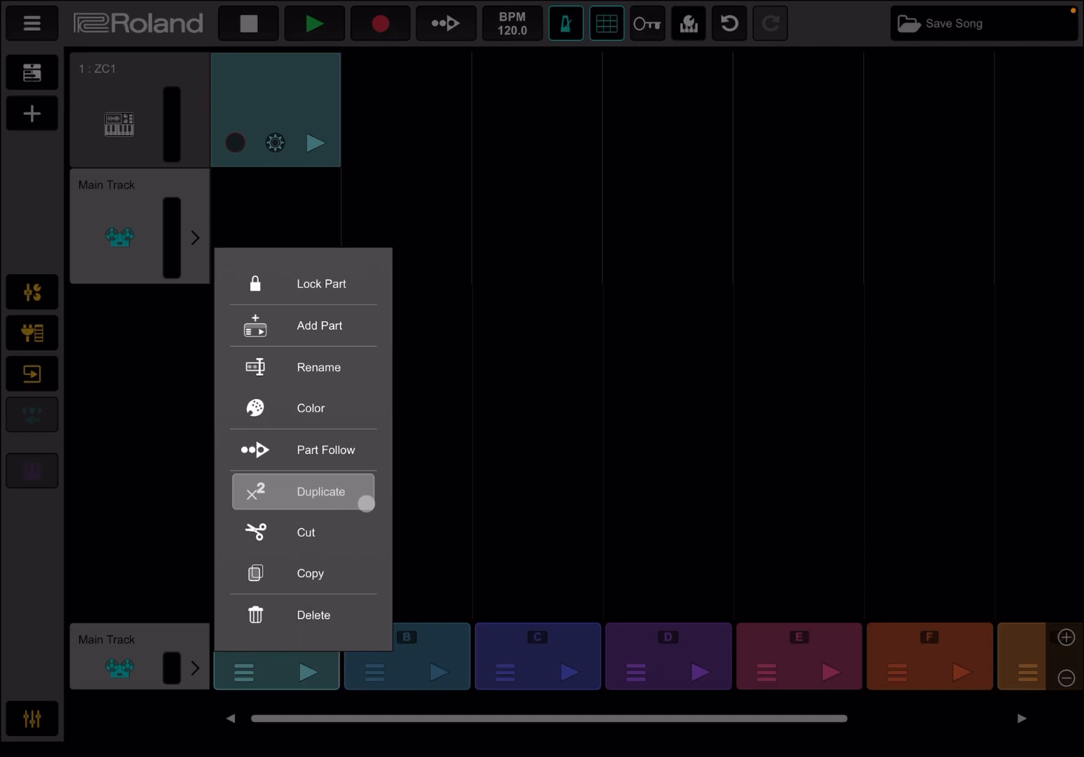
mouse_move(303, 614)
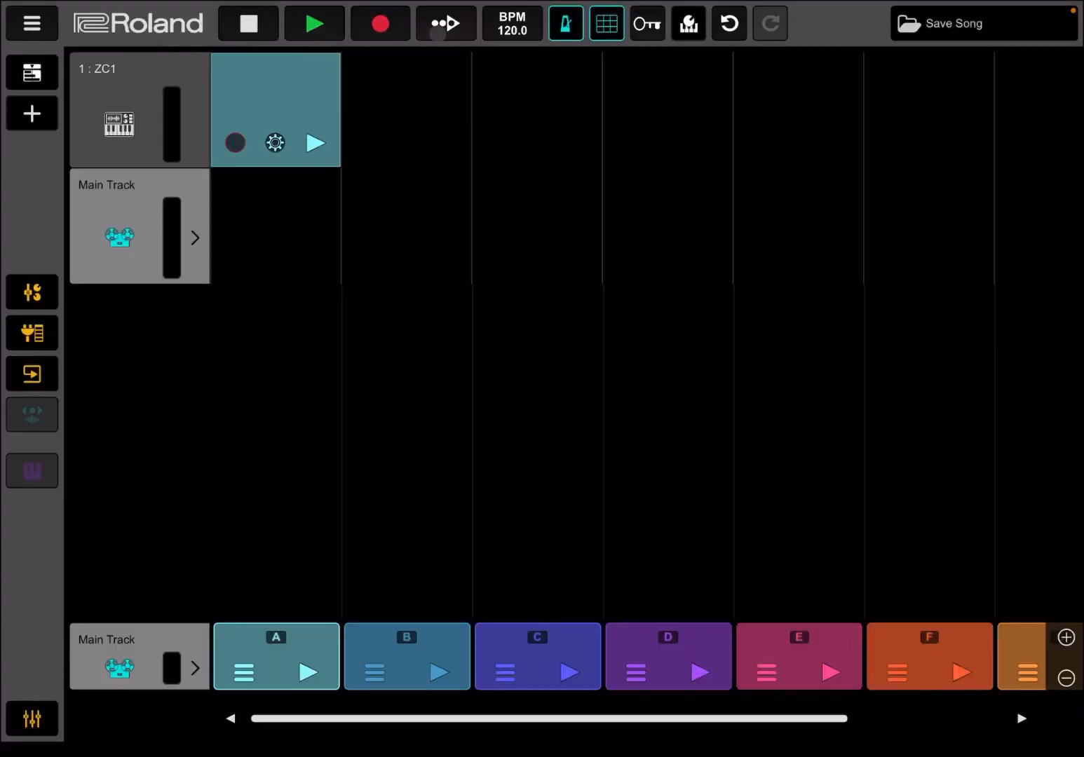
Step: Trial-play and record the ZC1 clip, stop it, then show the tempo panel at 120 BPM in 4/4
click(246, 23)
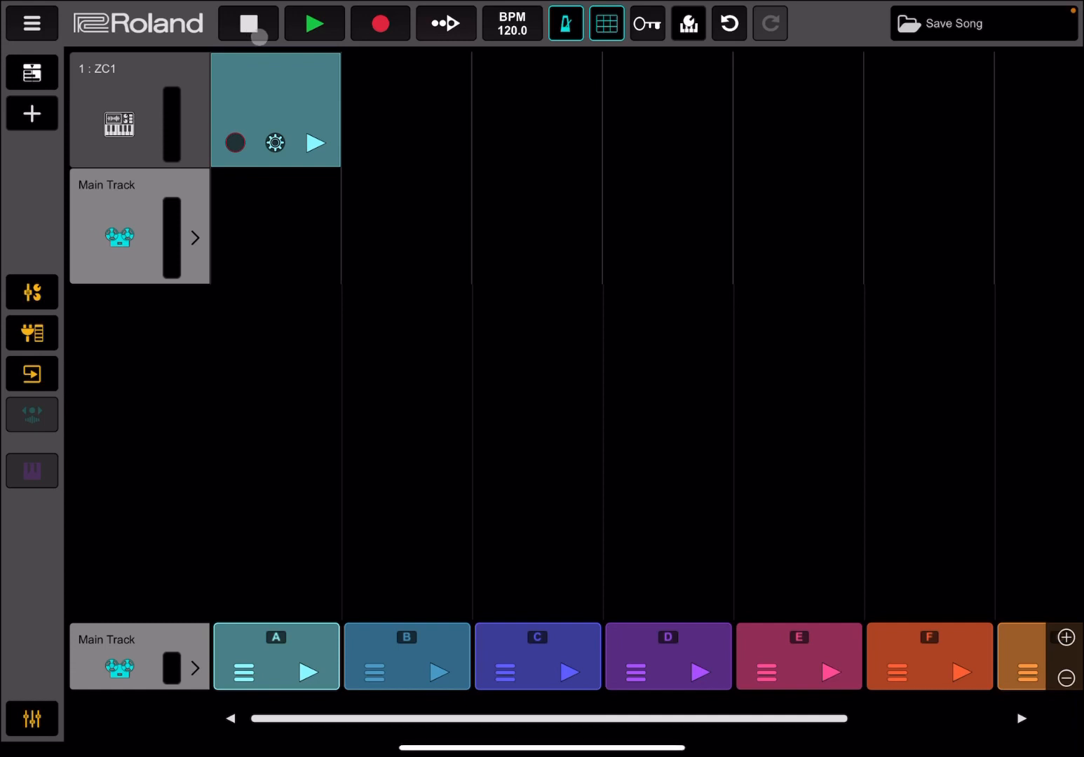
click(314, 143)
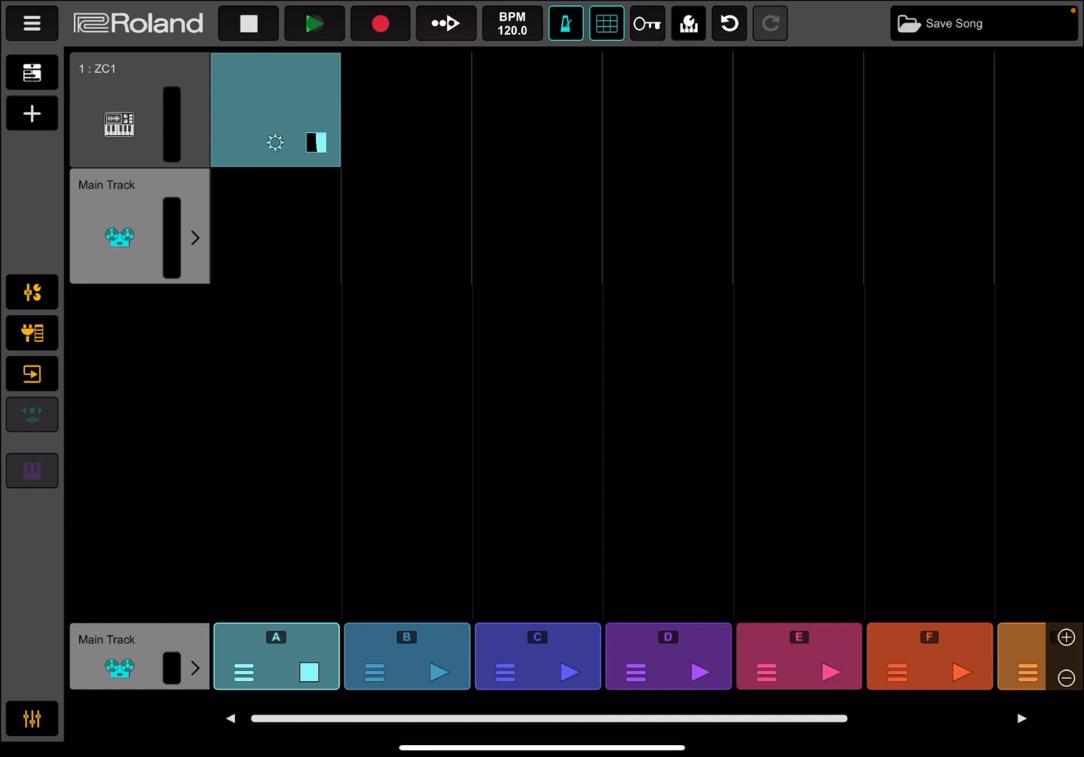
click(315, 22)
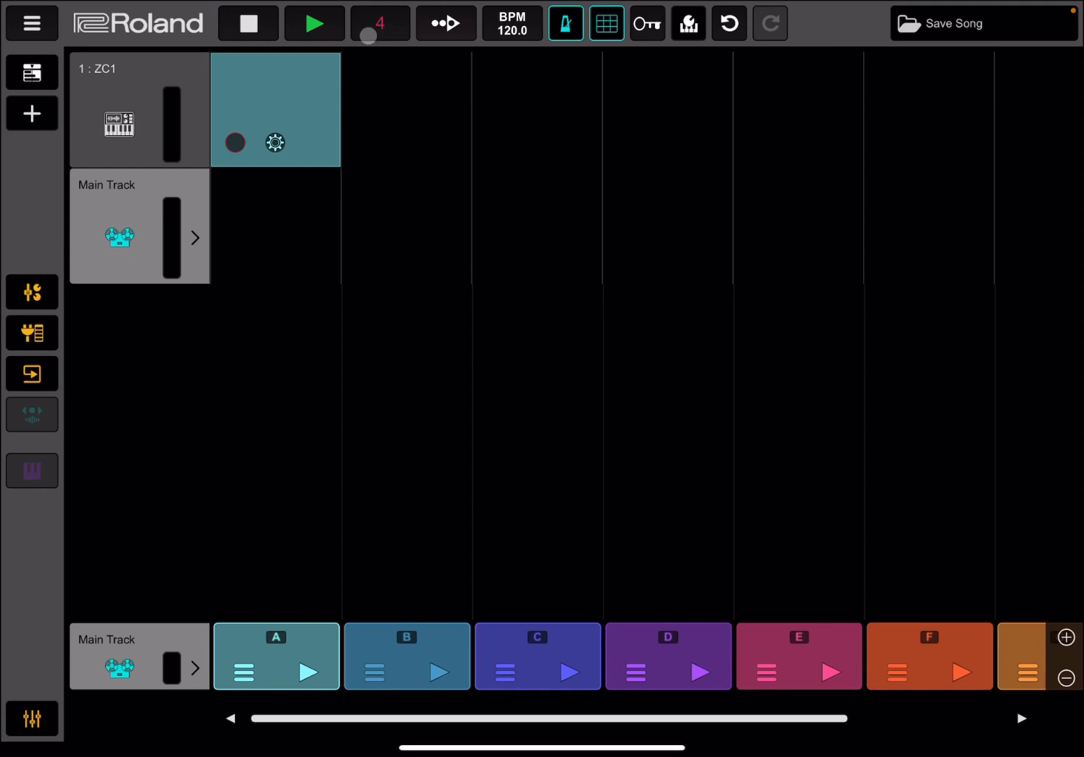
click(314, 22)
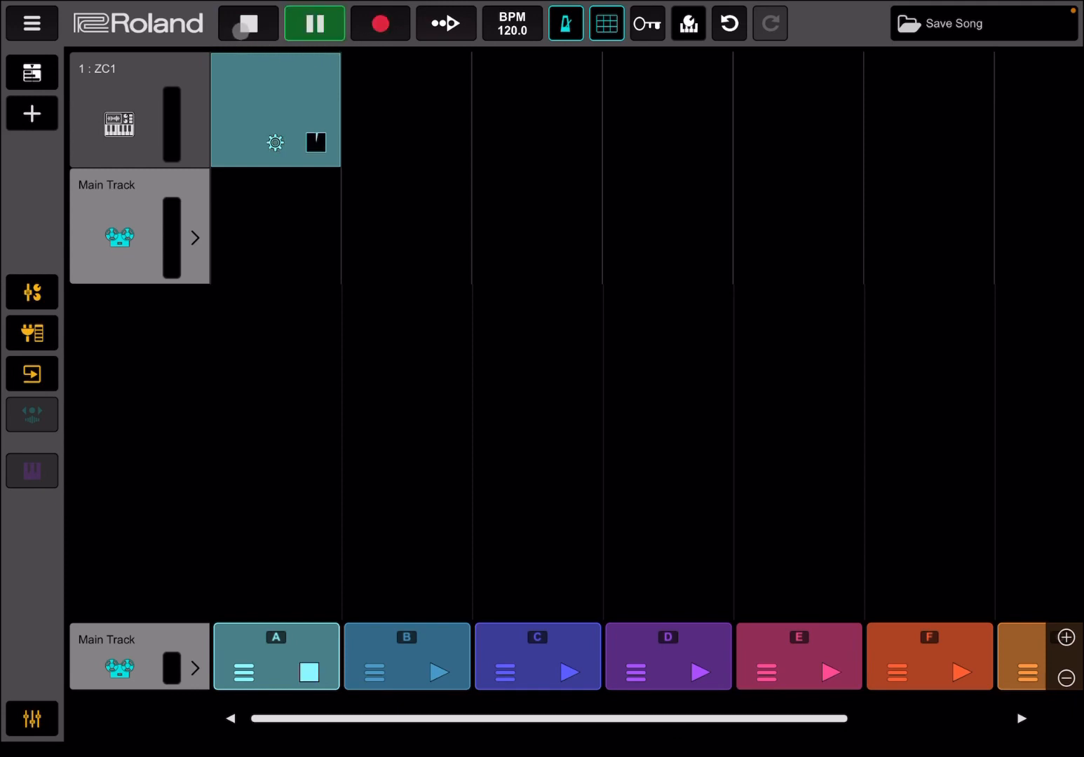
click(314, 22)
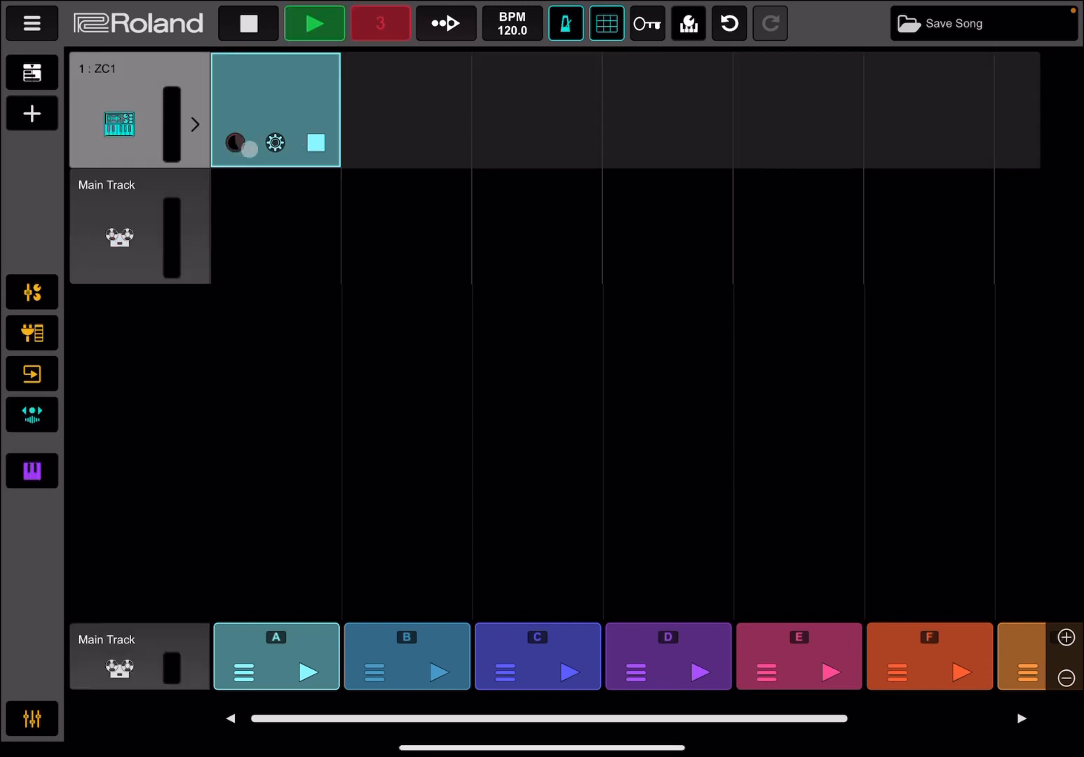
click(314, 22)
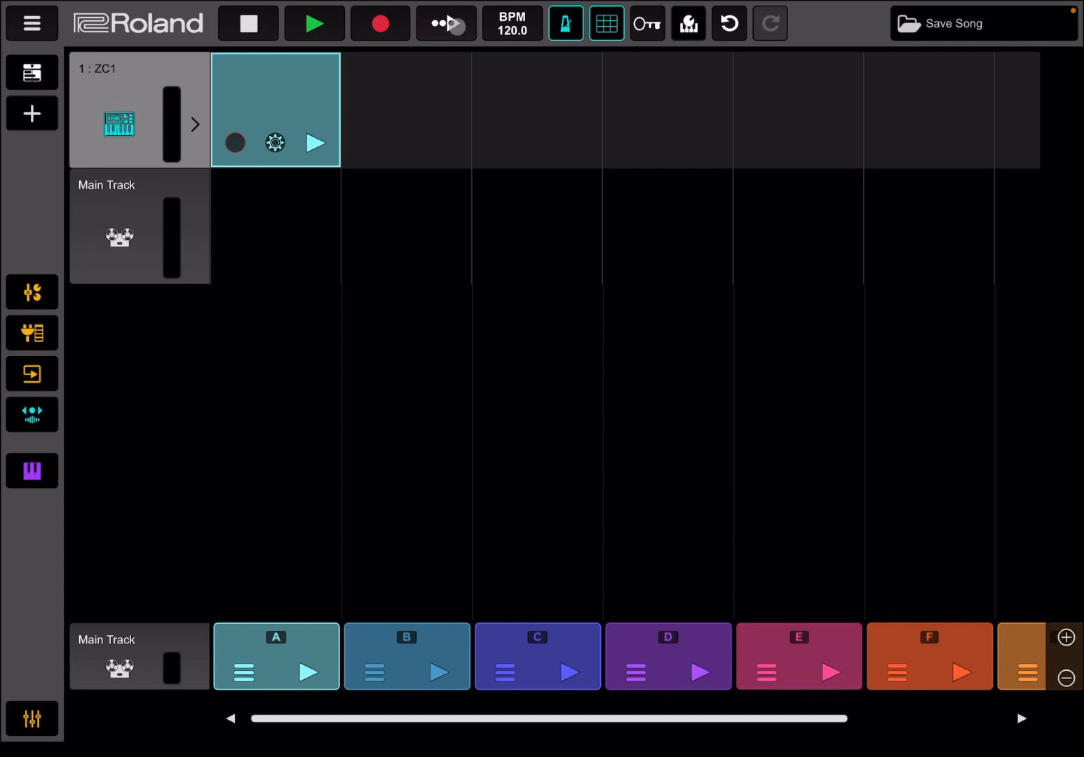
click(511, 23)
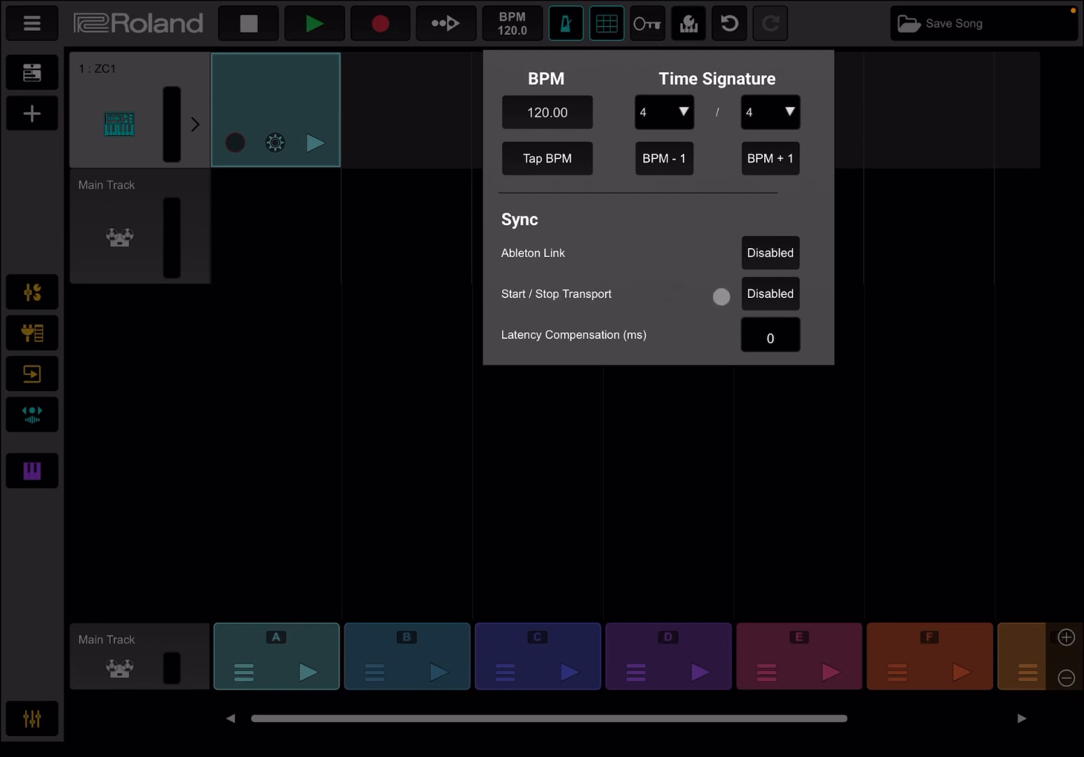
click(721, 296)
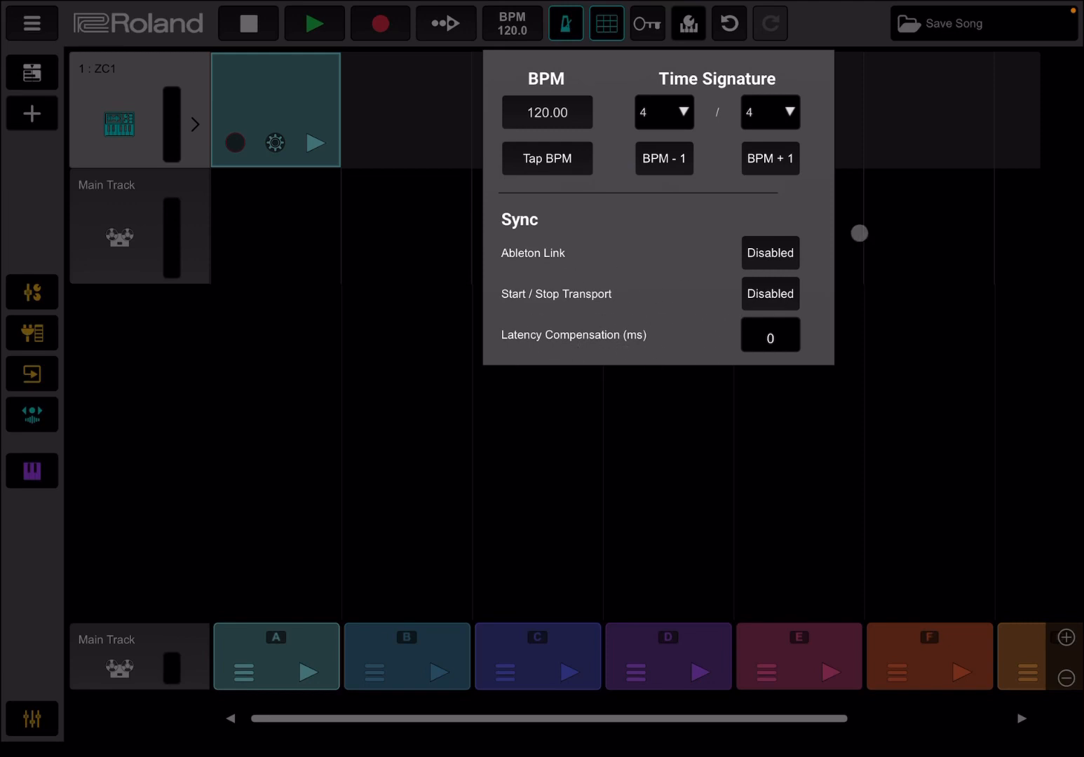
Step: Show the Metronome settings: click off during playback, on for recording and pre-roll
click(565, 23)
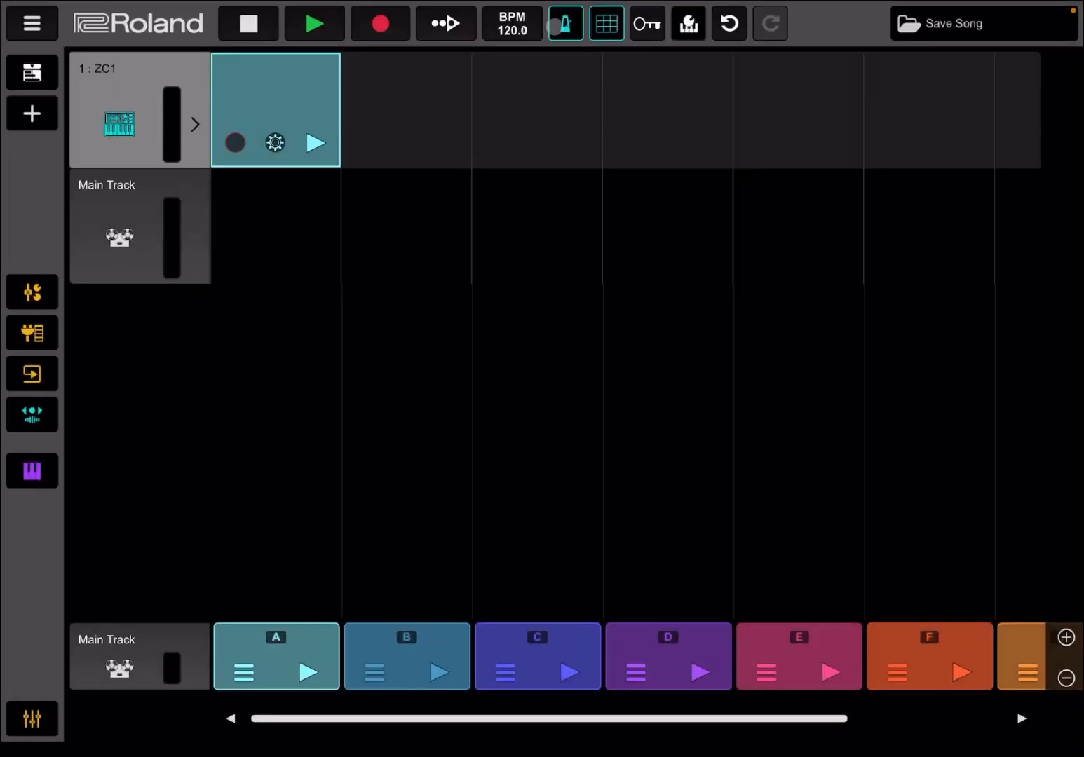
click(566, 24)
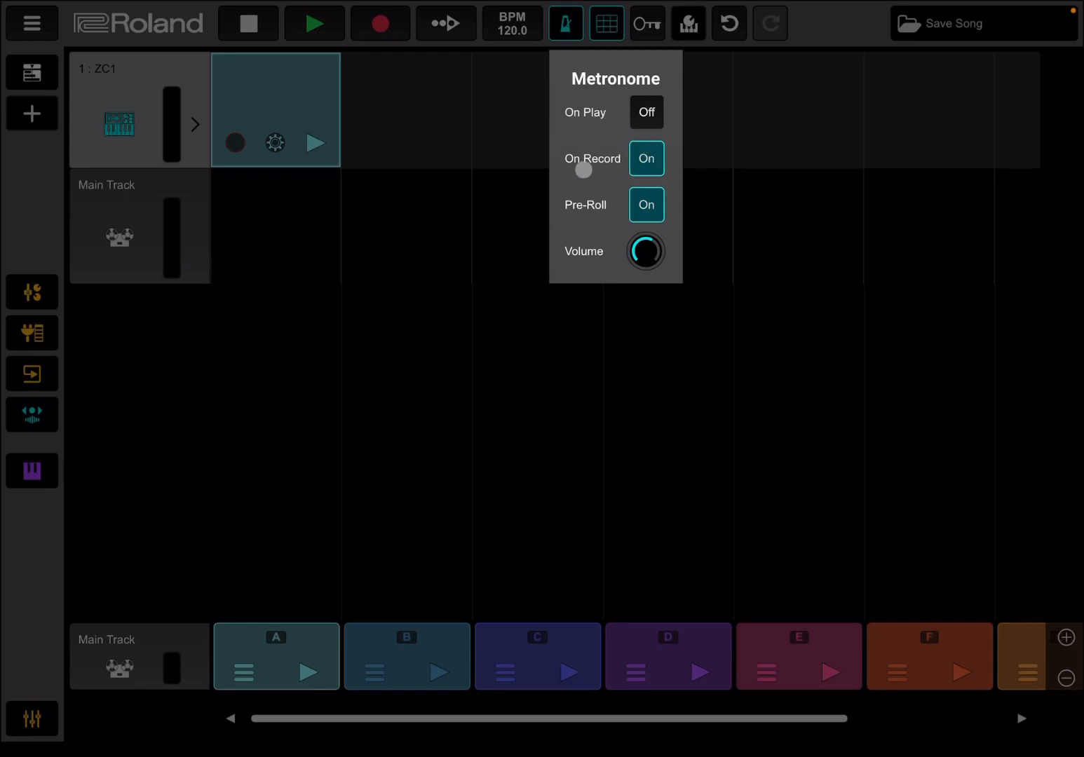
click(647, 205)
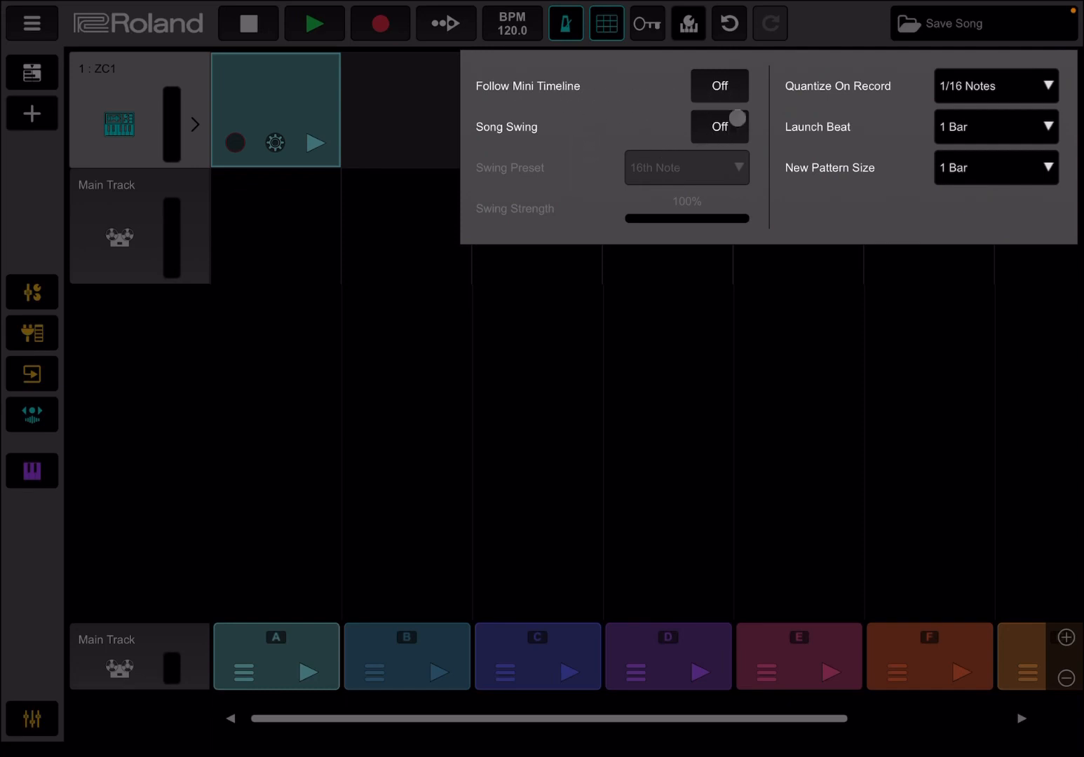
click(719, 126)
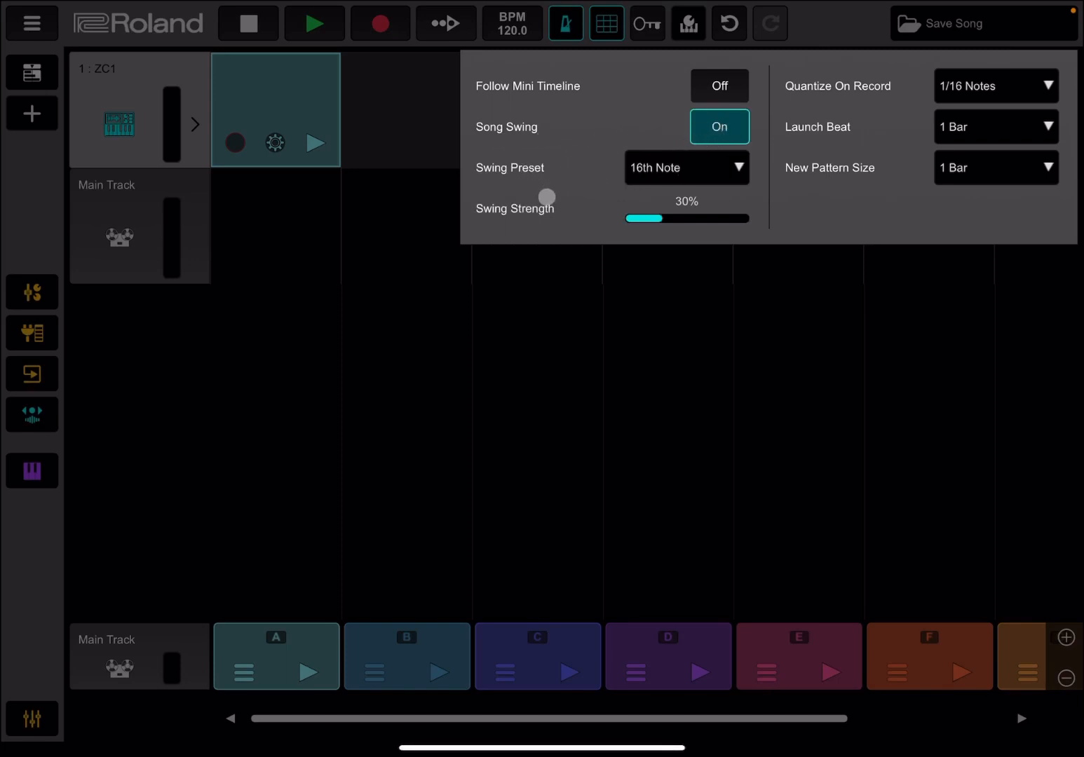
click(688, 168)
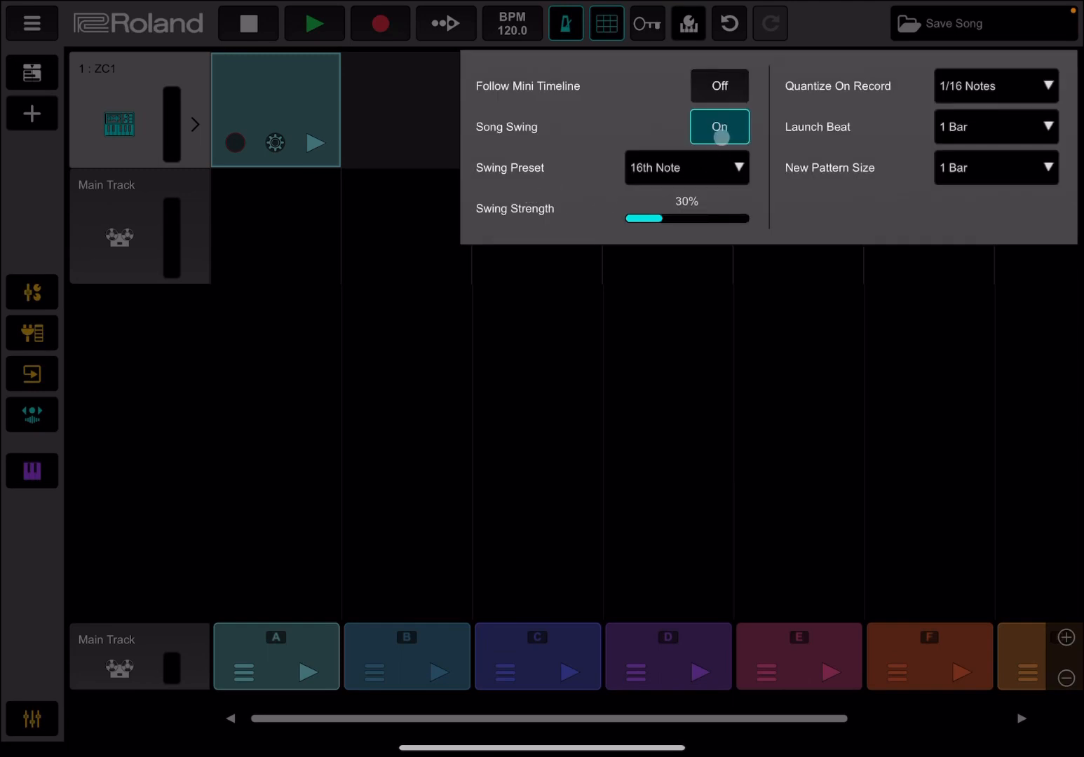
click(719, 127)
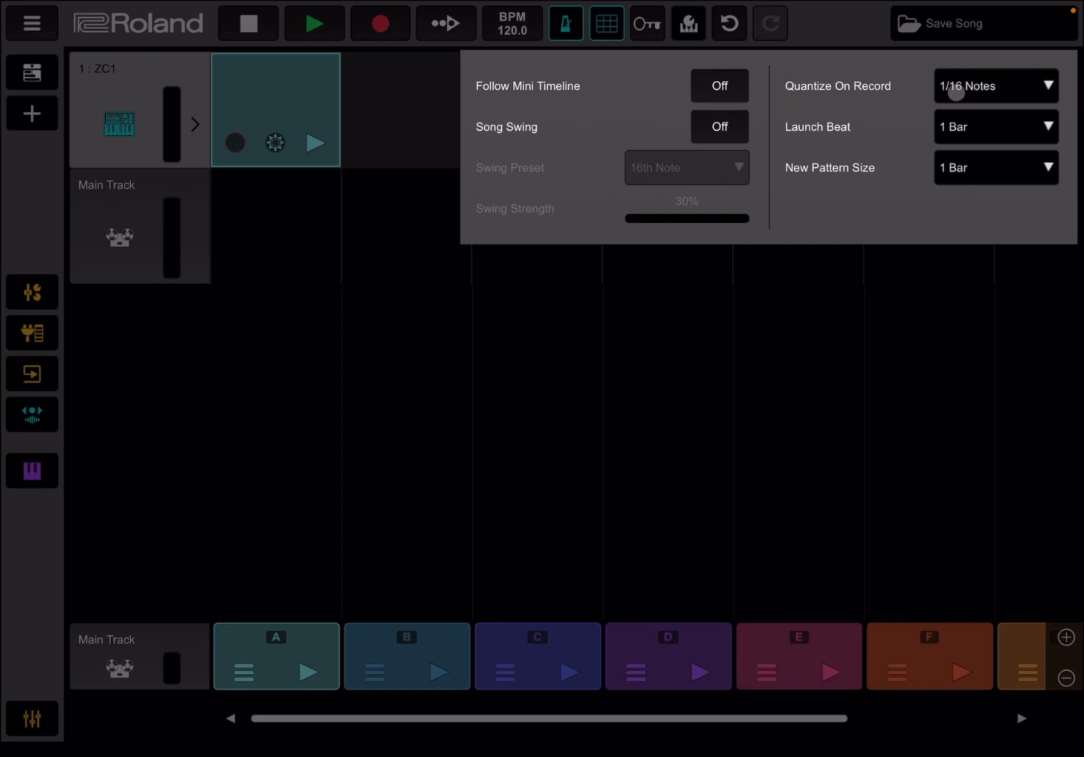
click(996, 85)
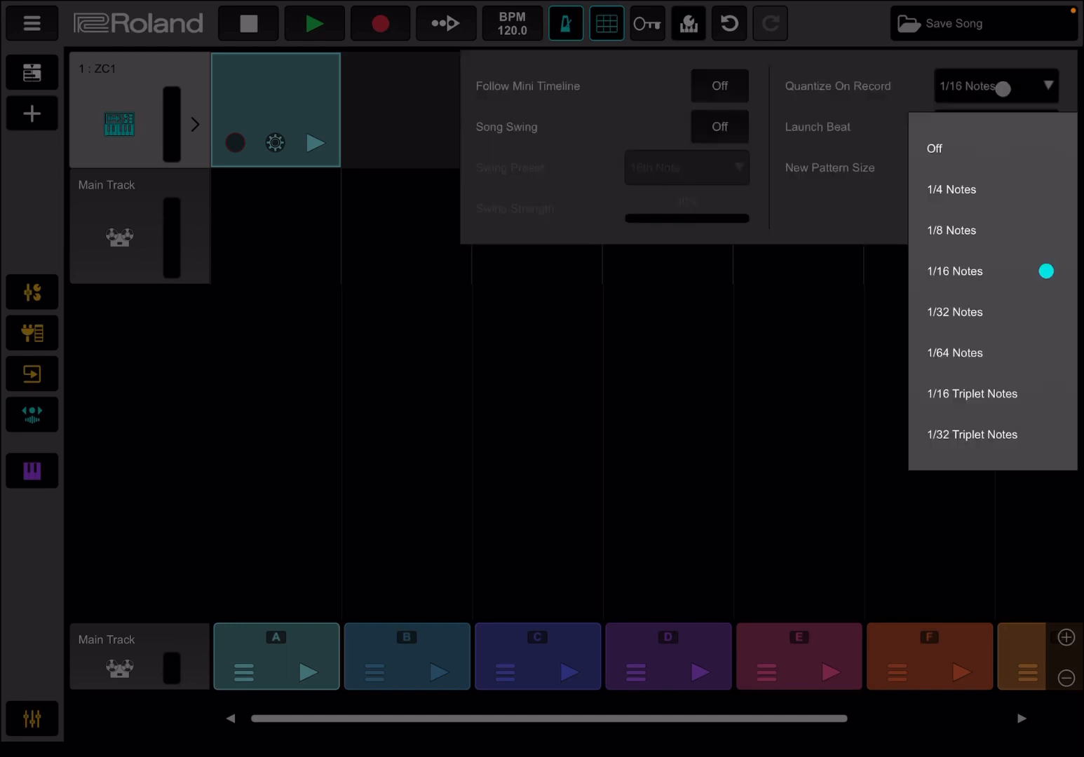
click(955, 272)
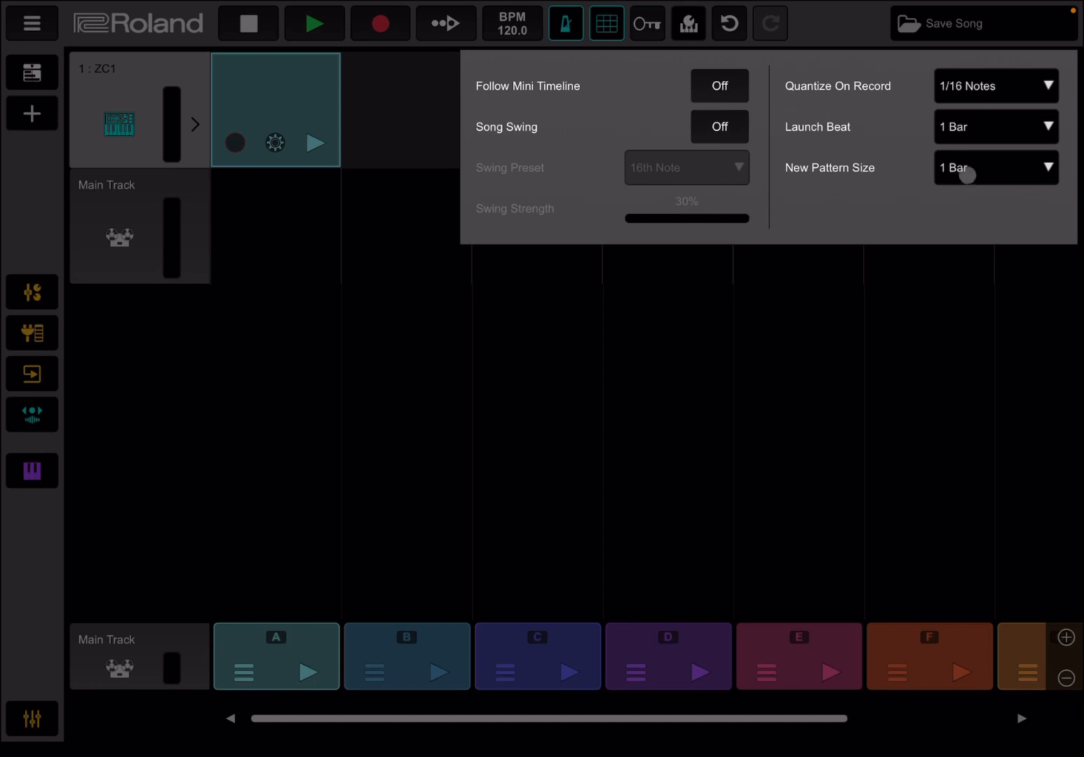
click(649, 25)
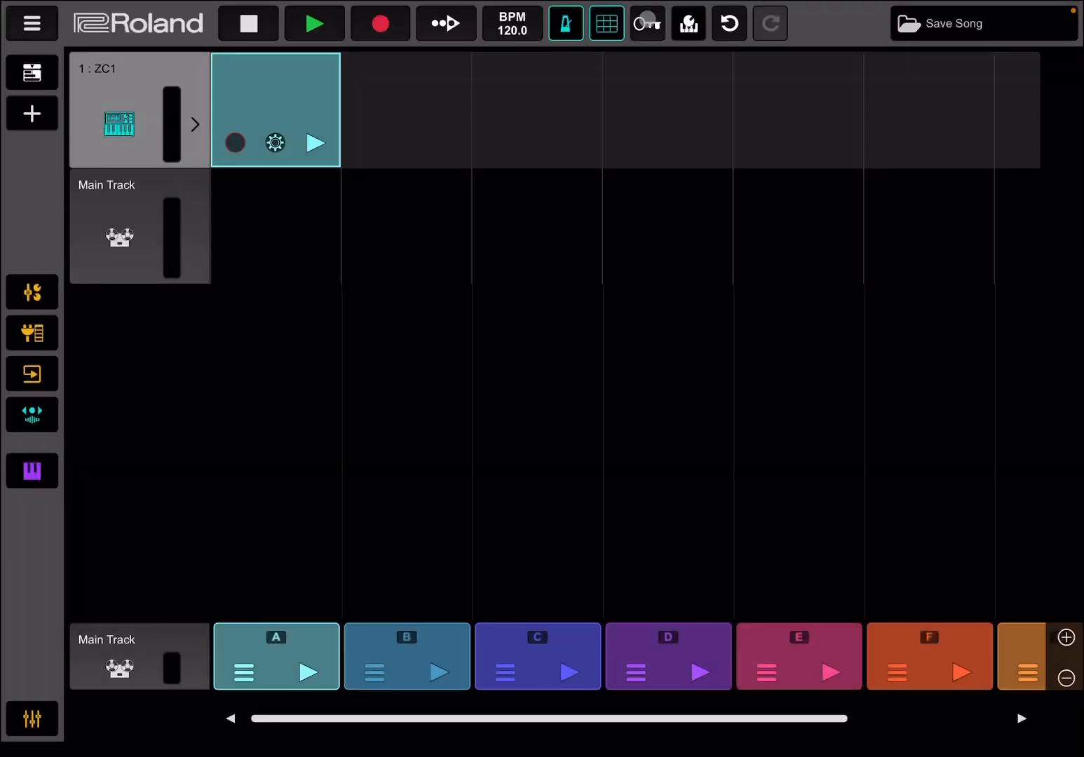
click(650, 25)
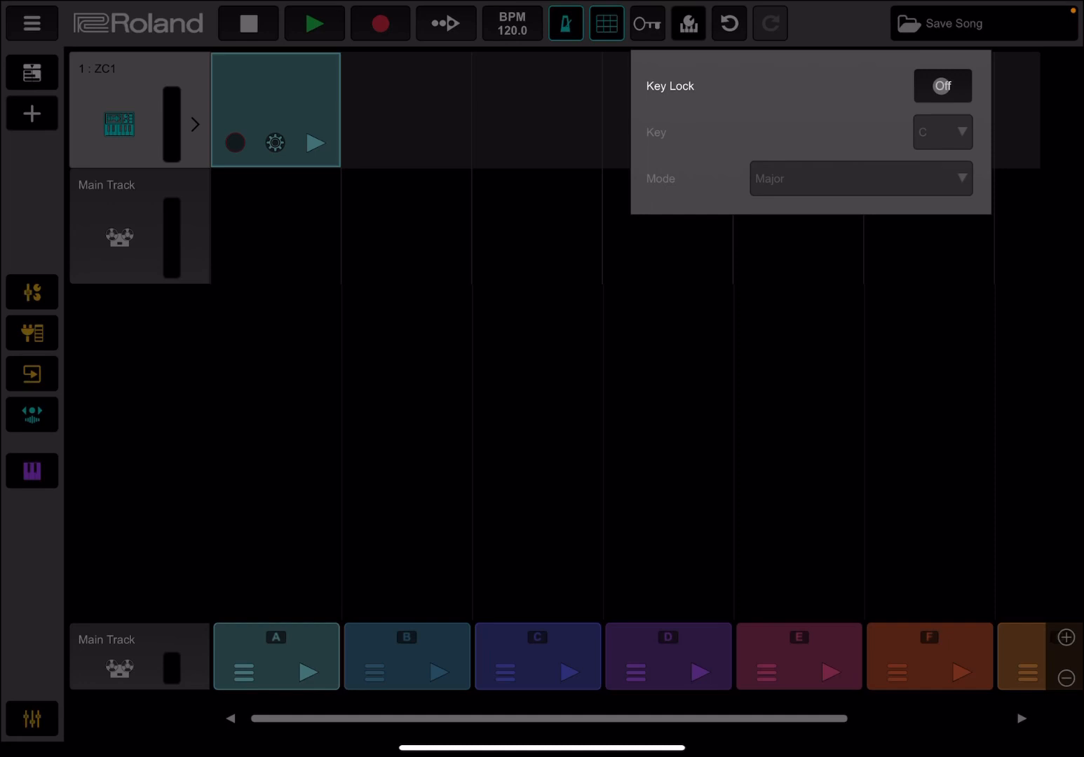
click(942, 86)
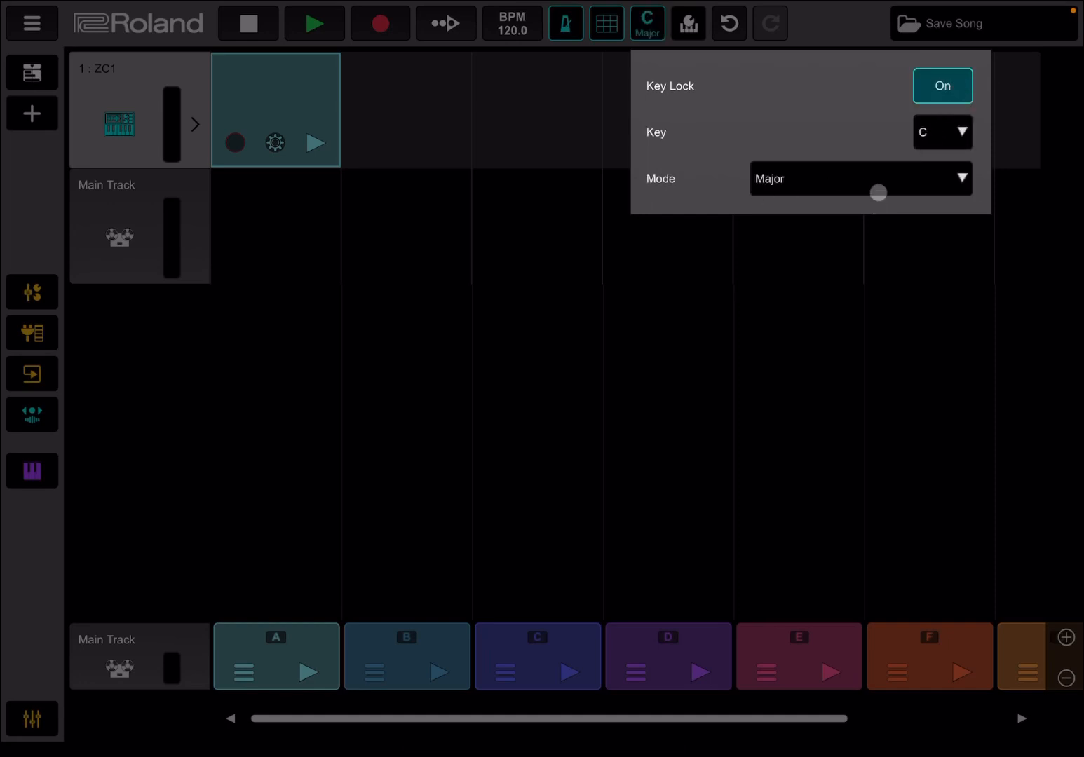
click(861, 178)
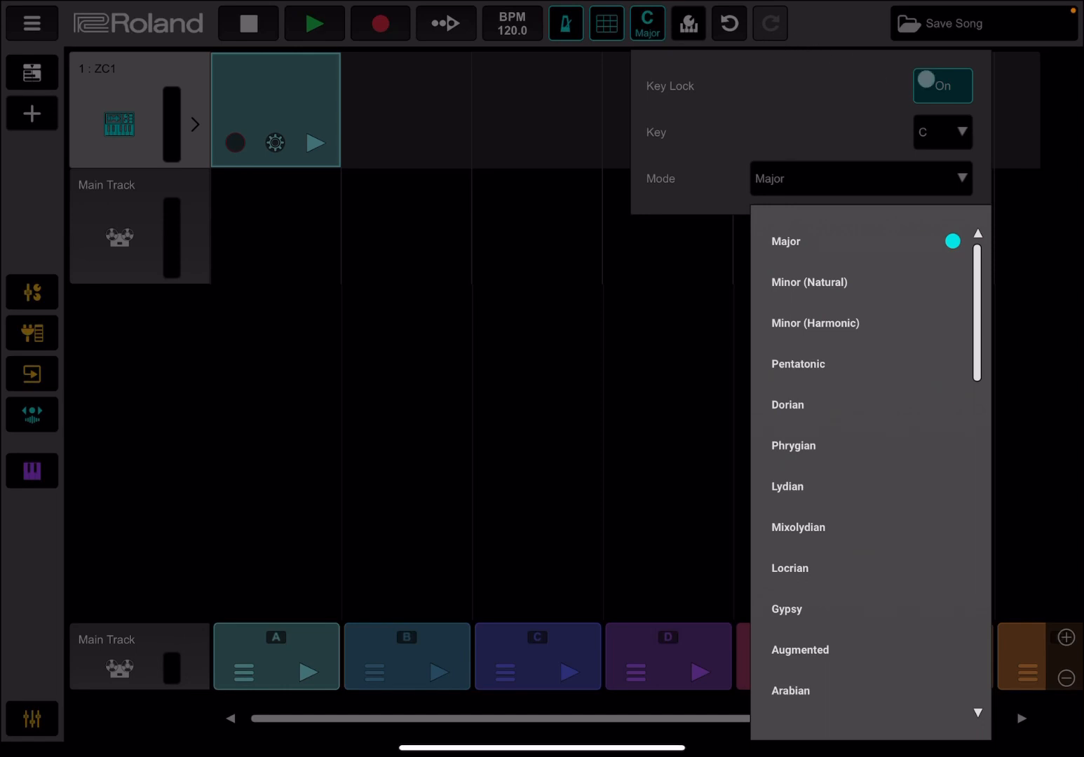
click(646, 26)
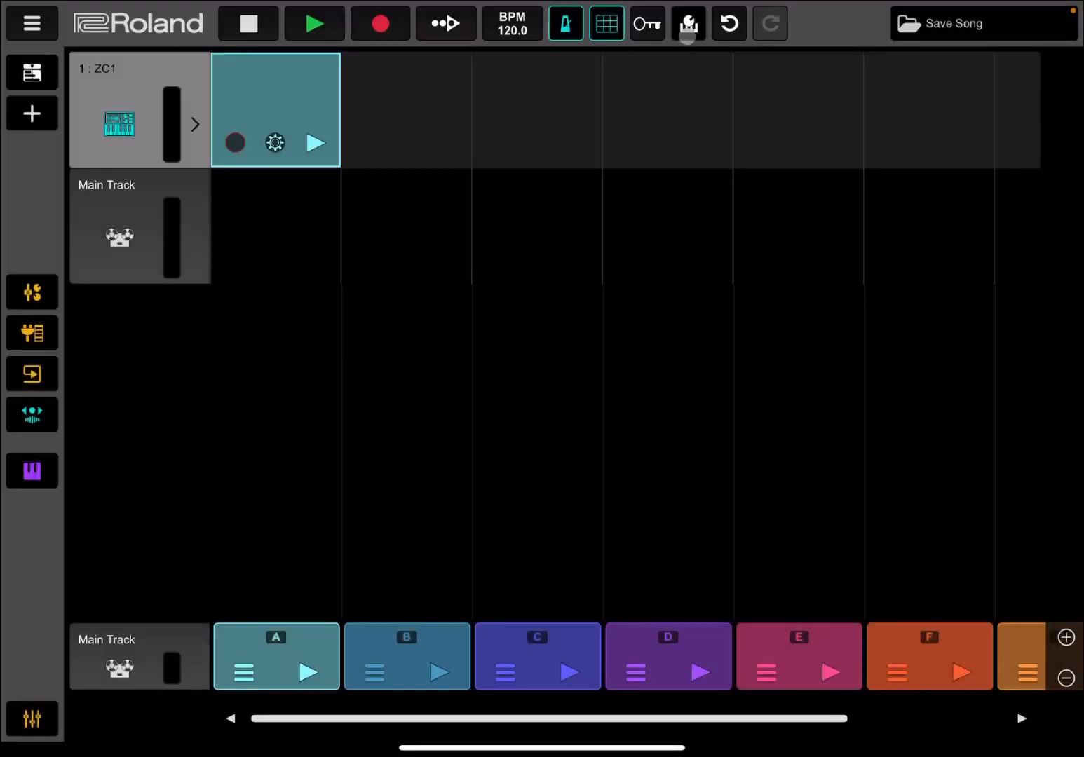
click(687, 26)
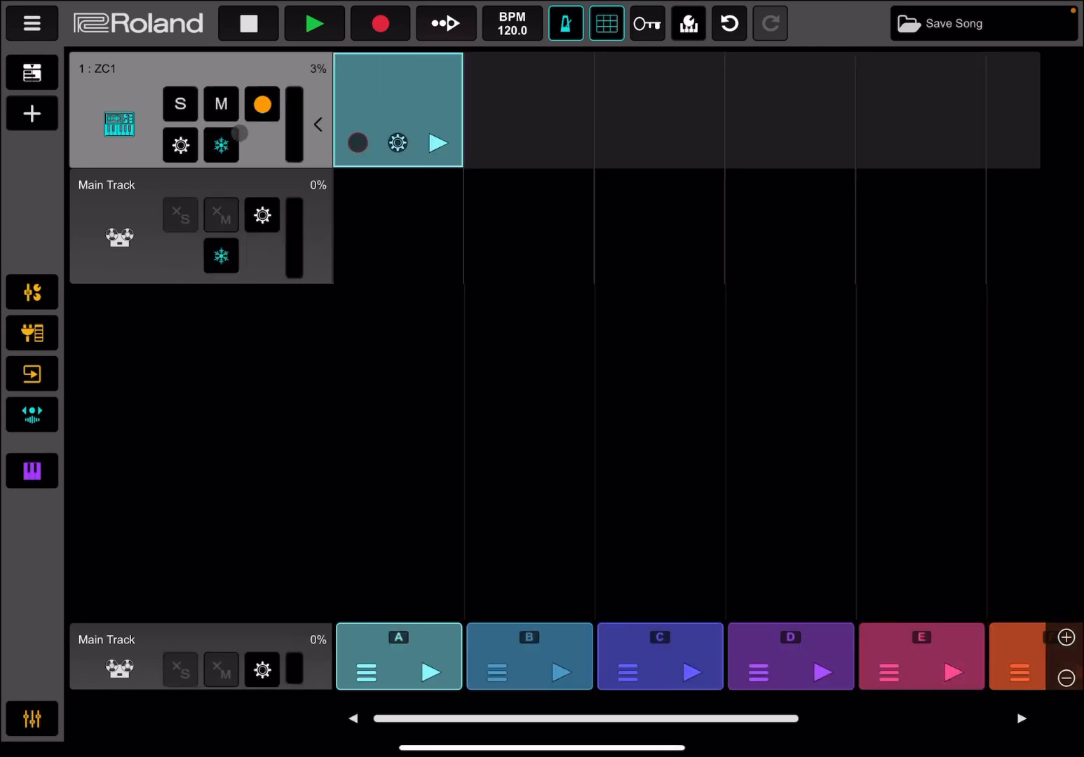
Step: Expand the ZC1 track header to show solo, mute, arm, effects and freeze controls
click(220, 104)
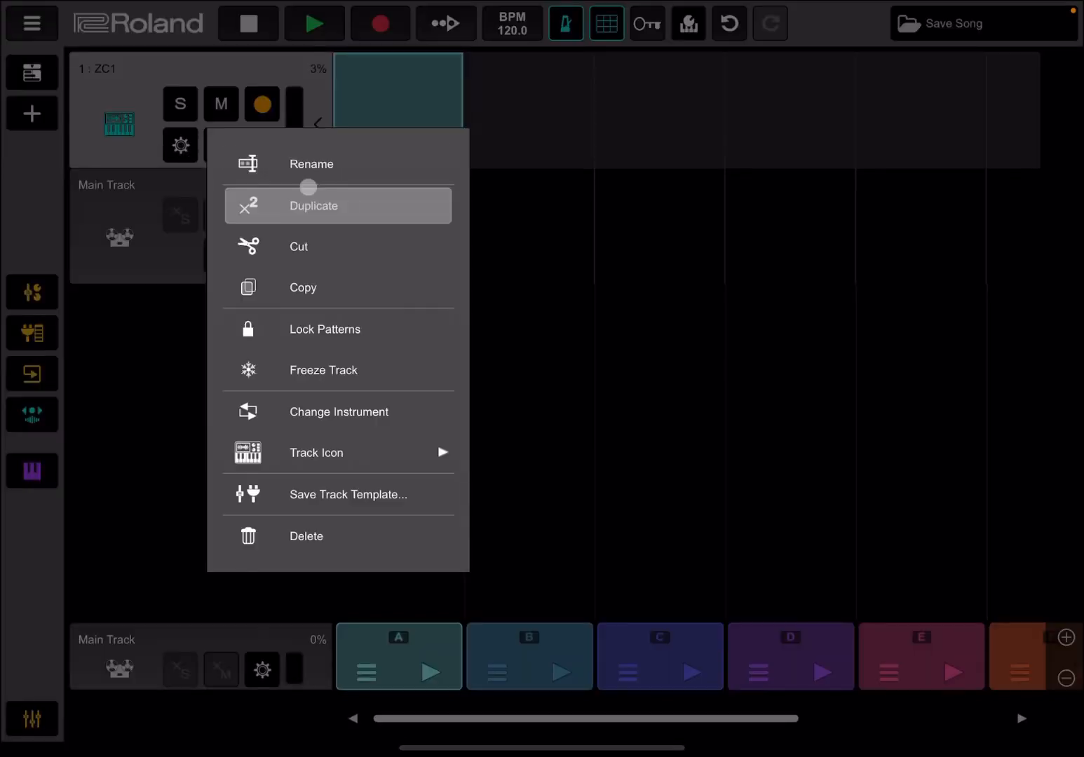
mouse_move(338, 328)
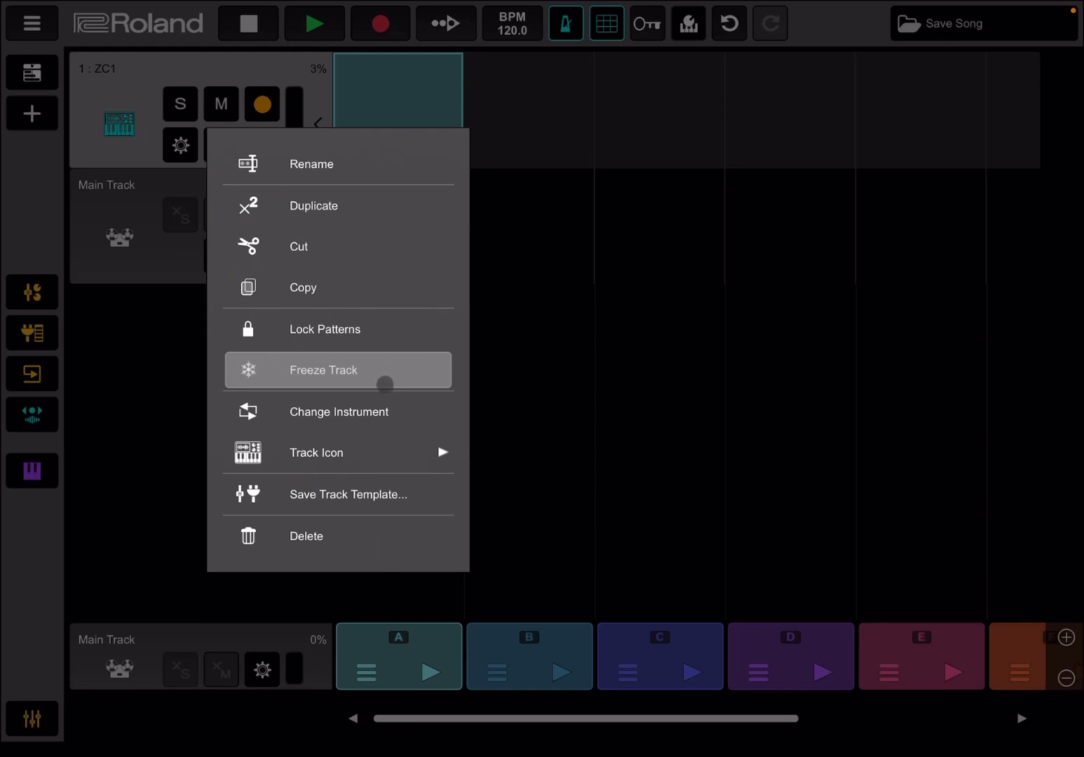
mouse_move(338, 453)
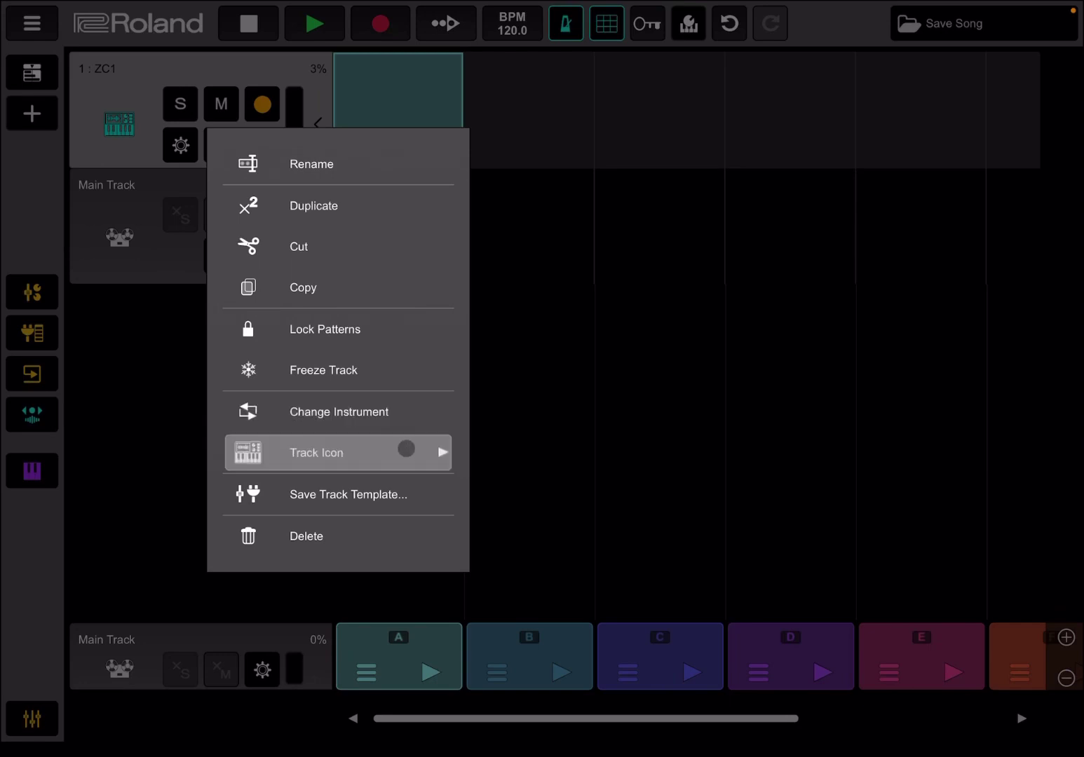
click(337, 452)
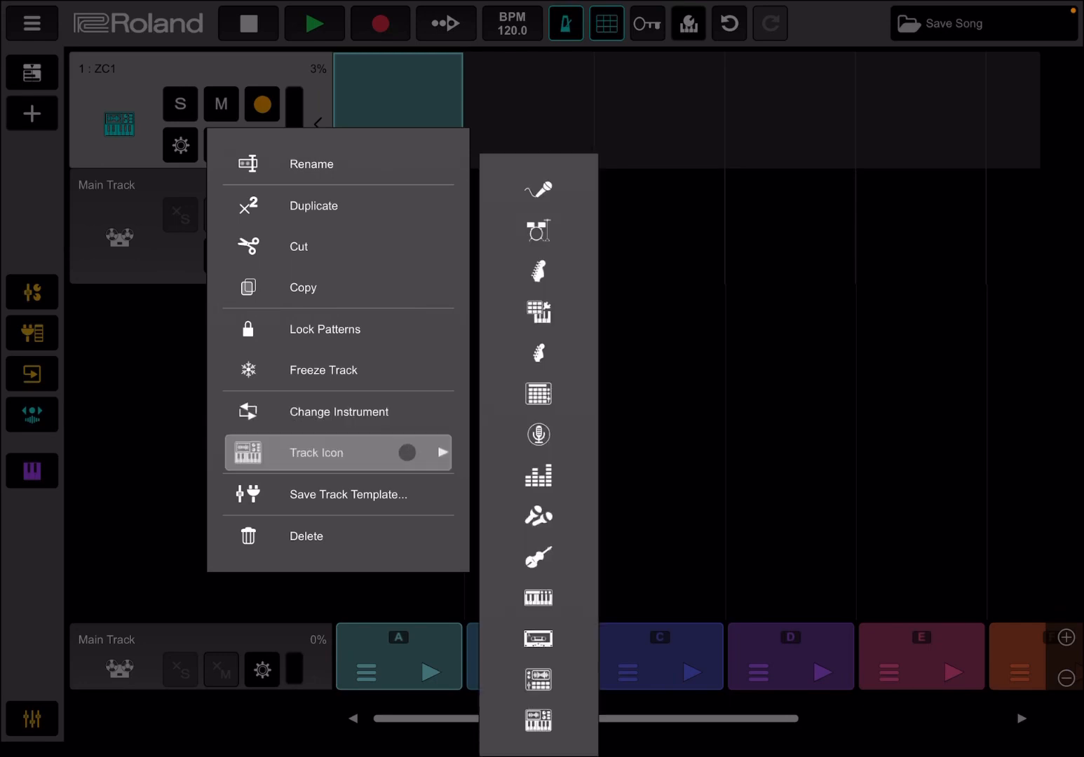
click(337, 453)
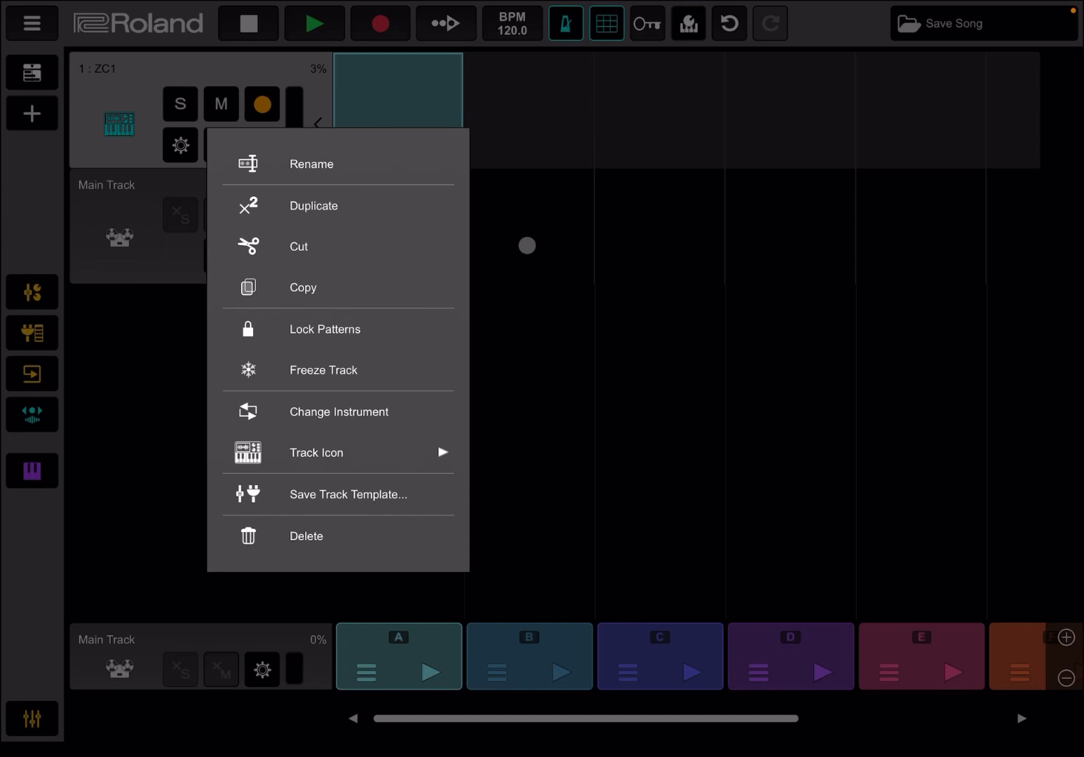
click(323, 370)
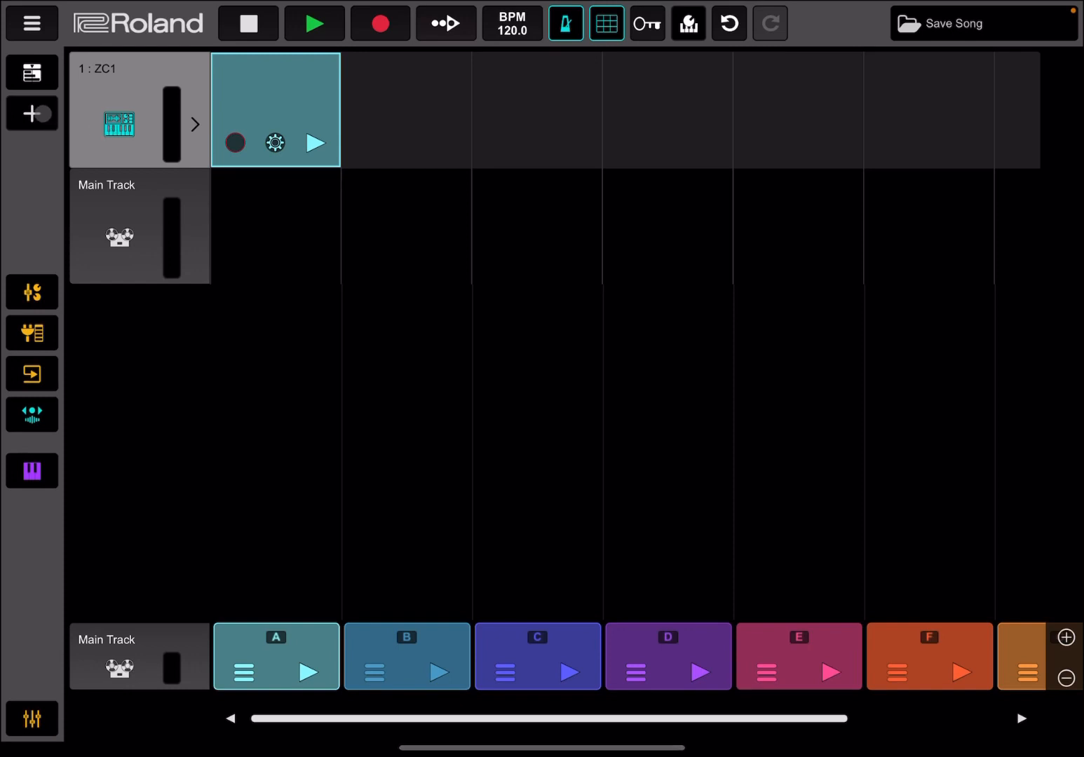
click(33, 112)
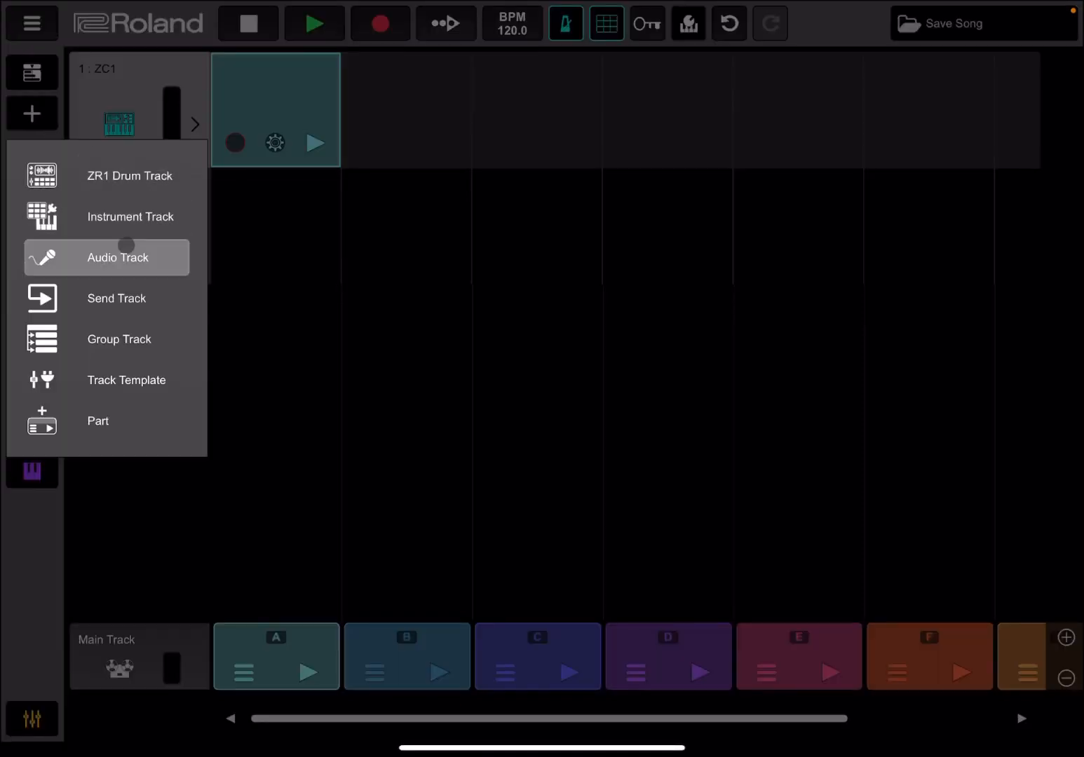
mouse_move(129, 216)
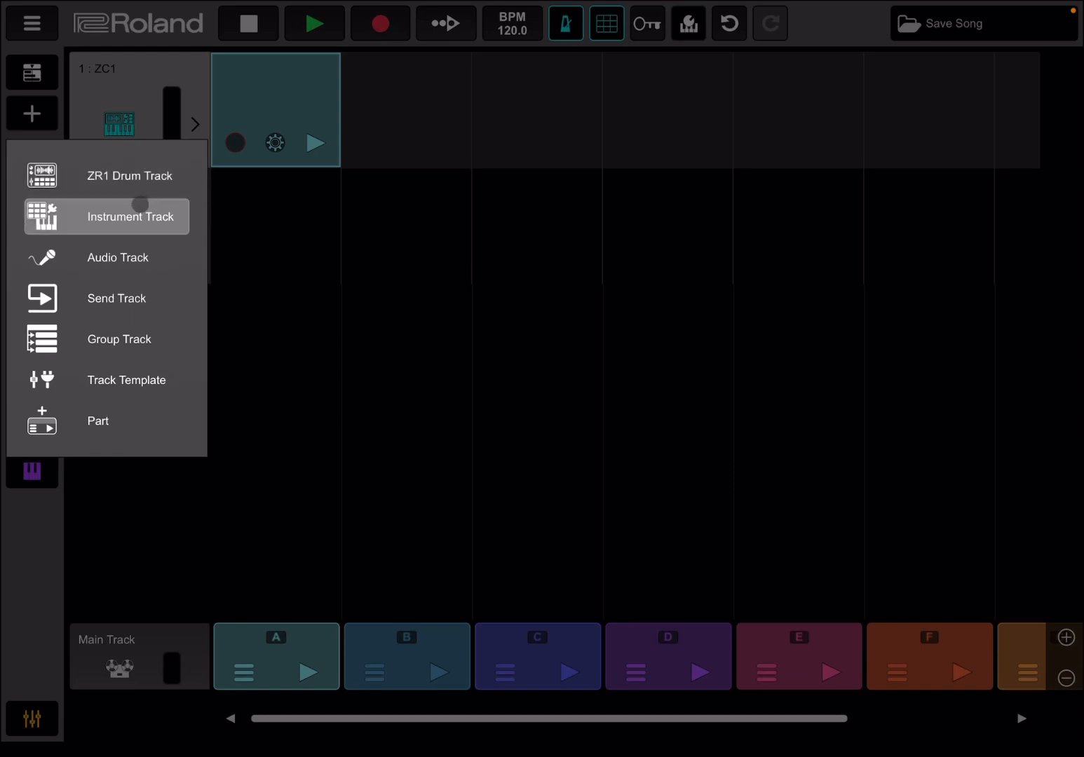
mouse_move(123, 298)
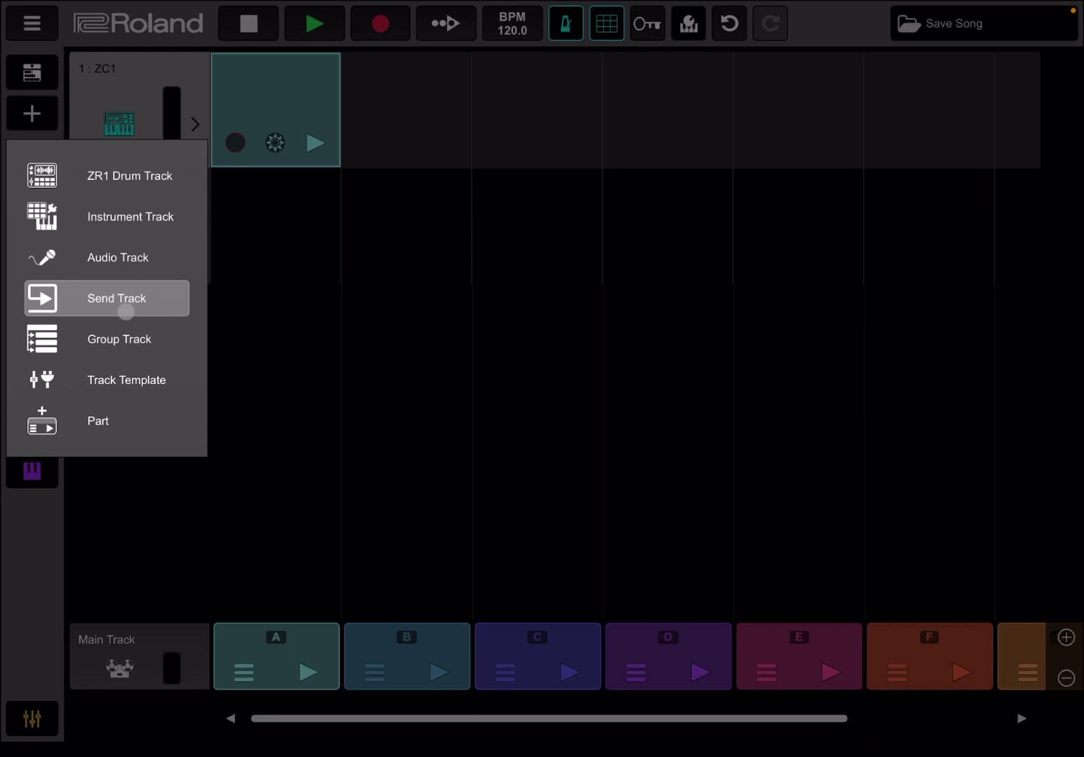
mouse_move(144, 339)
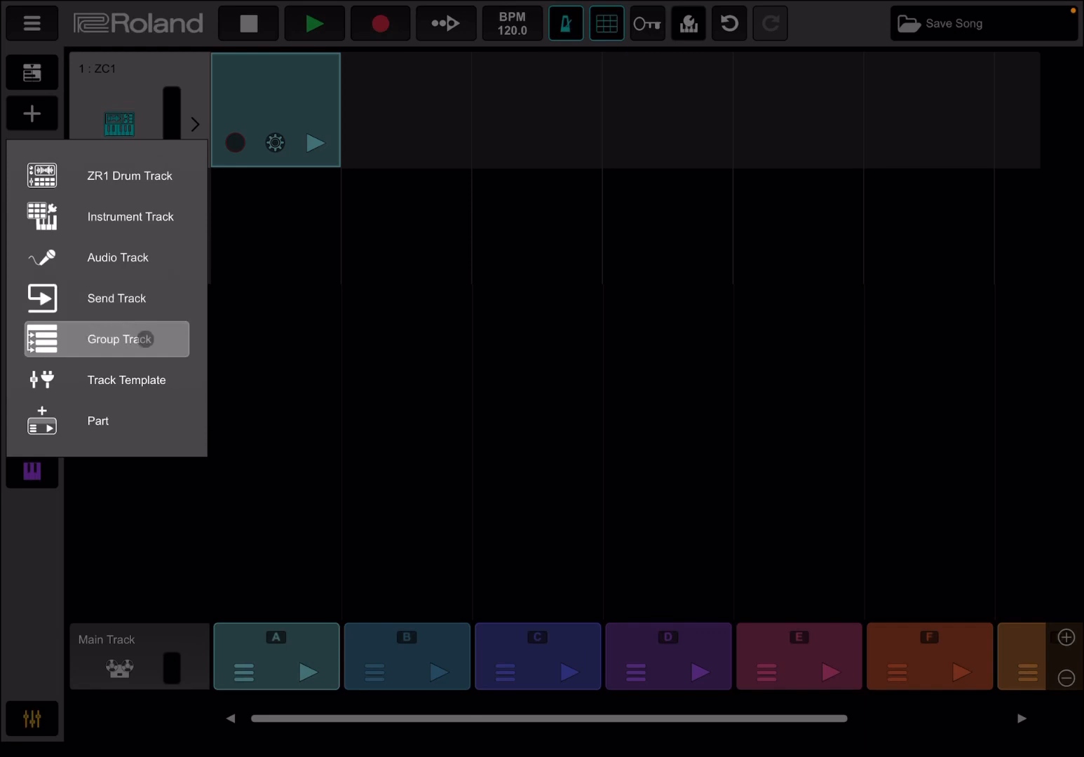
mouse_move(98, 420)
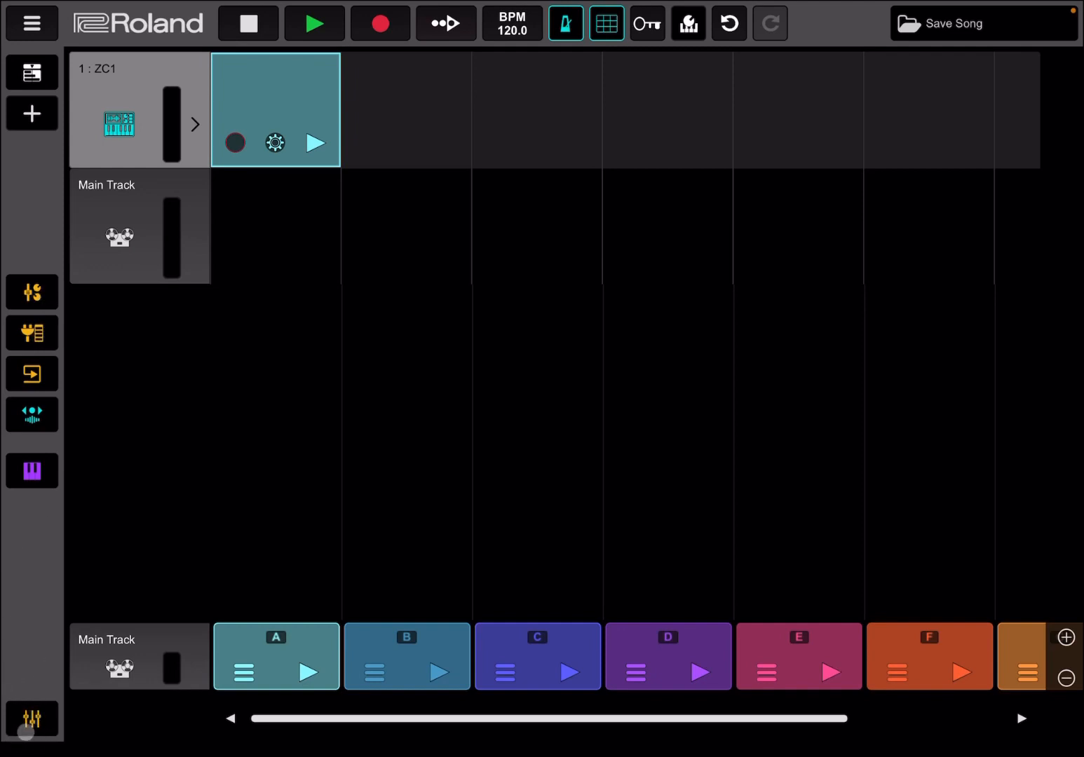
Step: Show the ZC1 mixer channel strip and view its MIDI routing and MIDI Out destinations
click(31, 718)
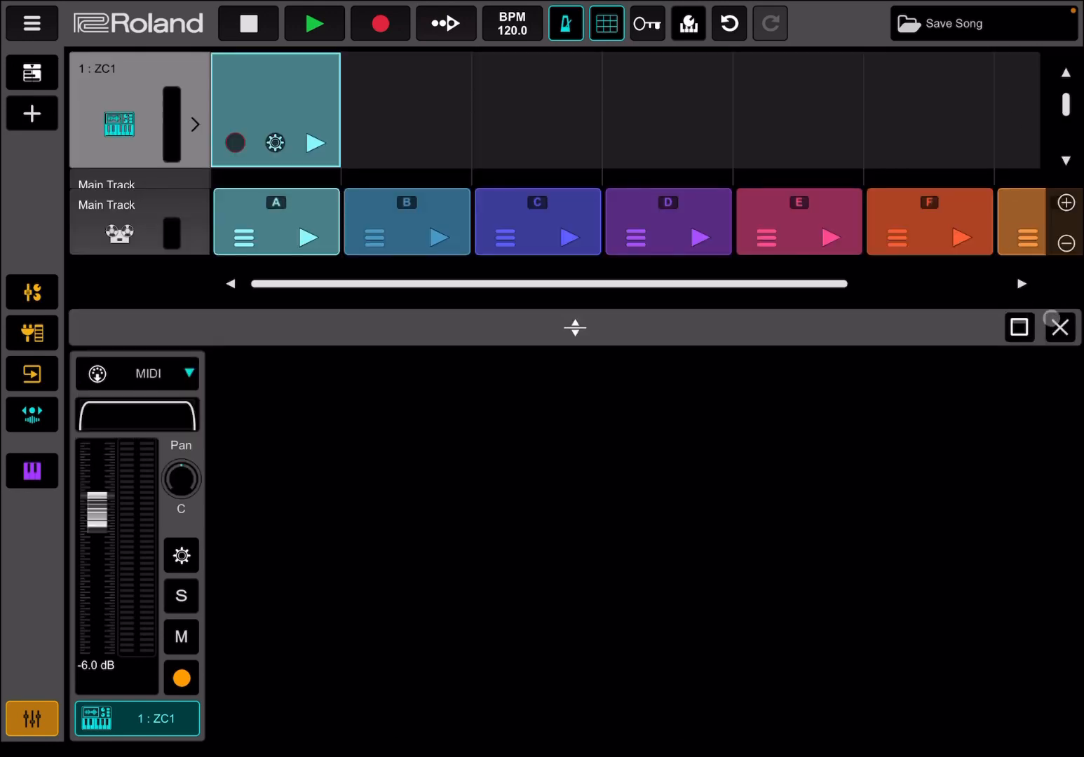
click(1061, 328)
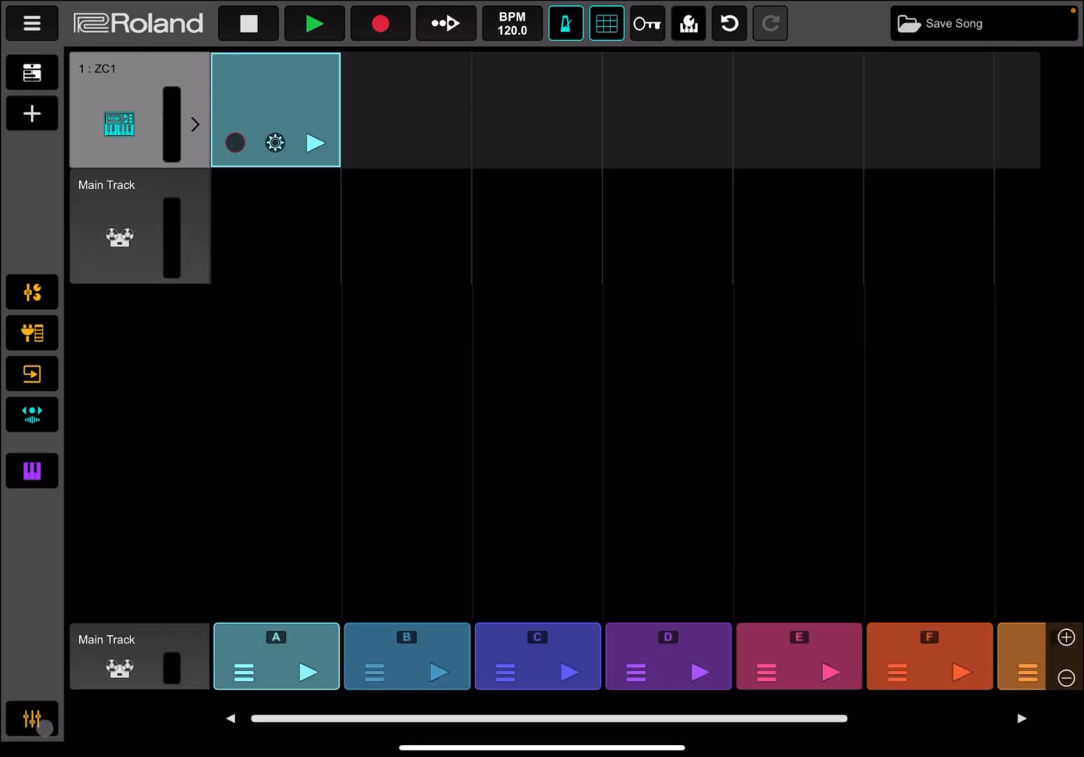
click(31, 718)
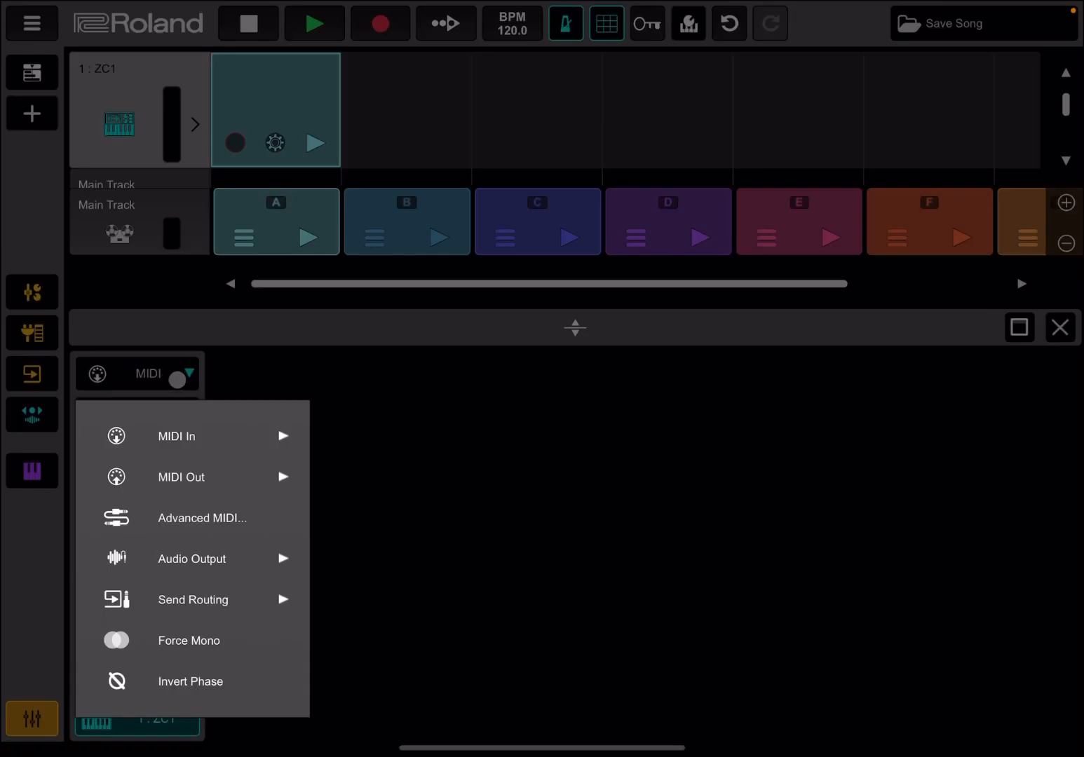
click(181, 477)
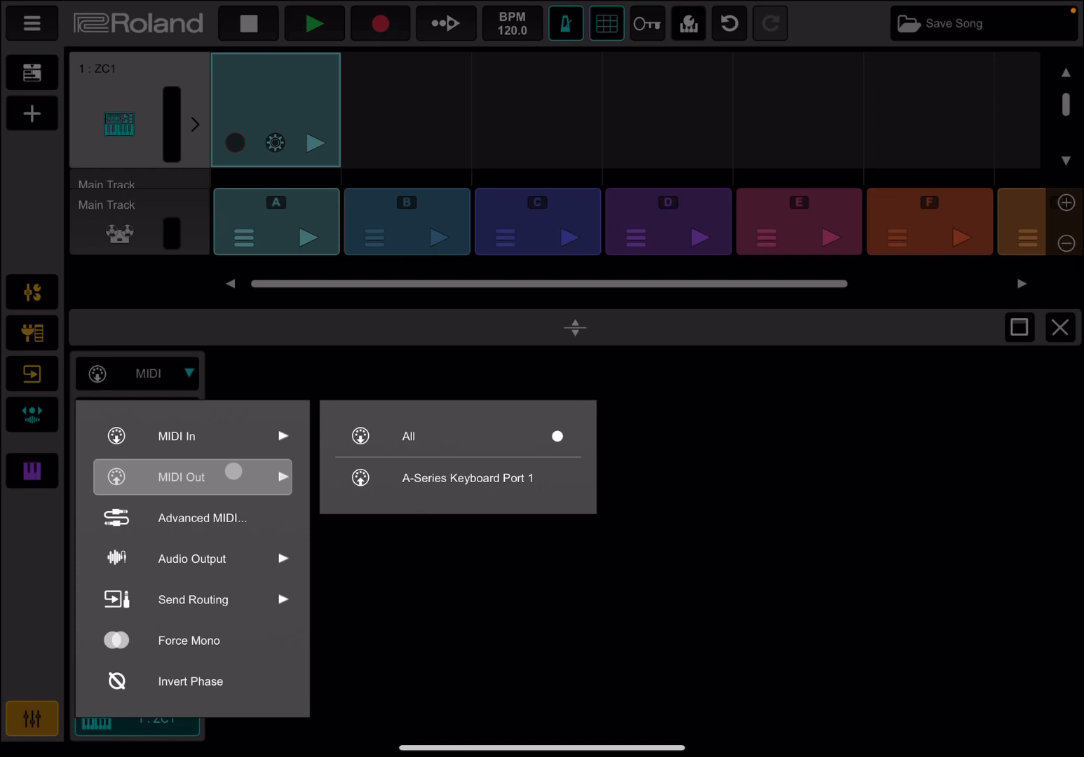
click(191, 559)
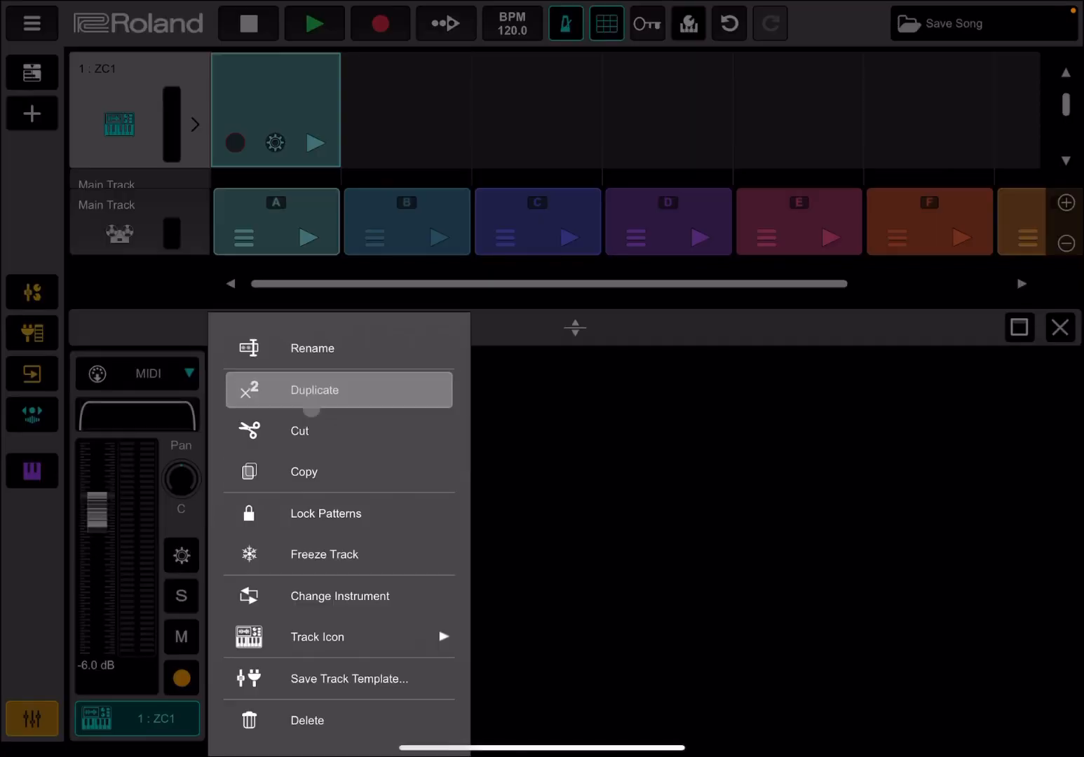
click(314, 390)
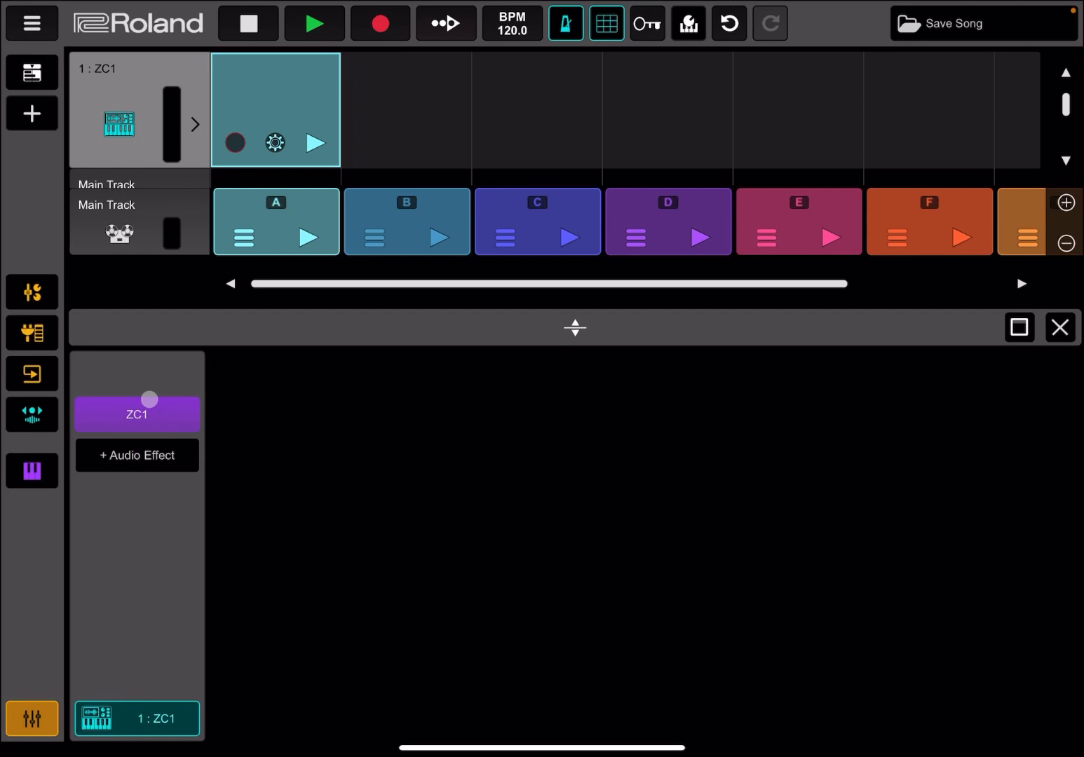
mouse_move(41, 414)
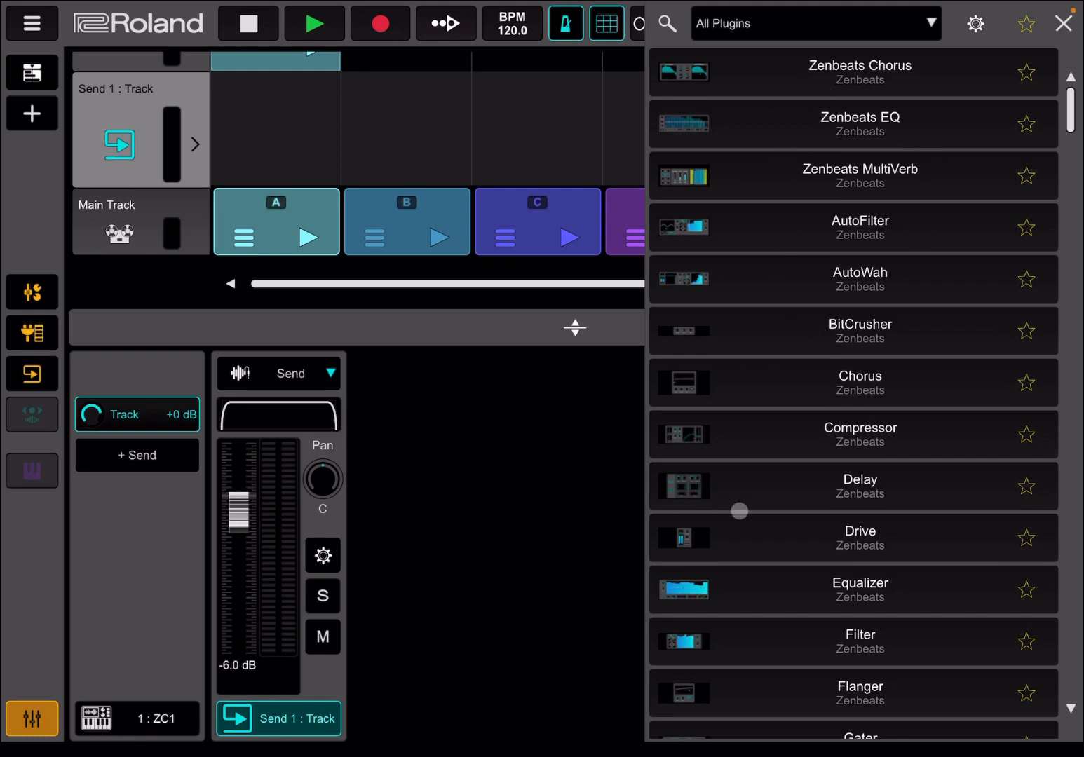
mouse_move(858, 420)
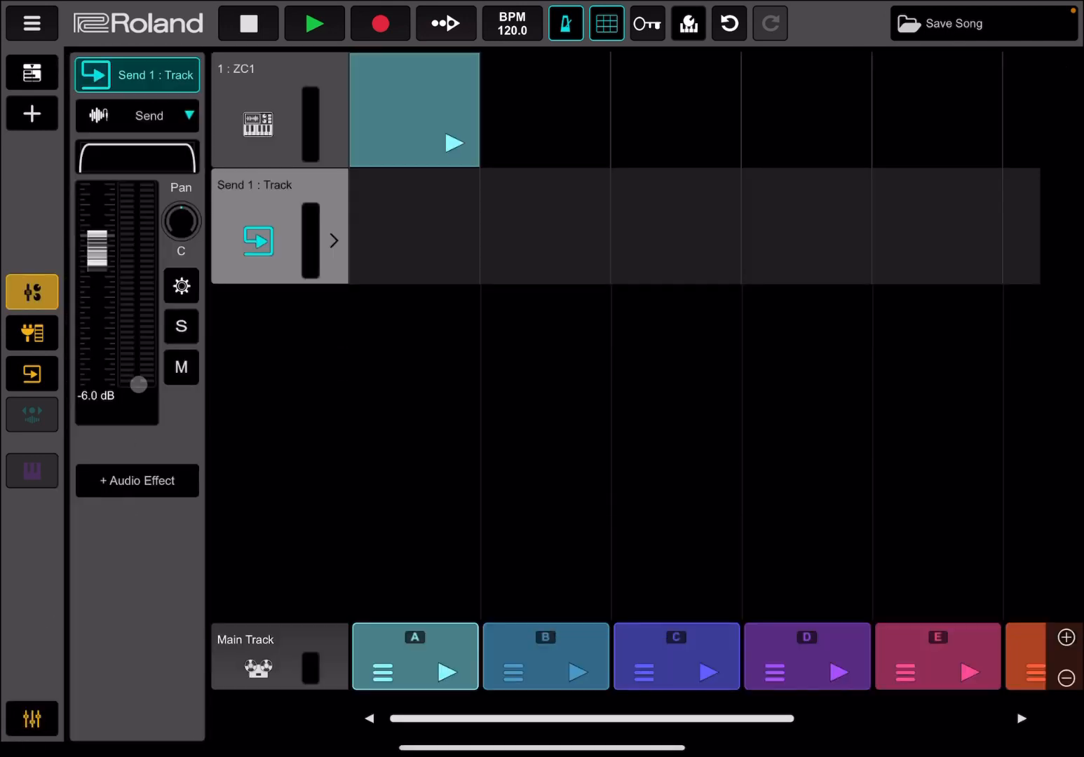
Step: Show the ZC1 channel strip, FX chain and +0 dB send, then switch to the linear song timeline
click(273, 110)
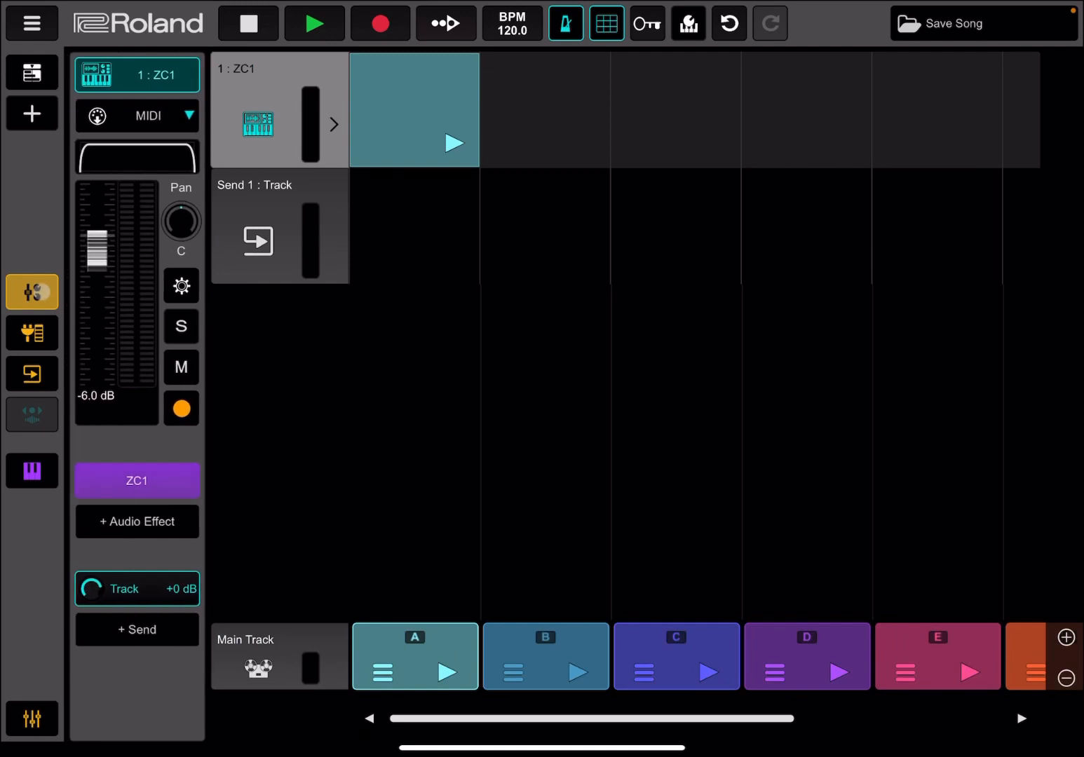
drag(96, 252, 131, 320)
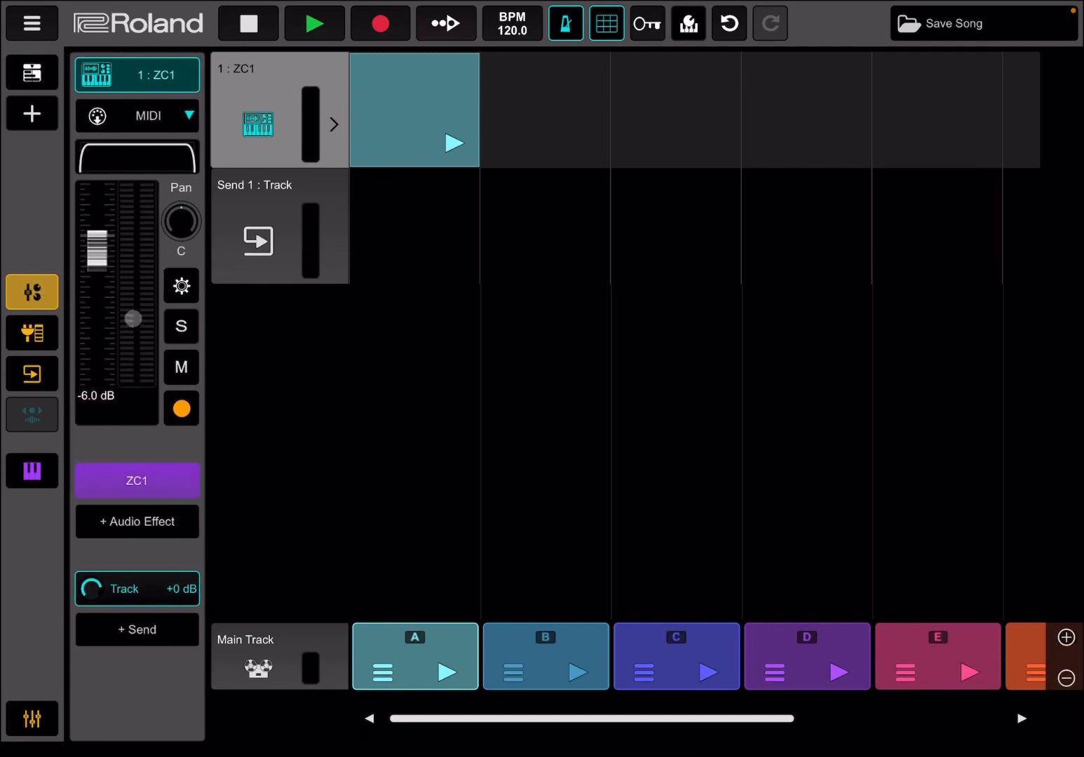
click(31, 332)
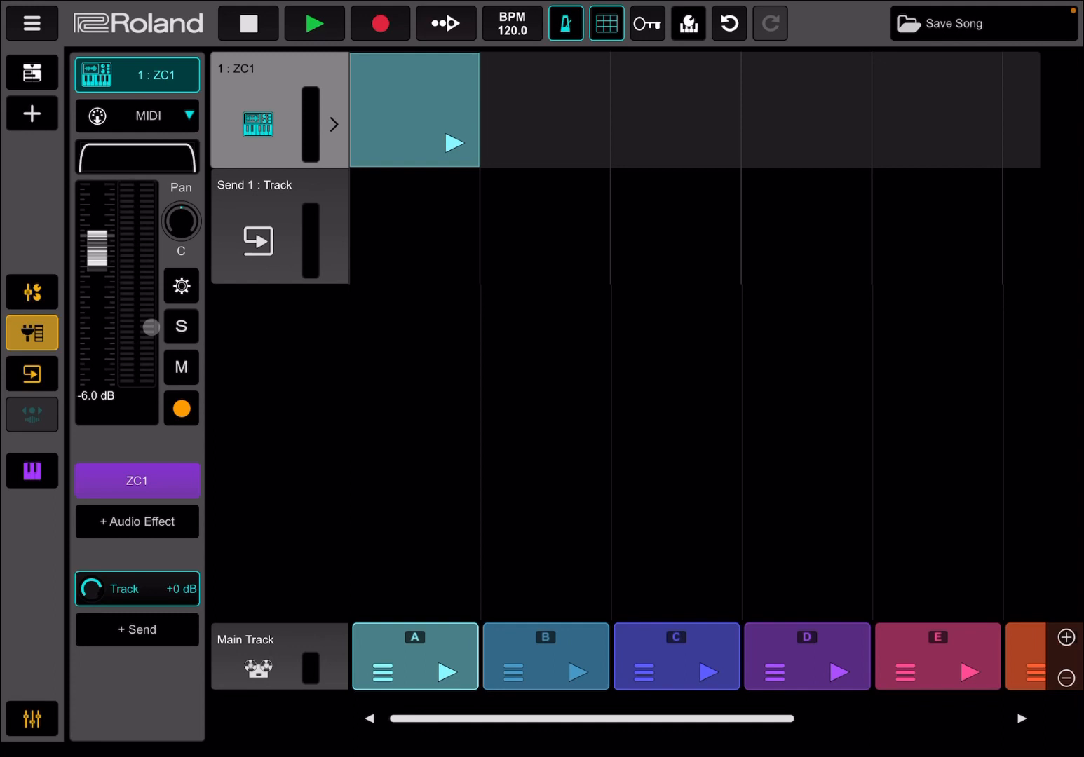
click(31, 373)
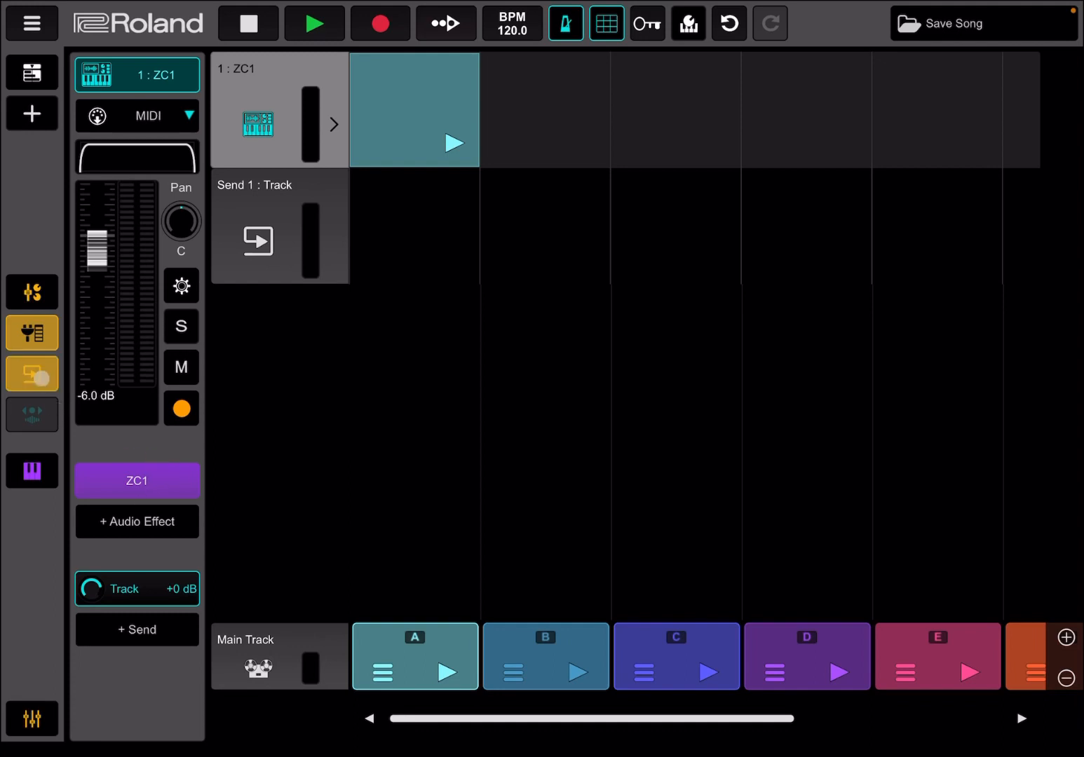
click(31, 373)
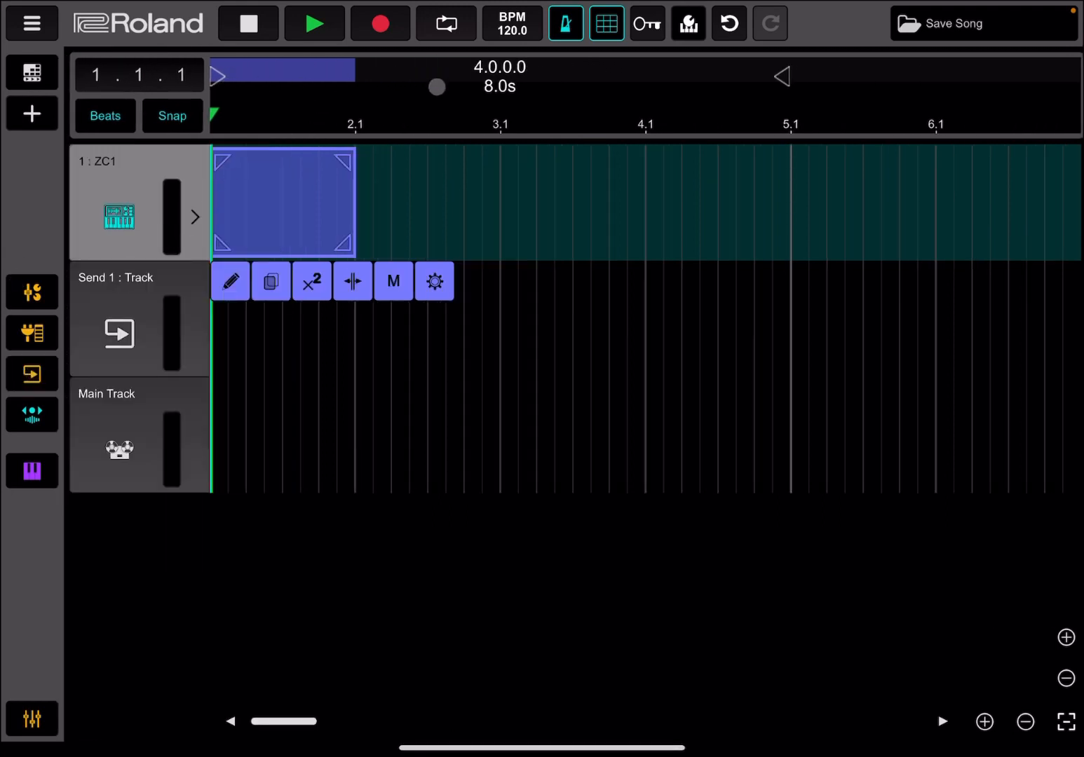
Step: Toggle the ruler to Min/Sec and back to Beats, then enable Loop on the ZC1 clip
click(105, 115)
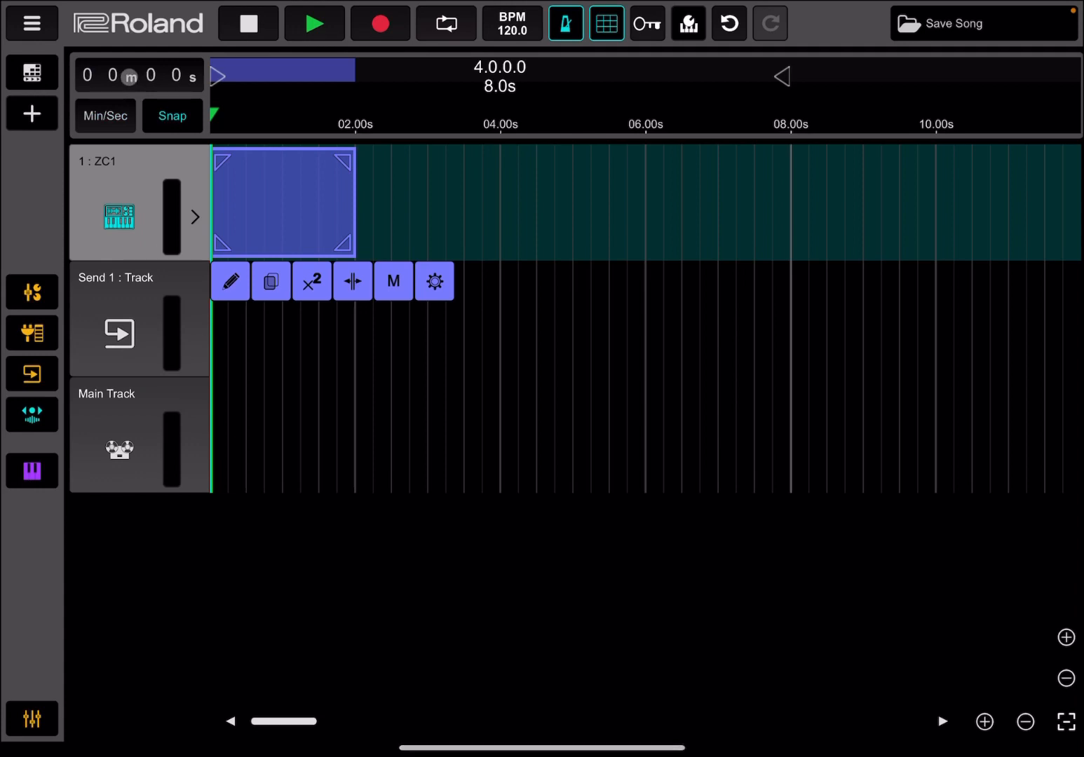
click(104, 115)
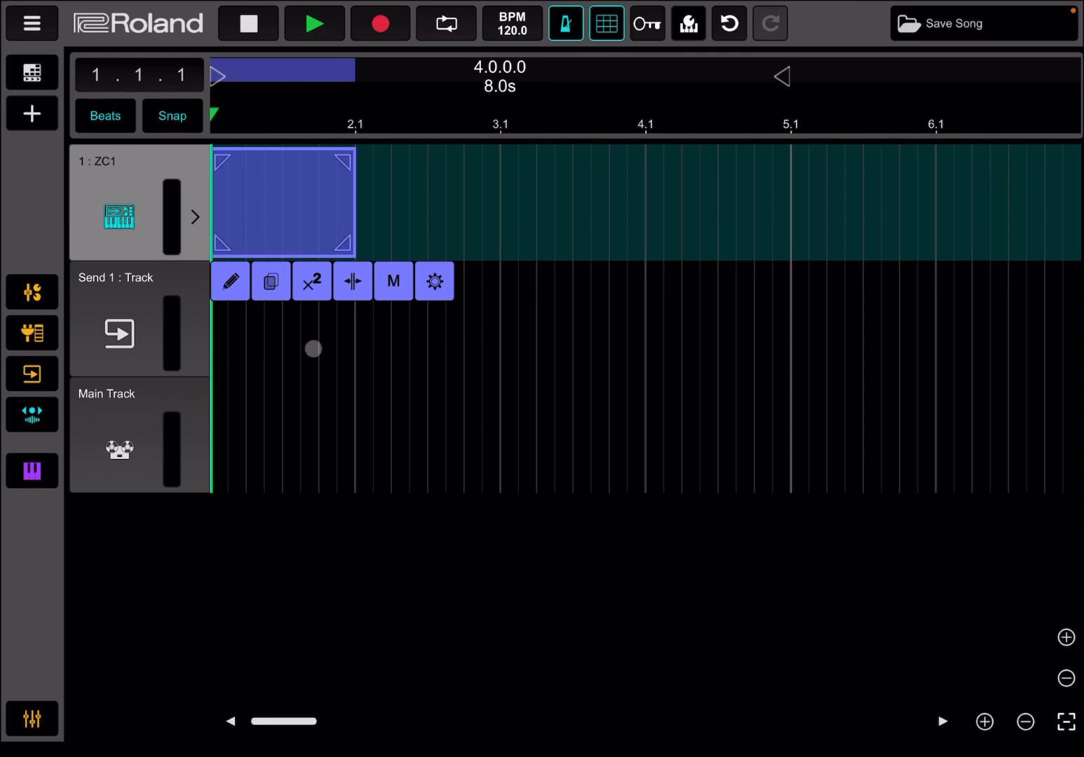
click(435, 281)
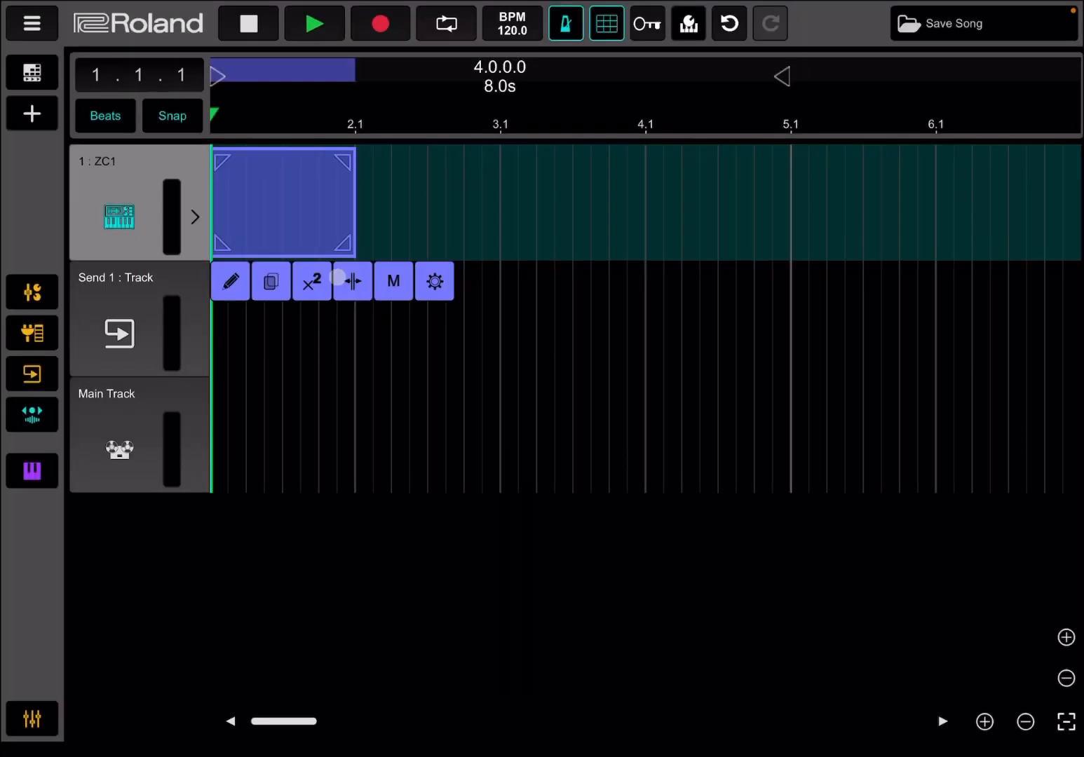
click(31, 415)
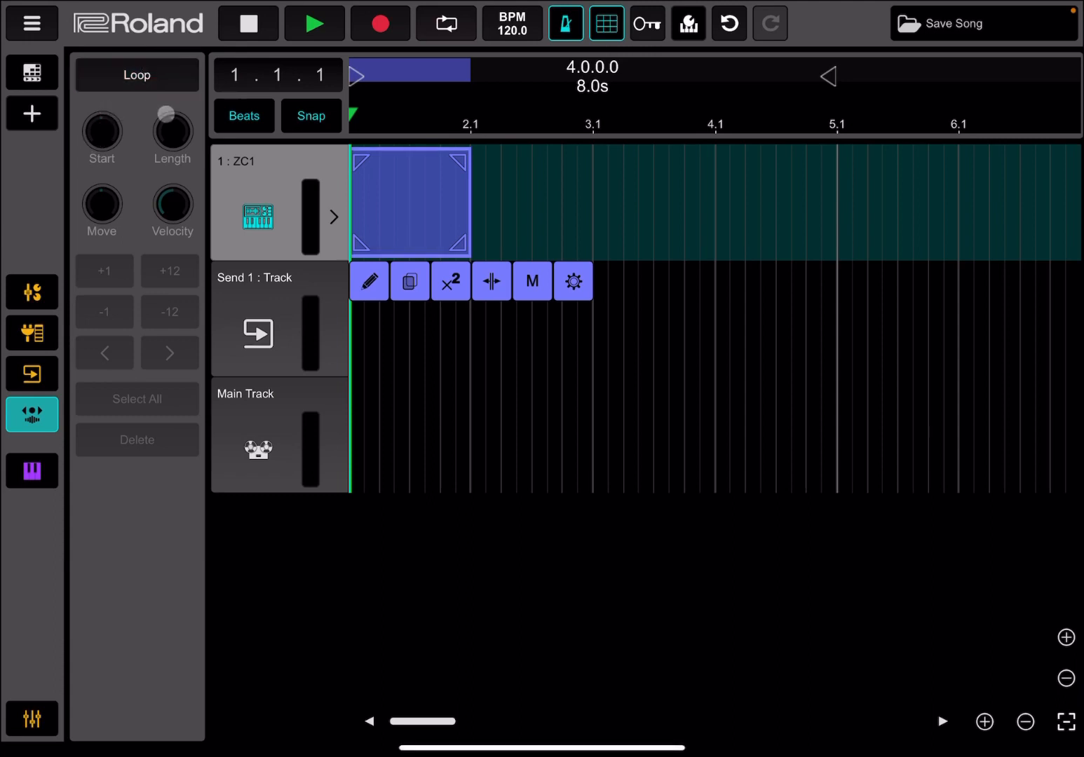
click(136, 76)
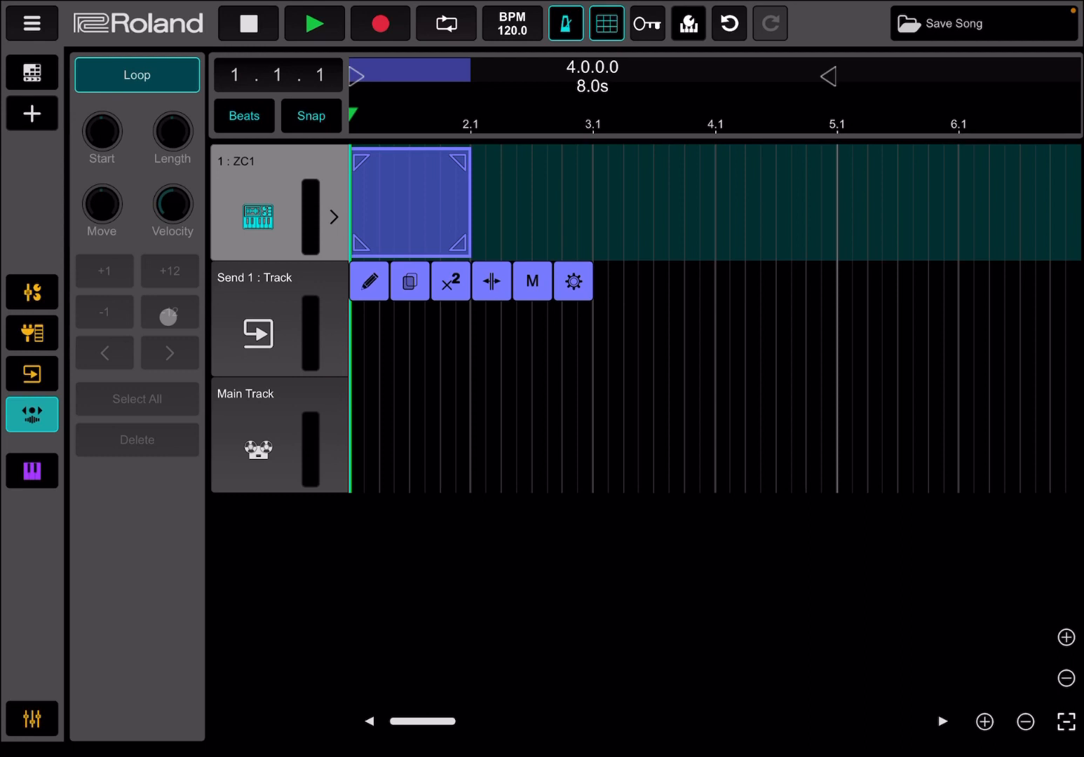
click(170, 312)
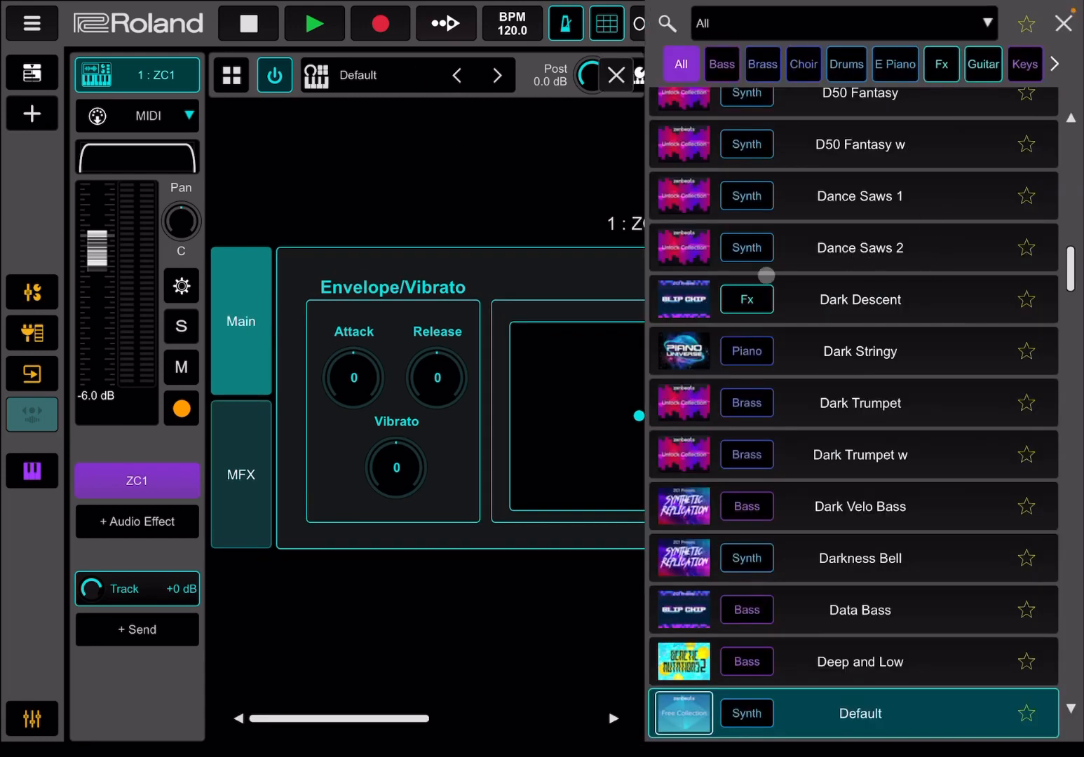
Step: Choose the Dance Saws 2 preset for the ZC1 synth and close the preset list
click(860, 247)
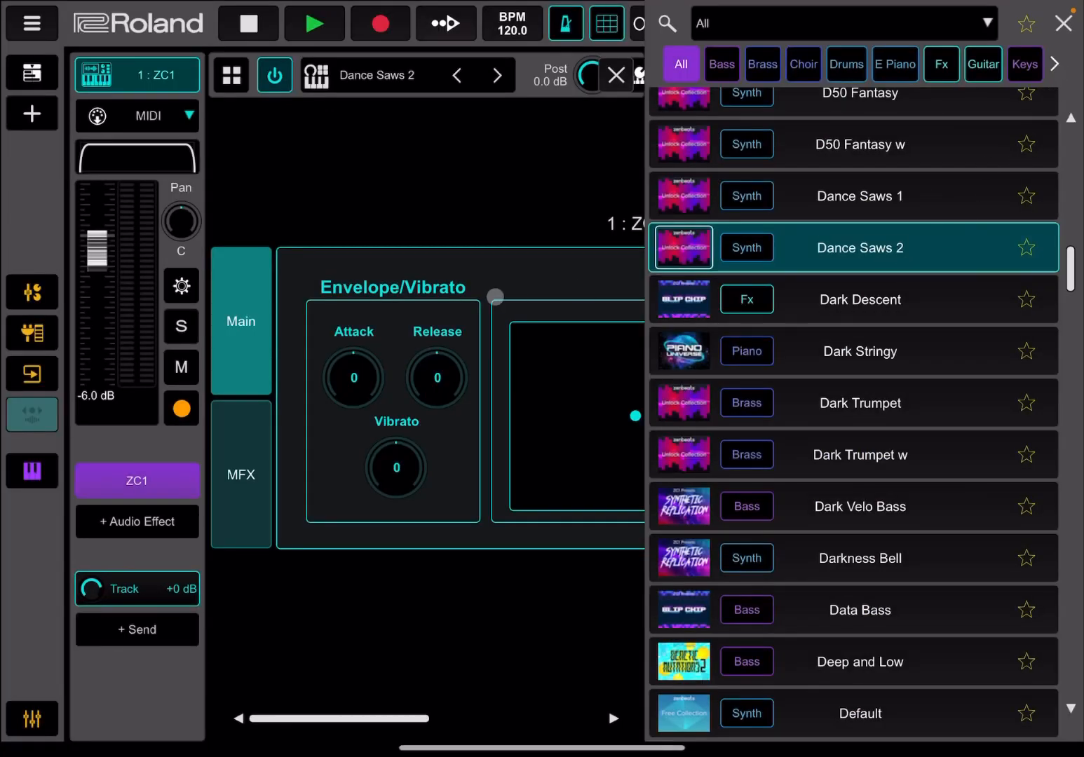
click(31, 469)
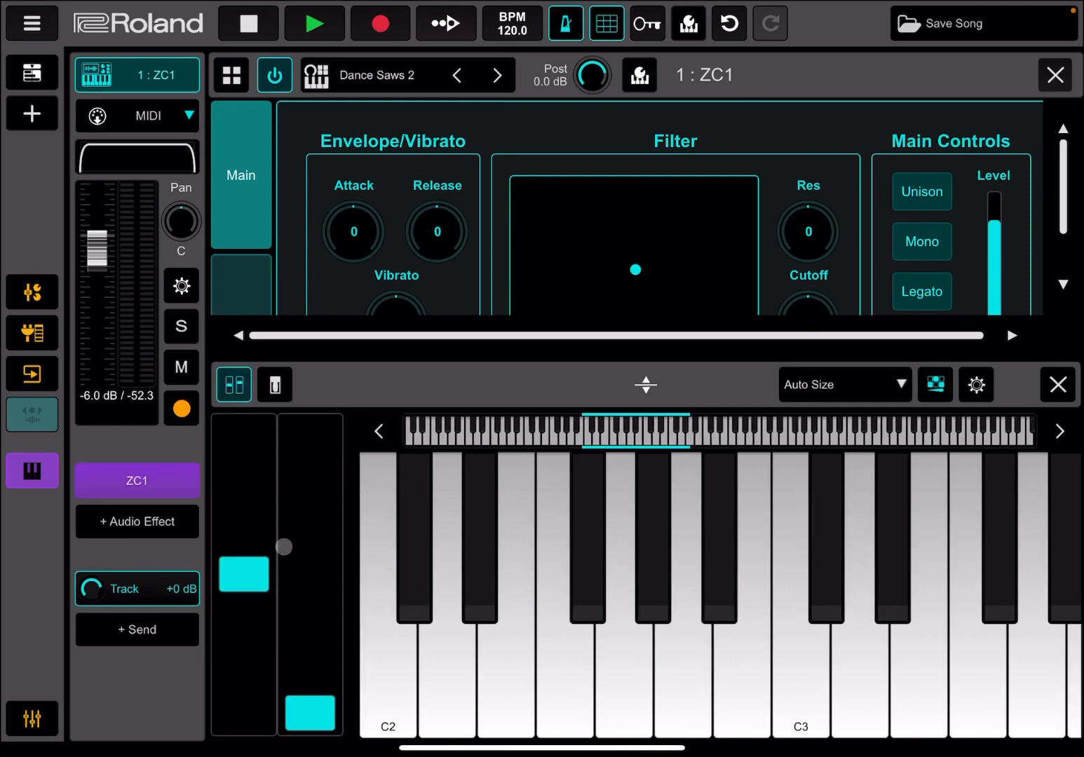
Step: Shift the keyboard up an octave and try the 1 Octave note-pad layout
click(274, 384)
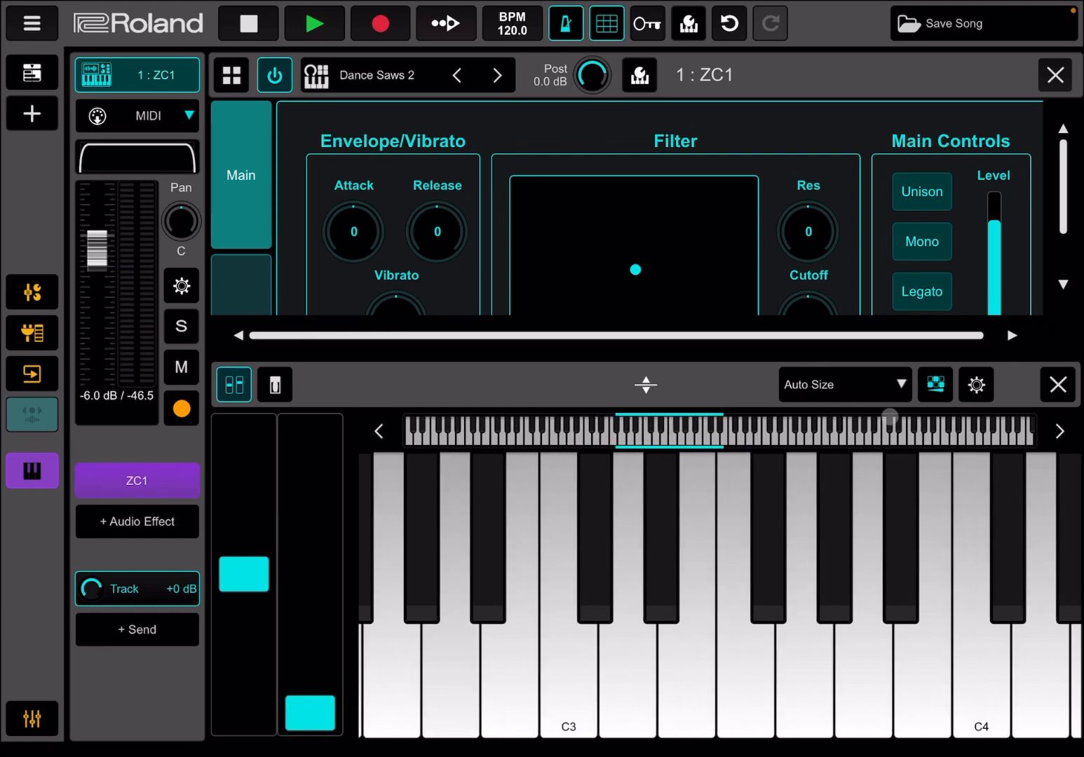
click(844, 384)
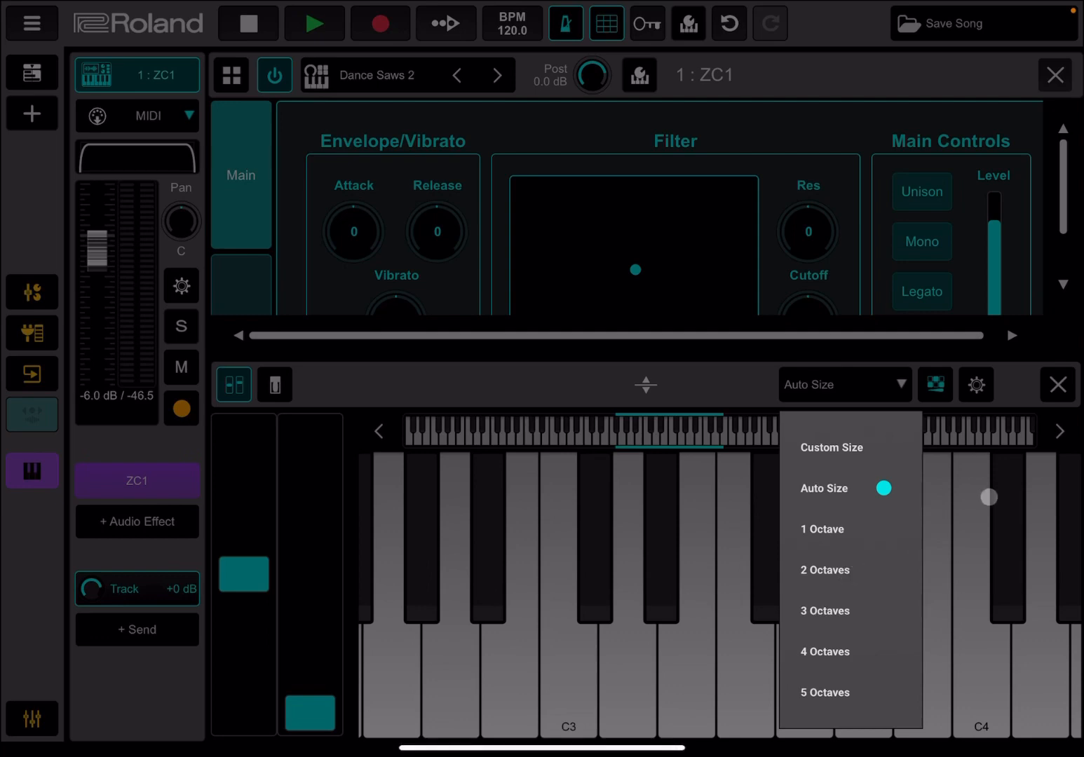
click(822, 530)
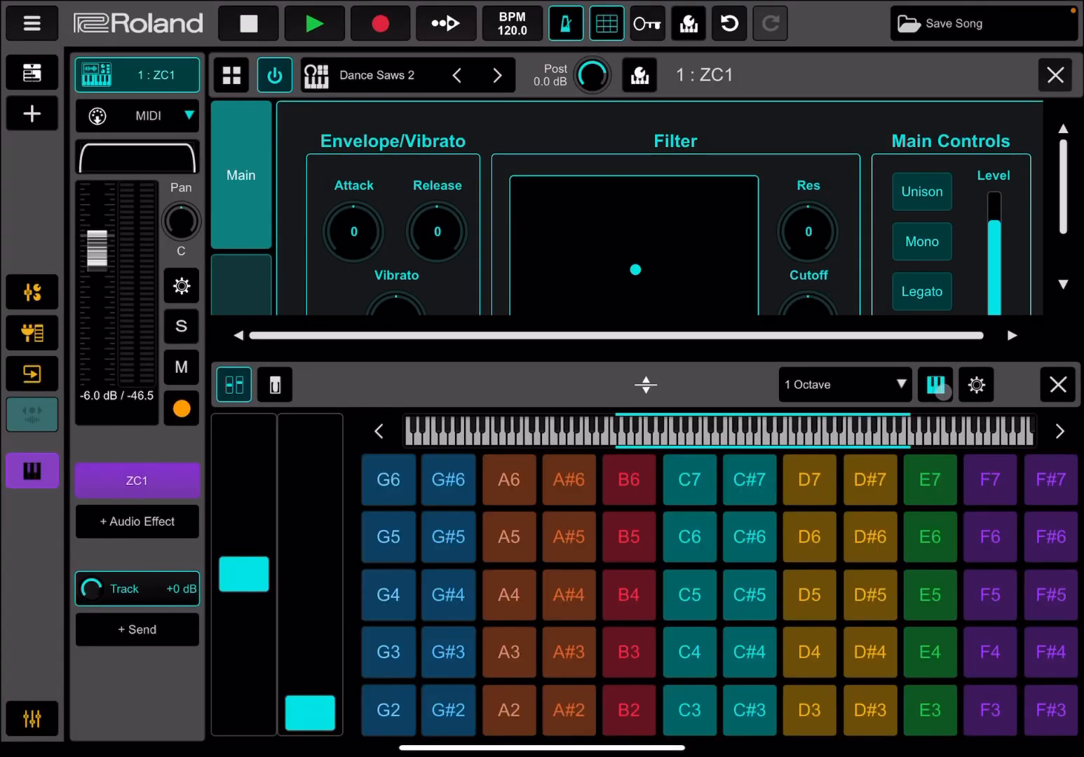
click(749, 536)
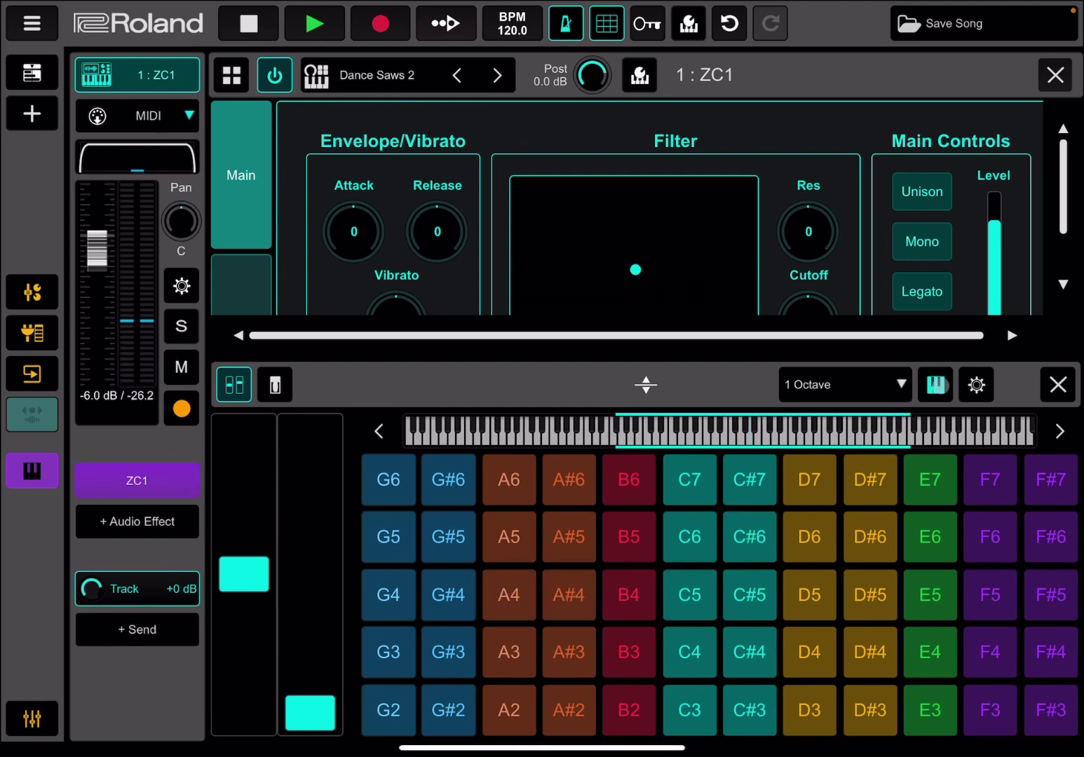
Step: Return to piano keys with note names shown, play C3, and bring up the audio effects list
click(976, 384)
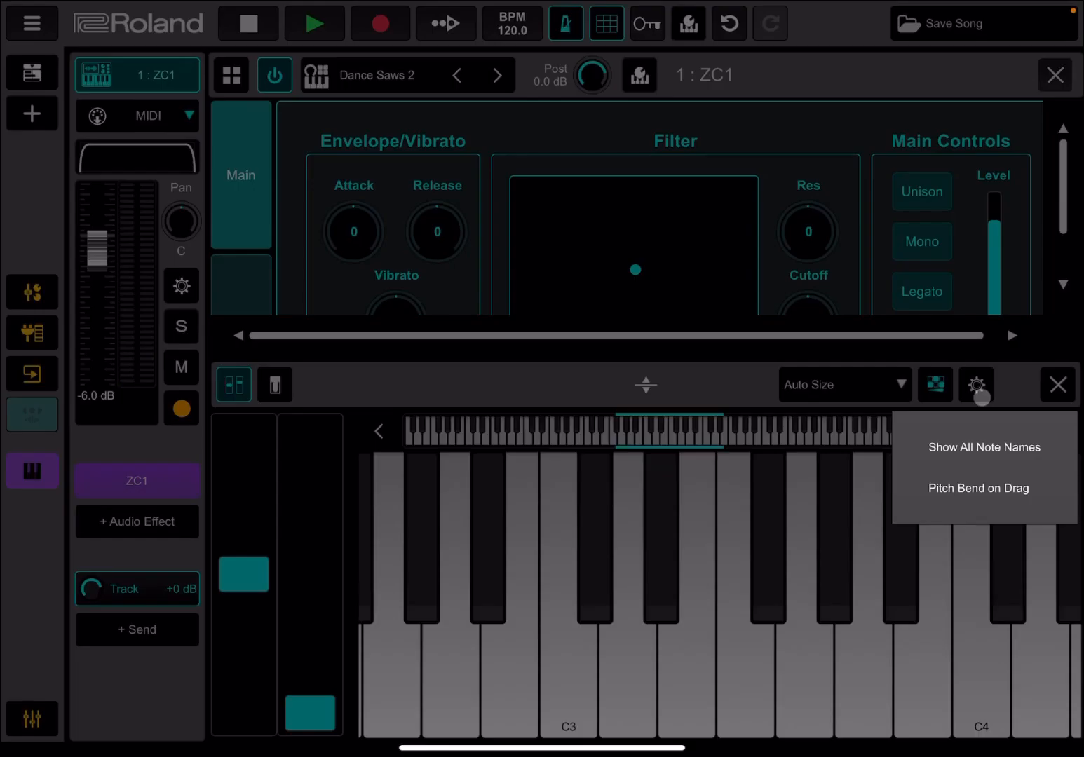
click(984, 447)
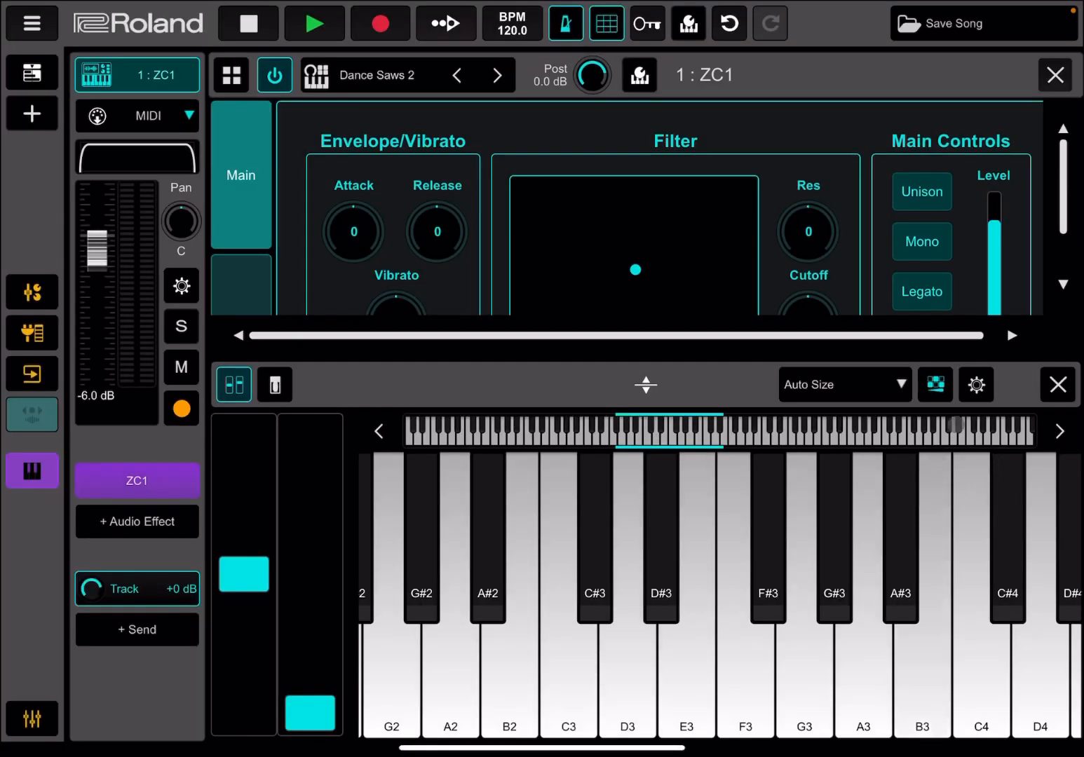
click(976, 384)
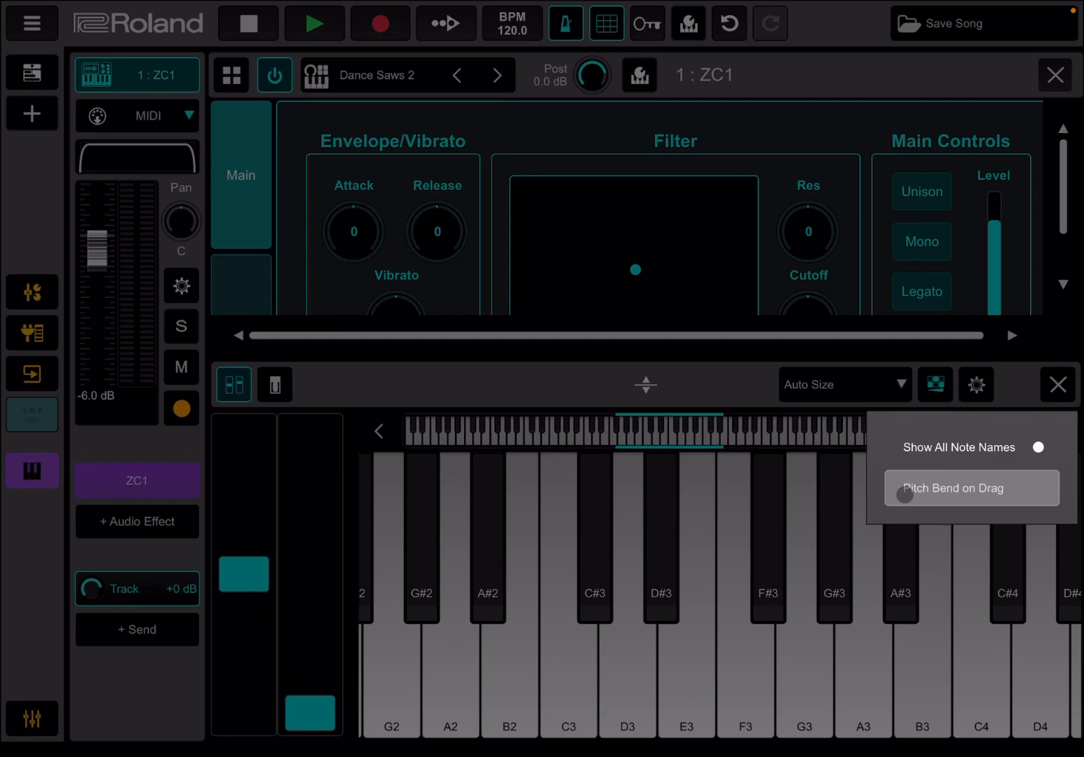
click(971, 488)
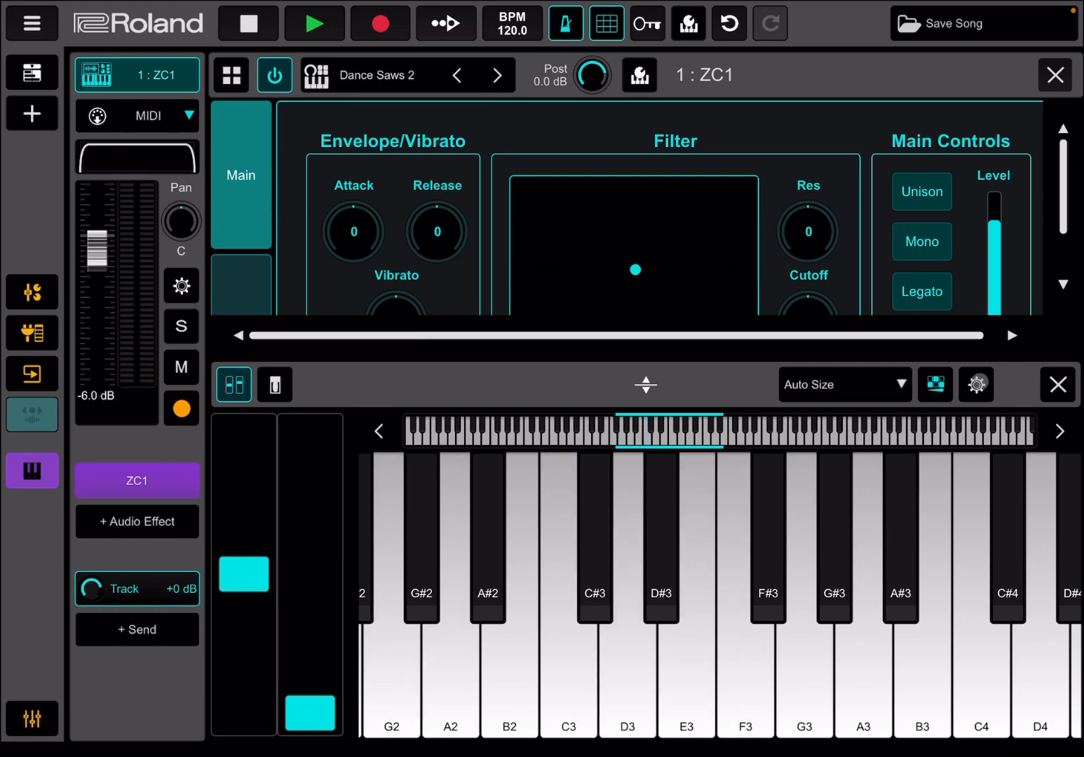
click(976, 384)
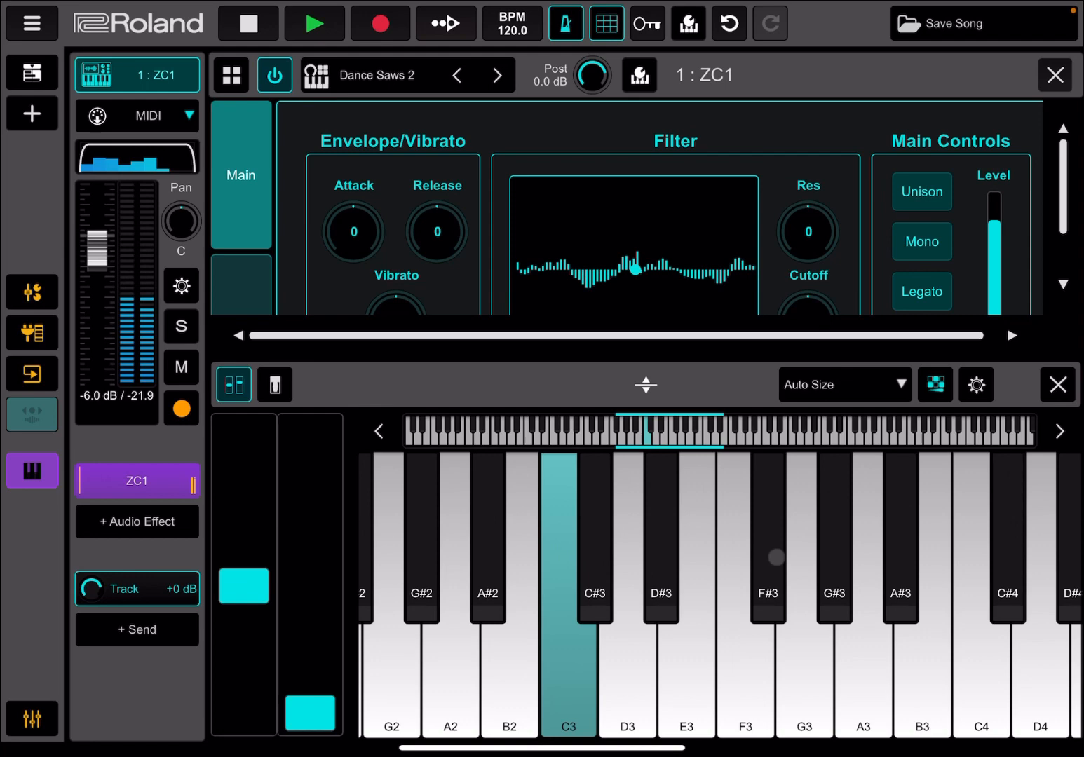
click(976, 384)
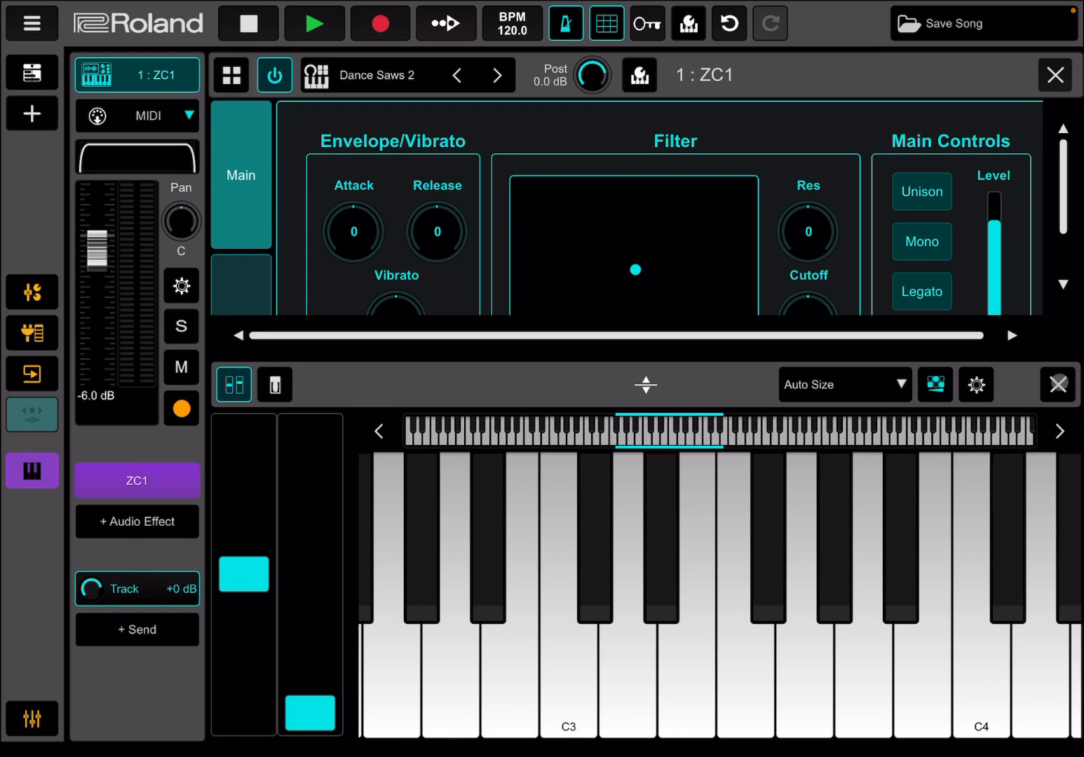
click(415, 503)
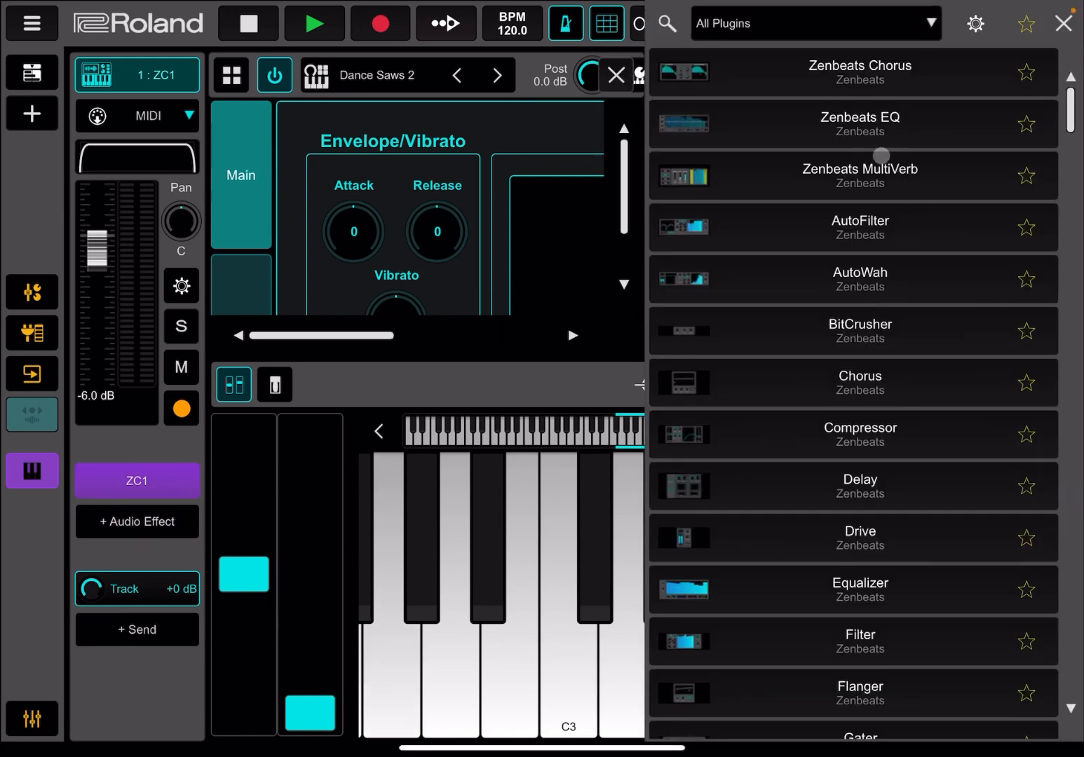
Step: Add Zenbeats Chorus, then AutoFilter, then AutoWah to the ZC1 track's effect chain
click(860, 71)
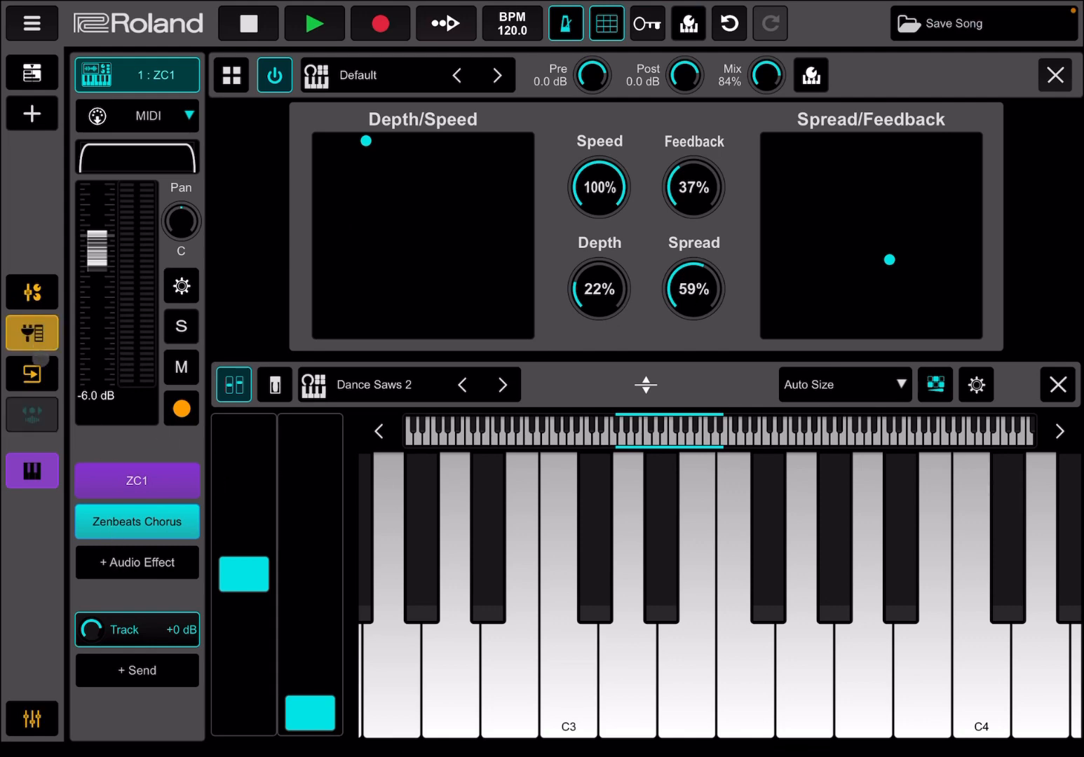
click(31, 291)
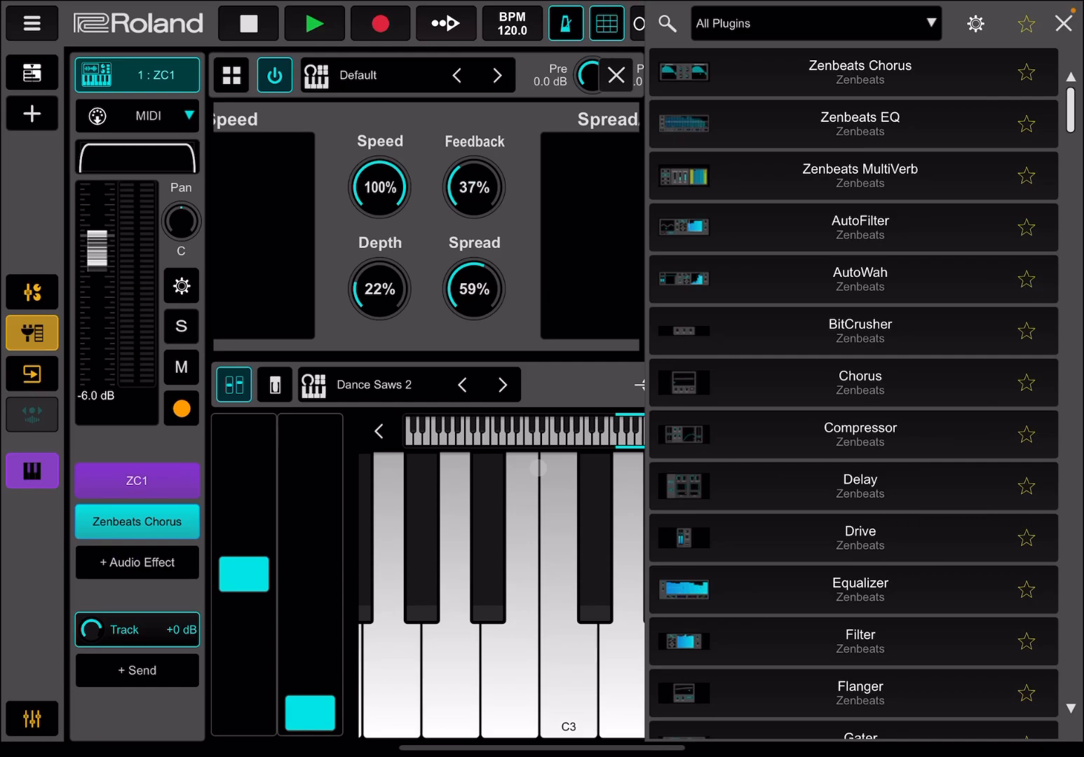
click(860, 228)
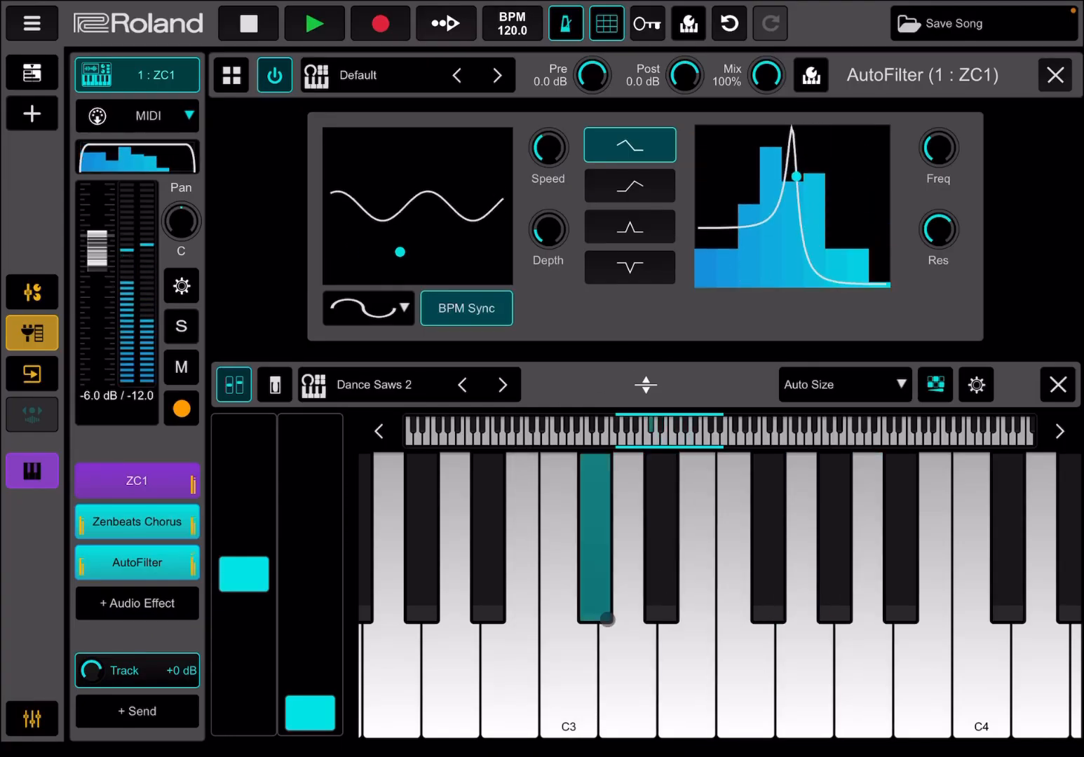
click(136, 605)
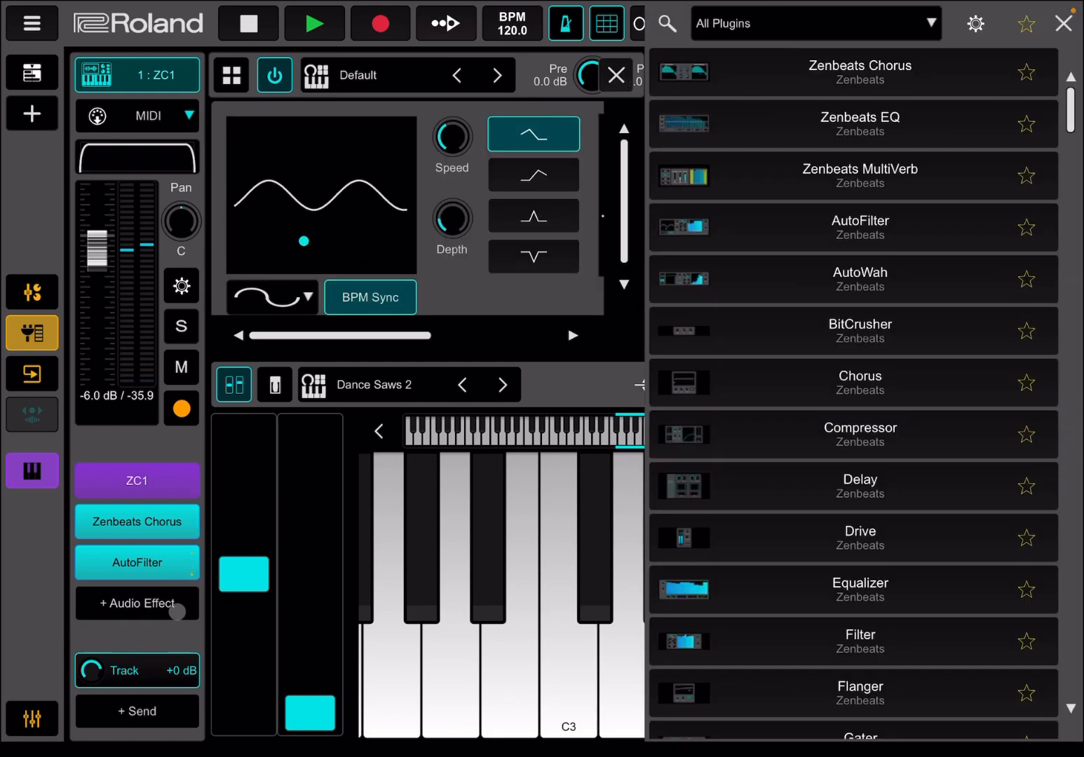
click(860, 279)
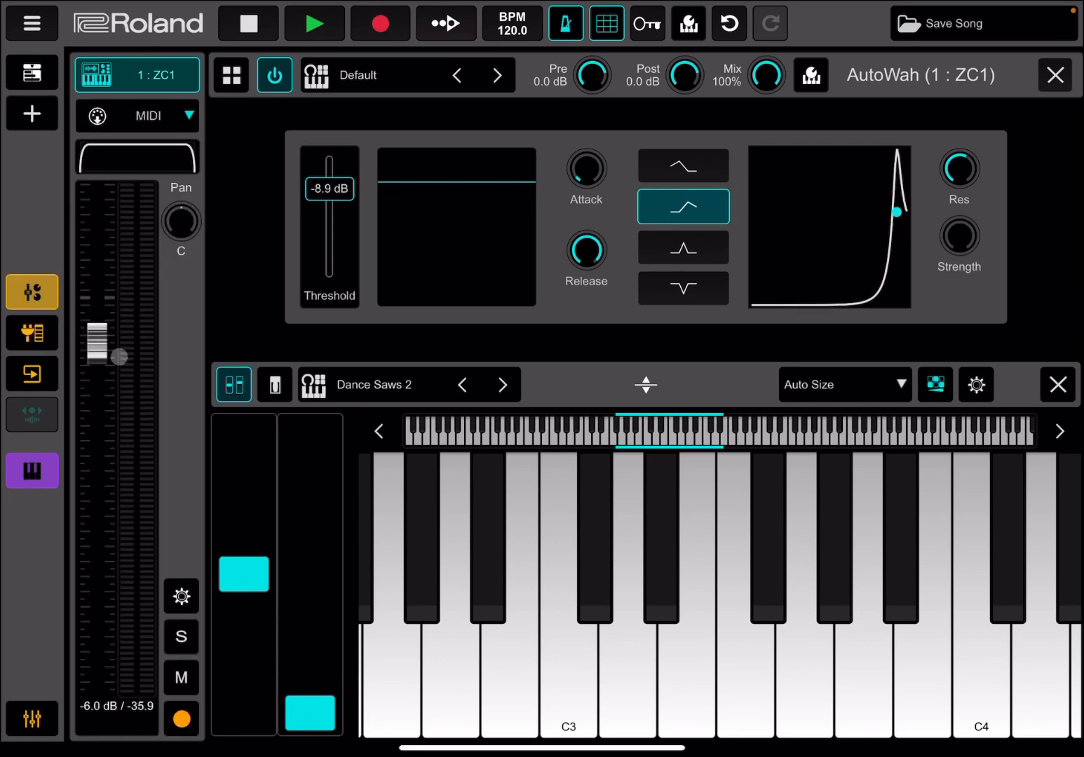
Step: Delete AutoWah from the ZC1 chain, keeping Chorus and AutoFilter, and return to the channel strip
click(31, 333)
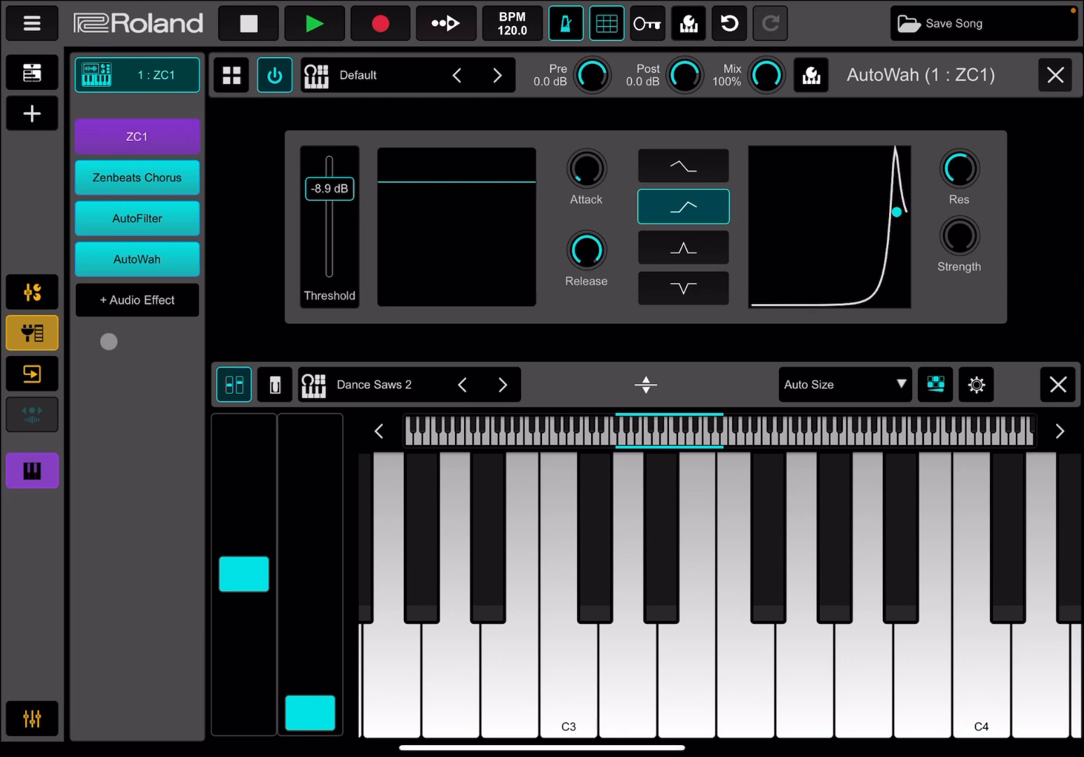
click(32, 373)
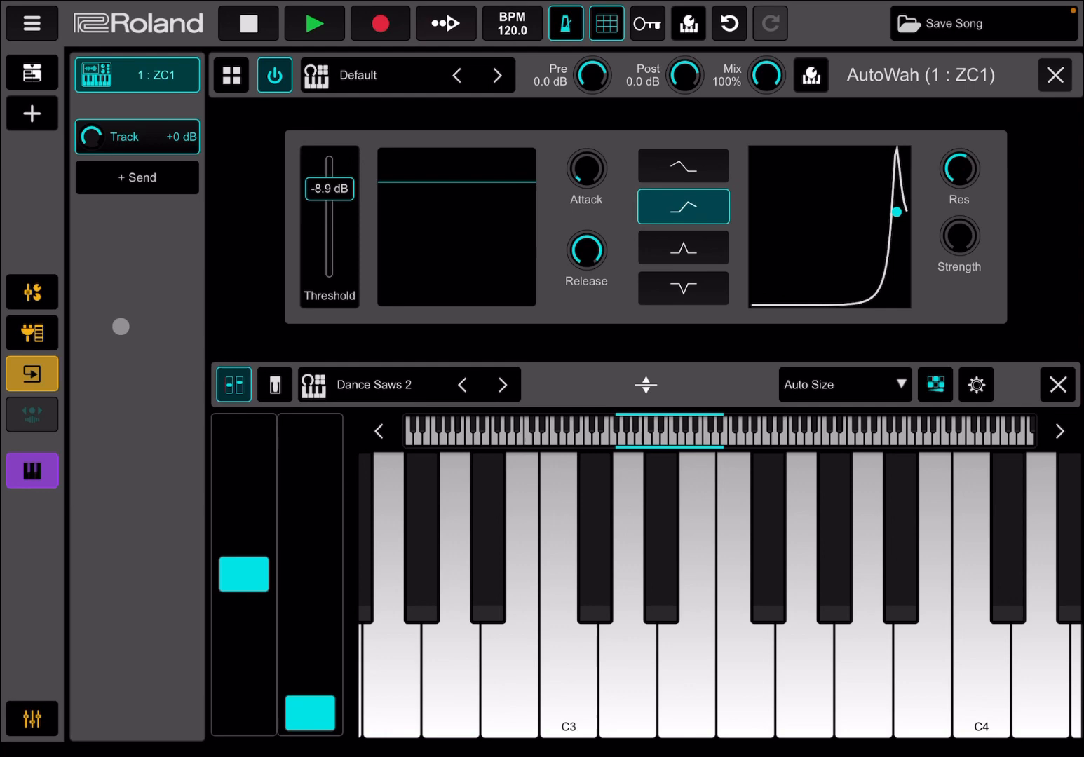
click(30, 332)
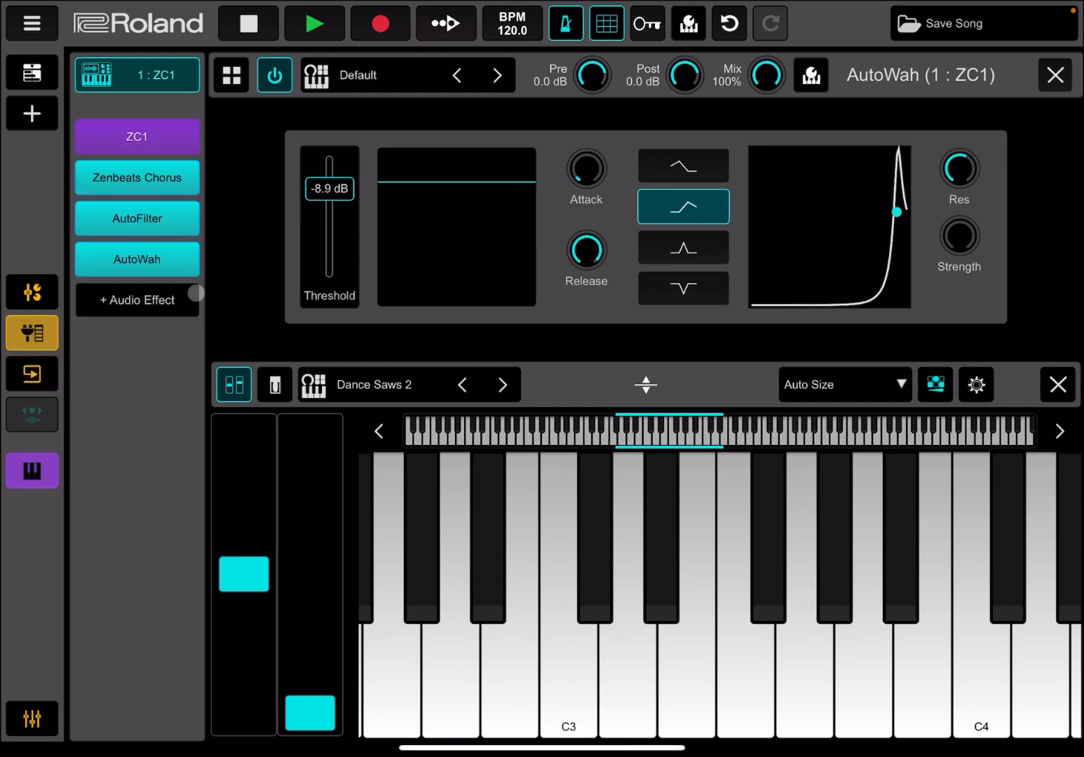
right_click(136, 260)
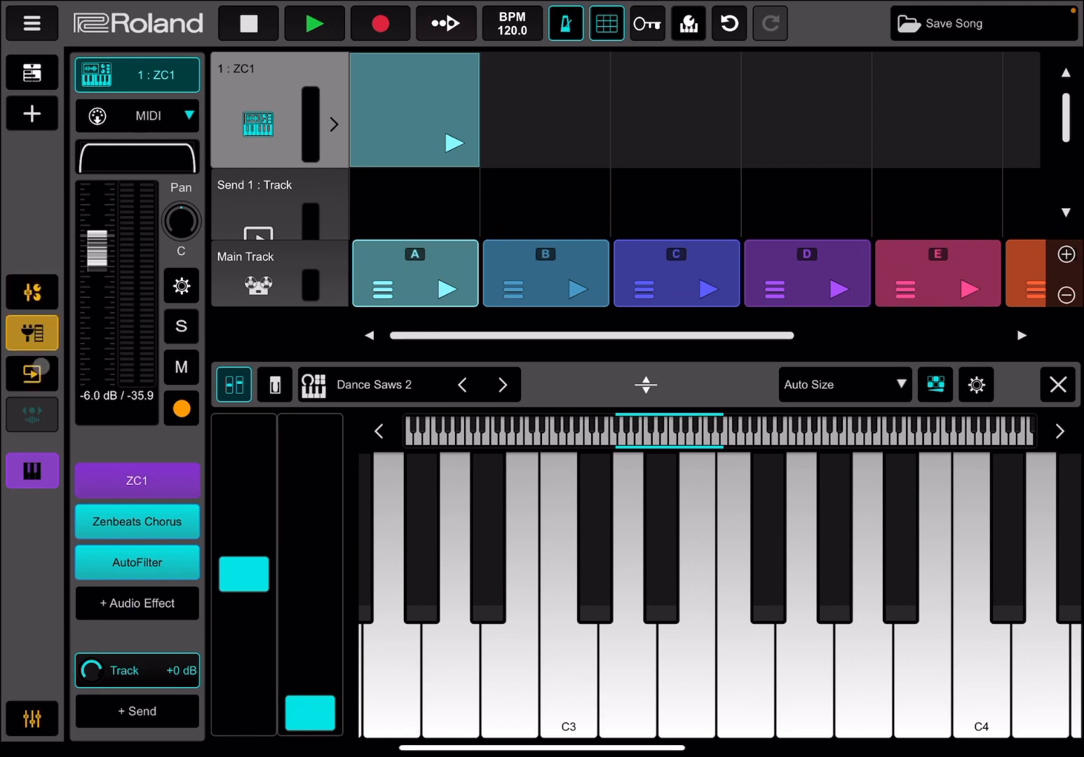
click(31, 292)
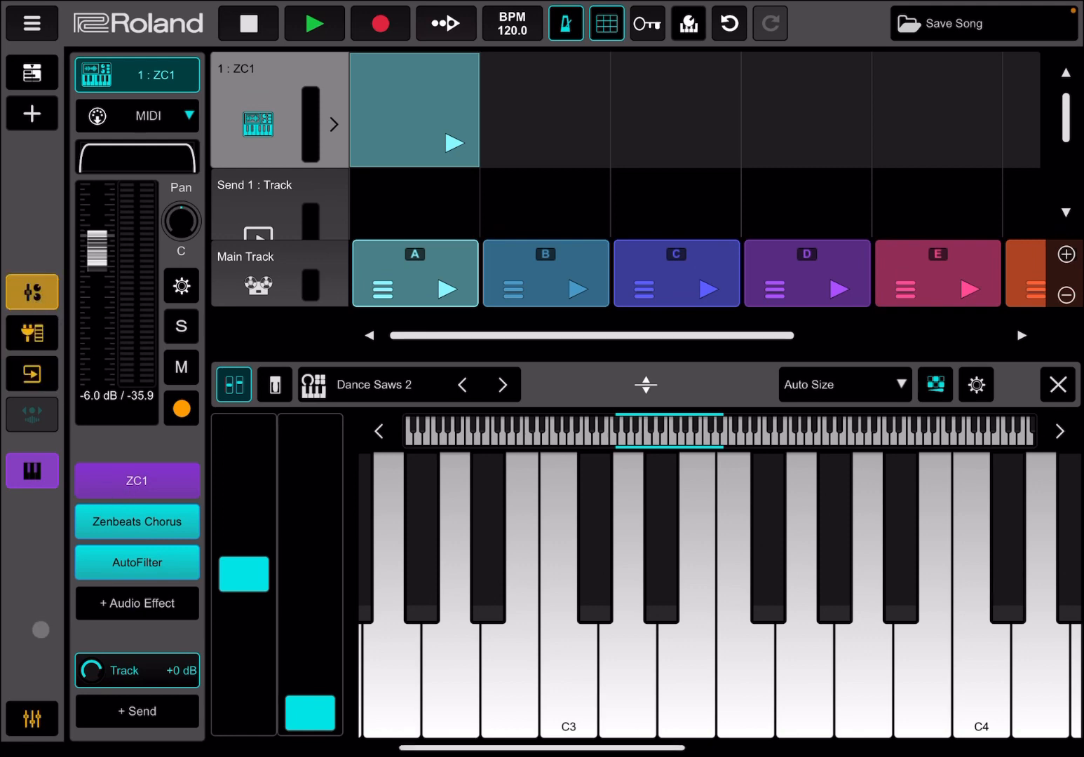